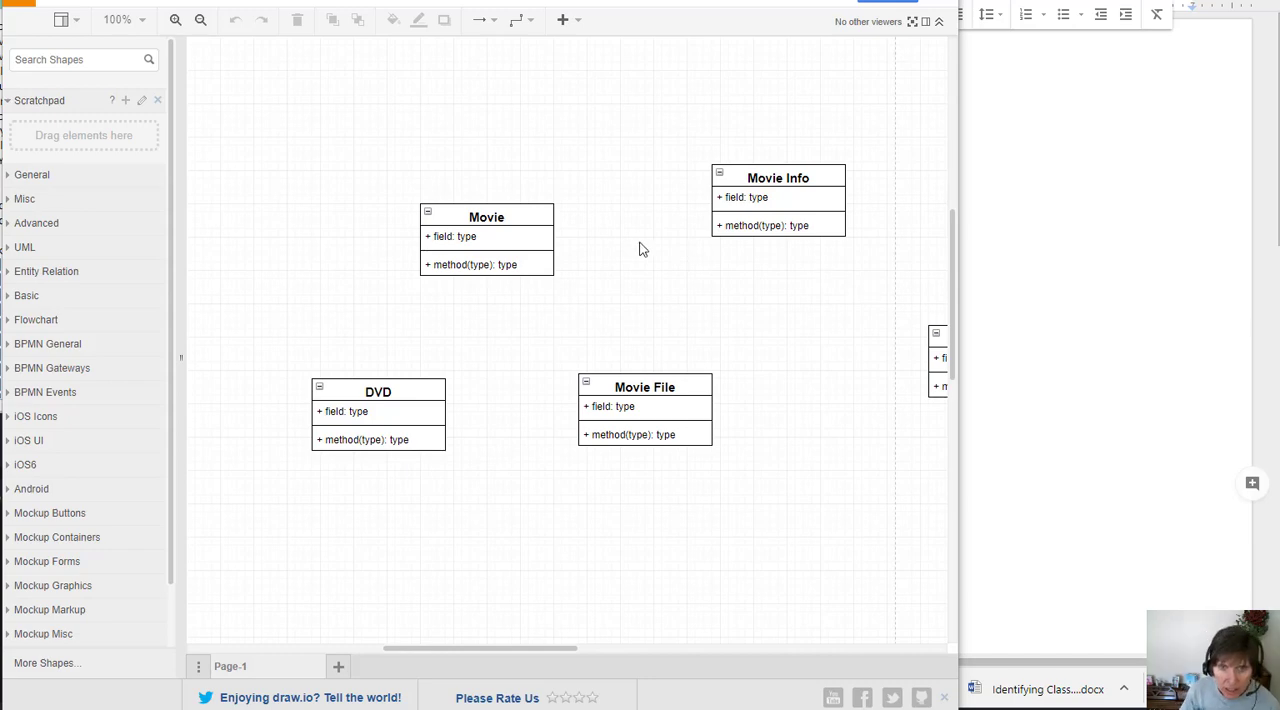
{"action": "mouse_move", "coordinate": [600, 260]}
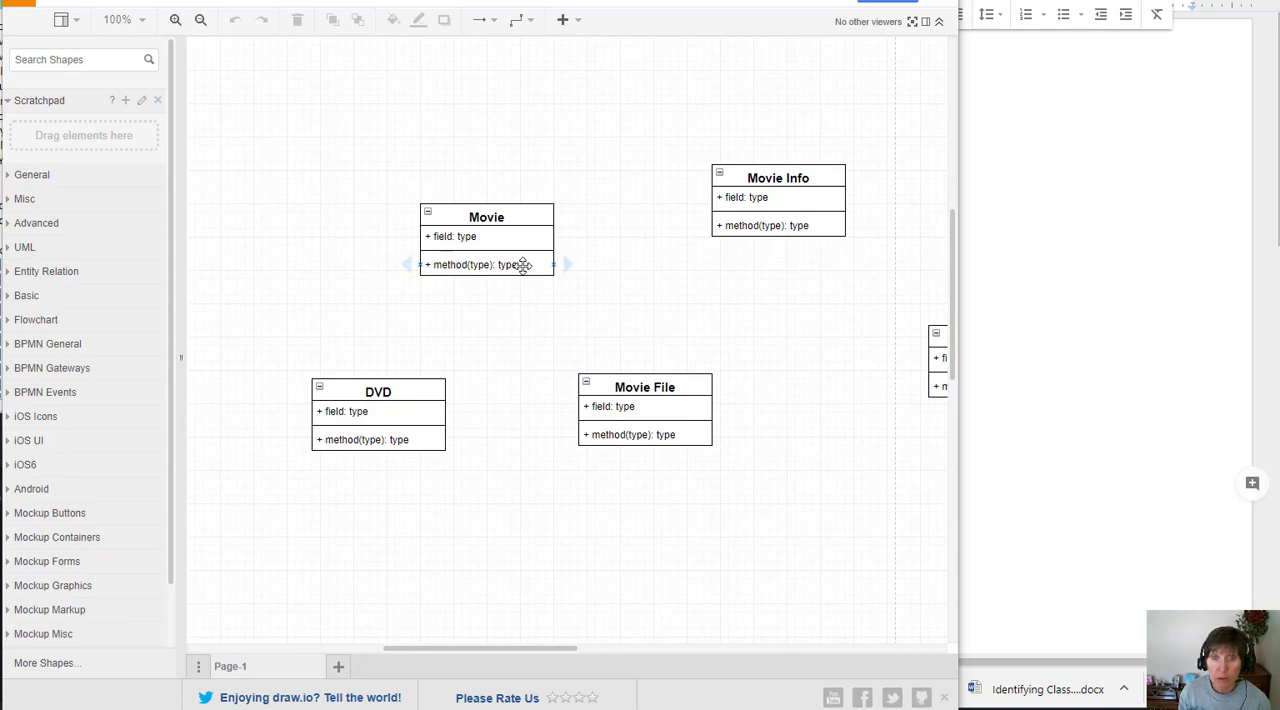
{"action": "mouse_move", "coordinate": [660, 292]}
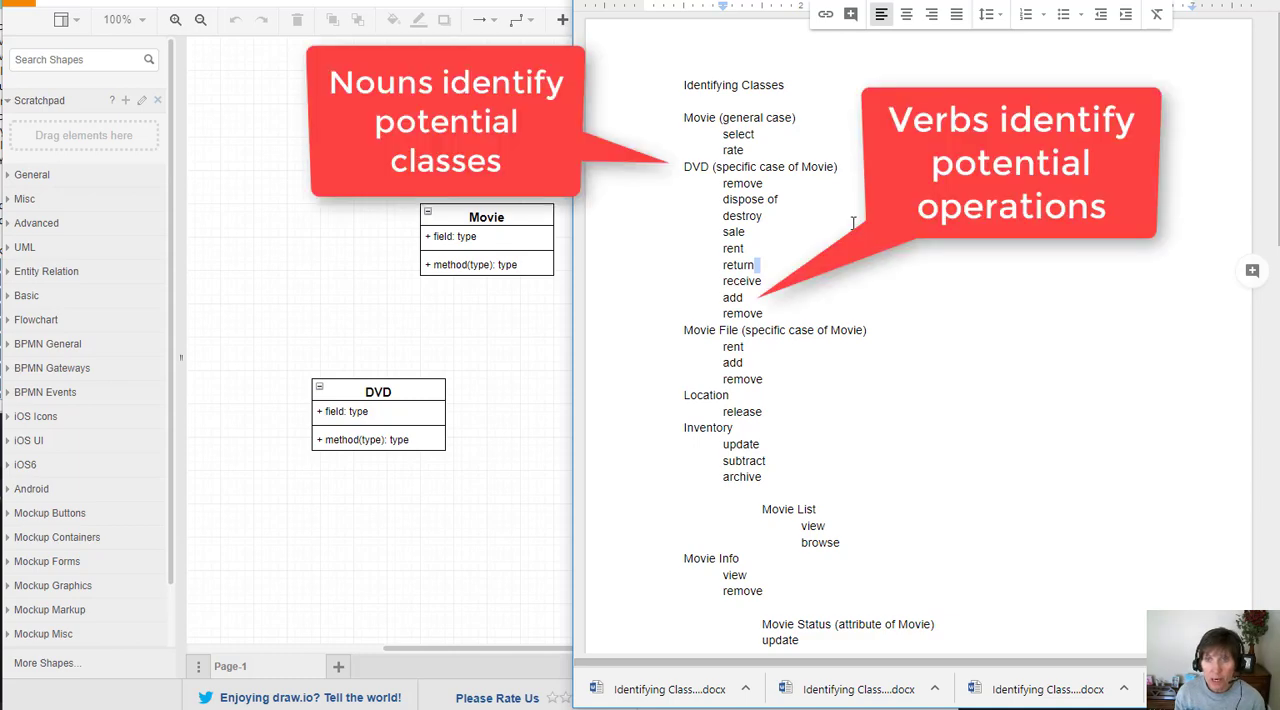
- Review the Movie verbs (return, select, rate) in the class notes beside the diagram
{"action": "left_click_drag", "start_coordinate": [724, 134], "coordinate": [744, 150]}
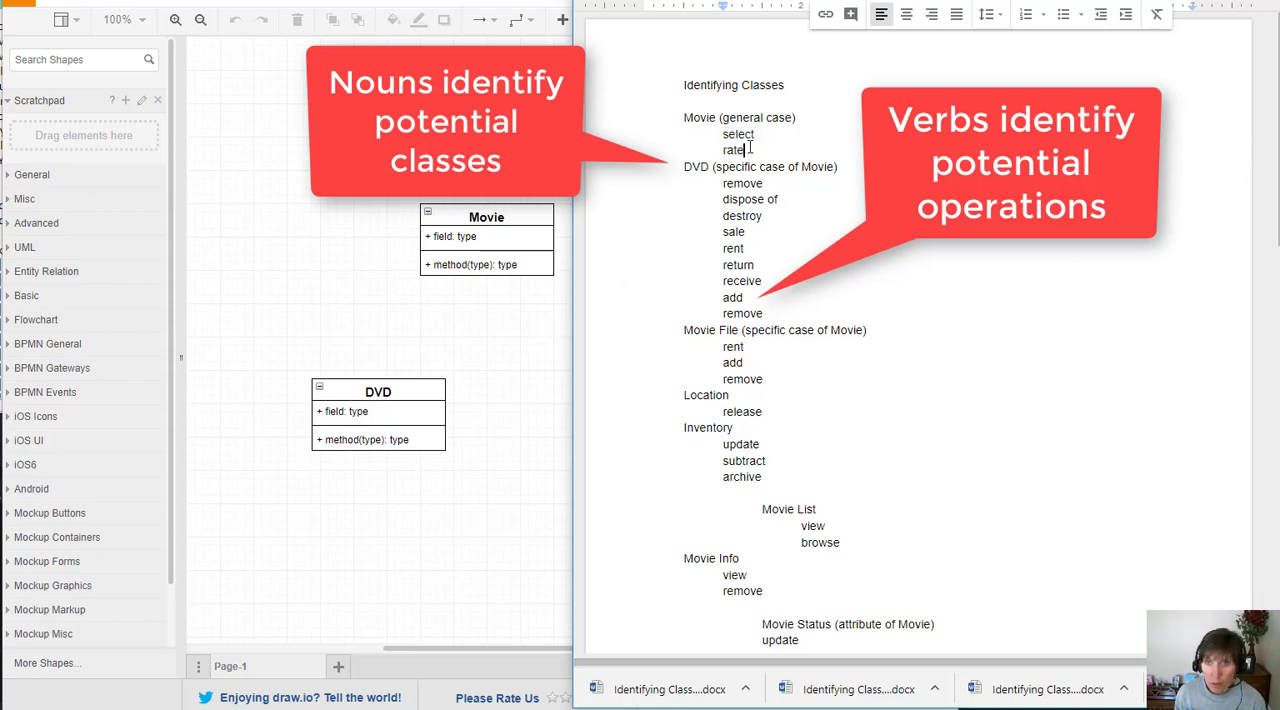
{"action": "left_click_drag", "start_coordinate": [724, 134], "coordinate": [748, 150]}
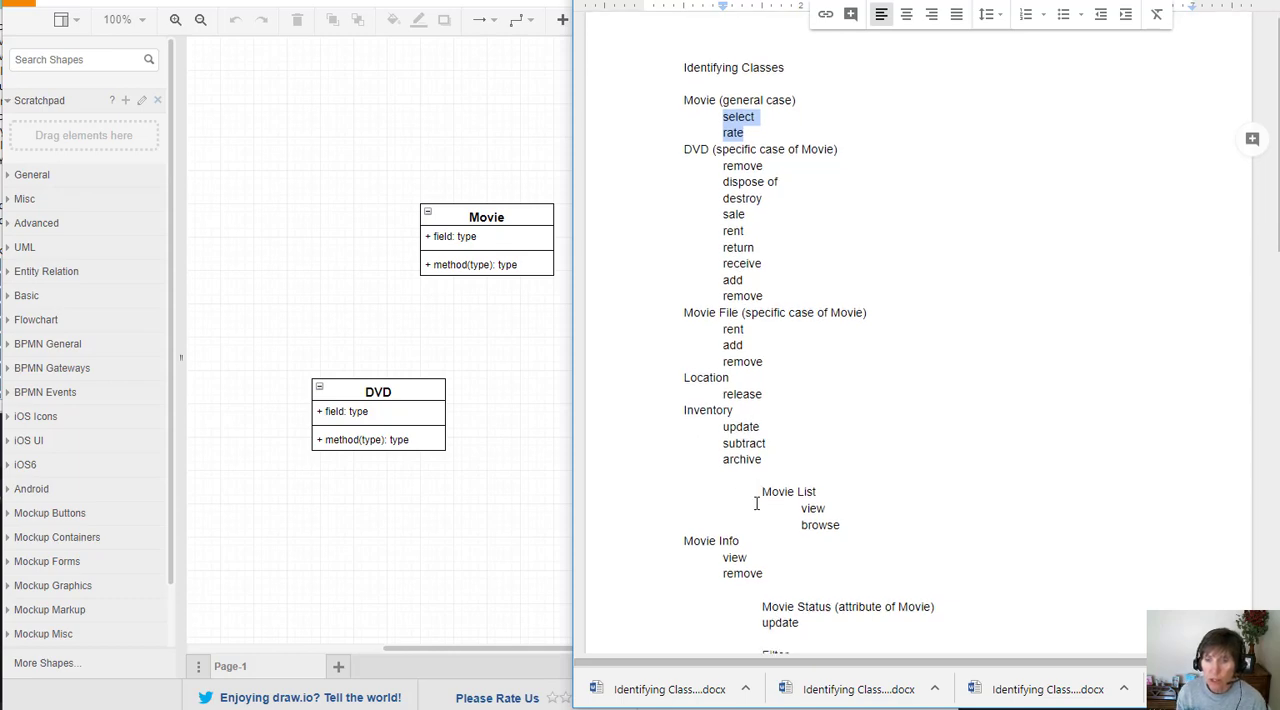
{"action": "scroll", "scroll_direction": "down", "scroll_amount": 3}
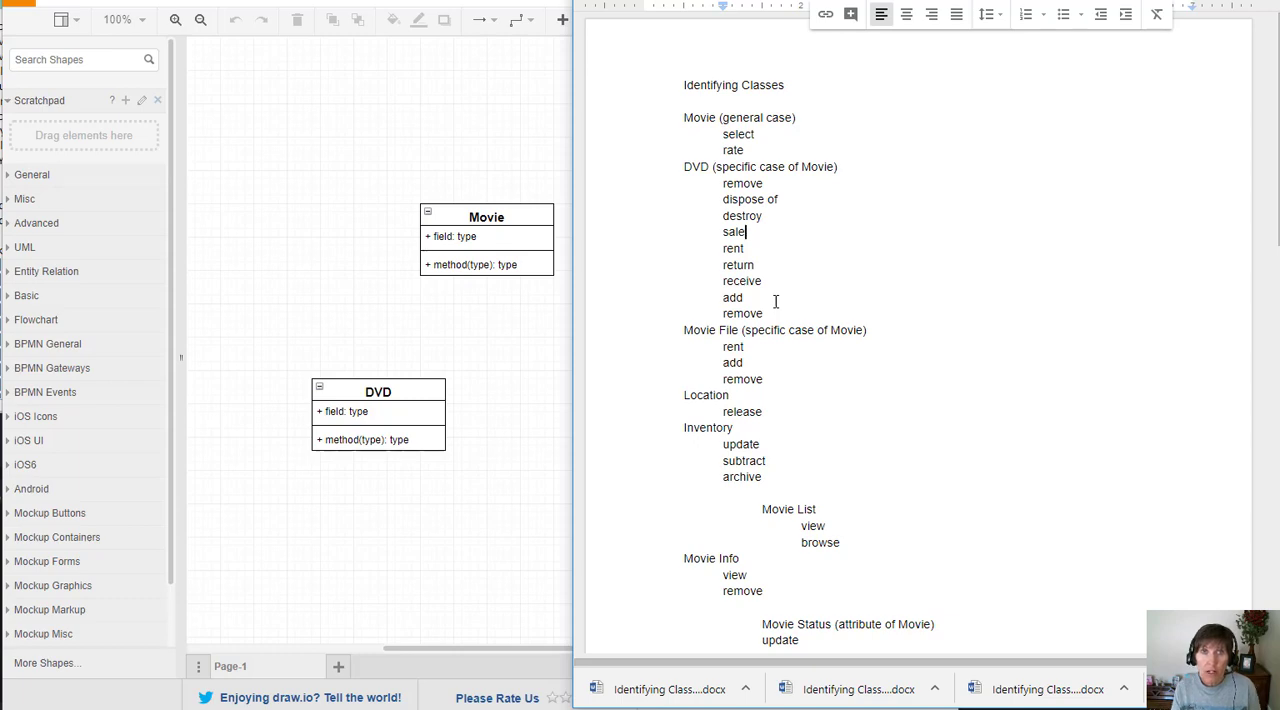
{"action": "mouse_move", "coordinate": [680, 282]}
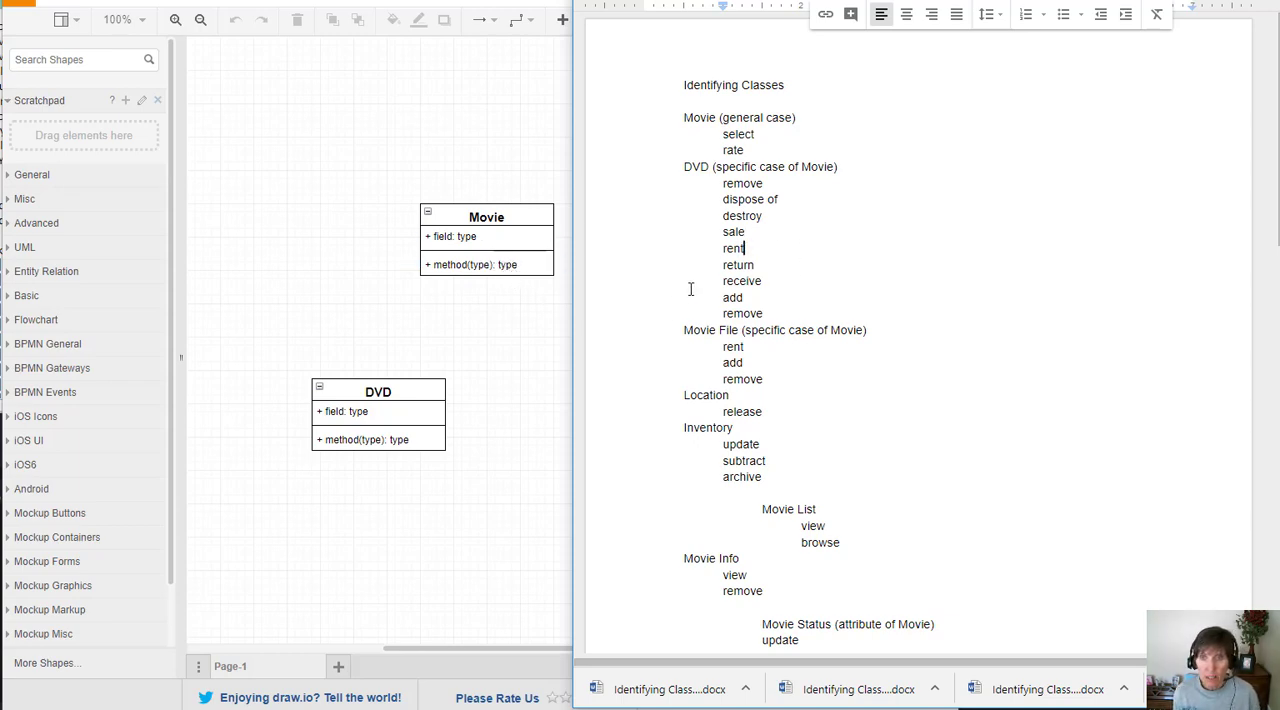
{"action": "mouse_move", "coordinate": [700, 264]}
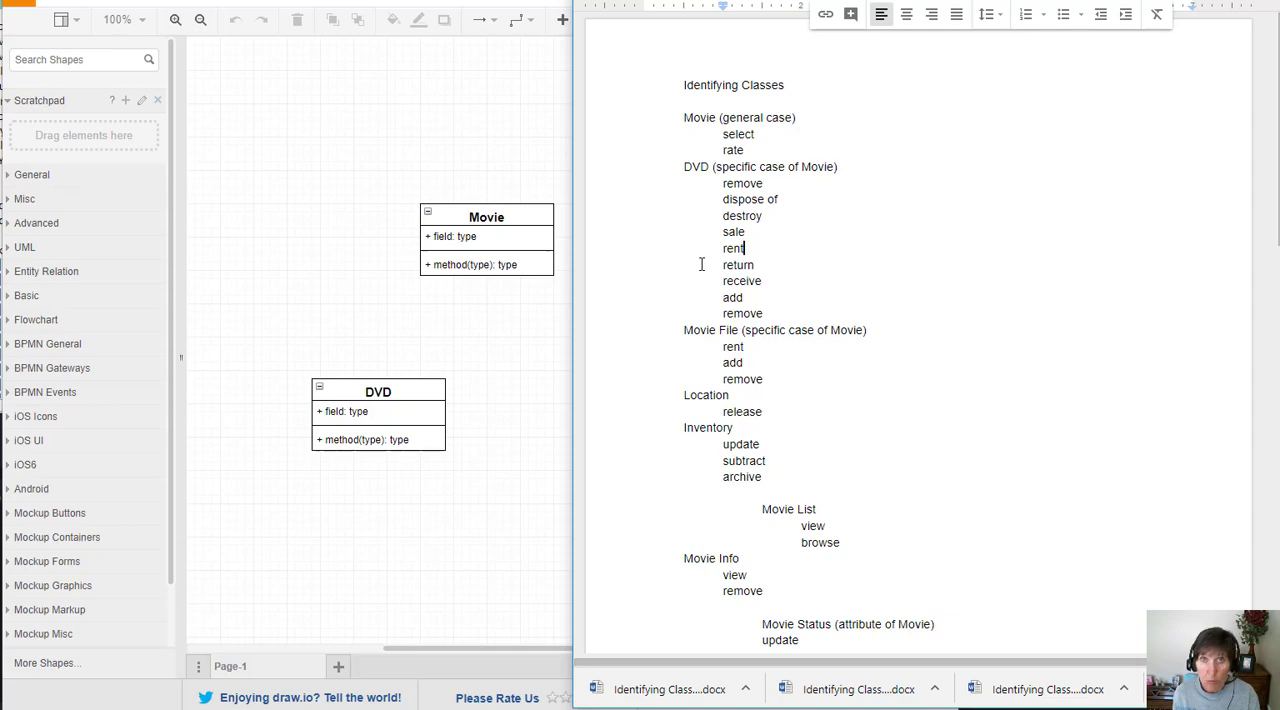
{"action": "mouse_move", "coordinate": [624, 220]}
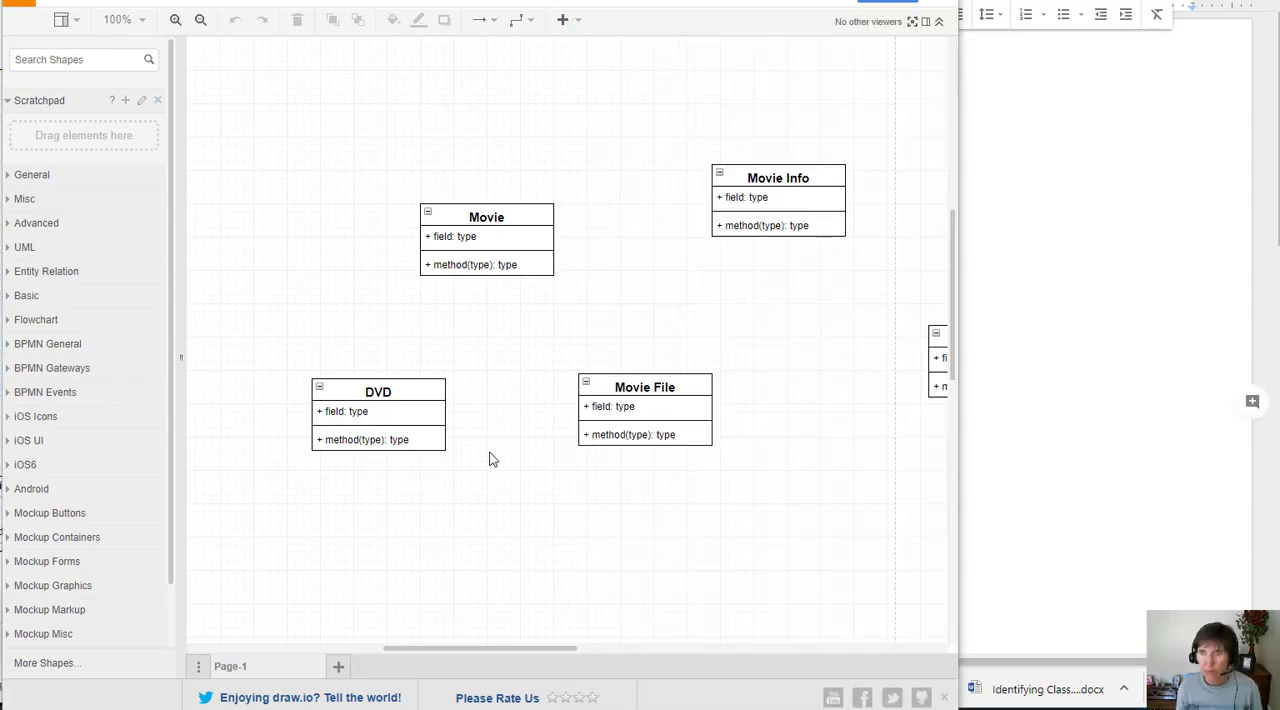
{"action": "left_click", "coordinate": [1048, 688]}
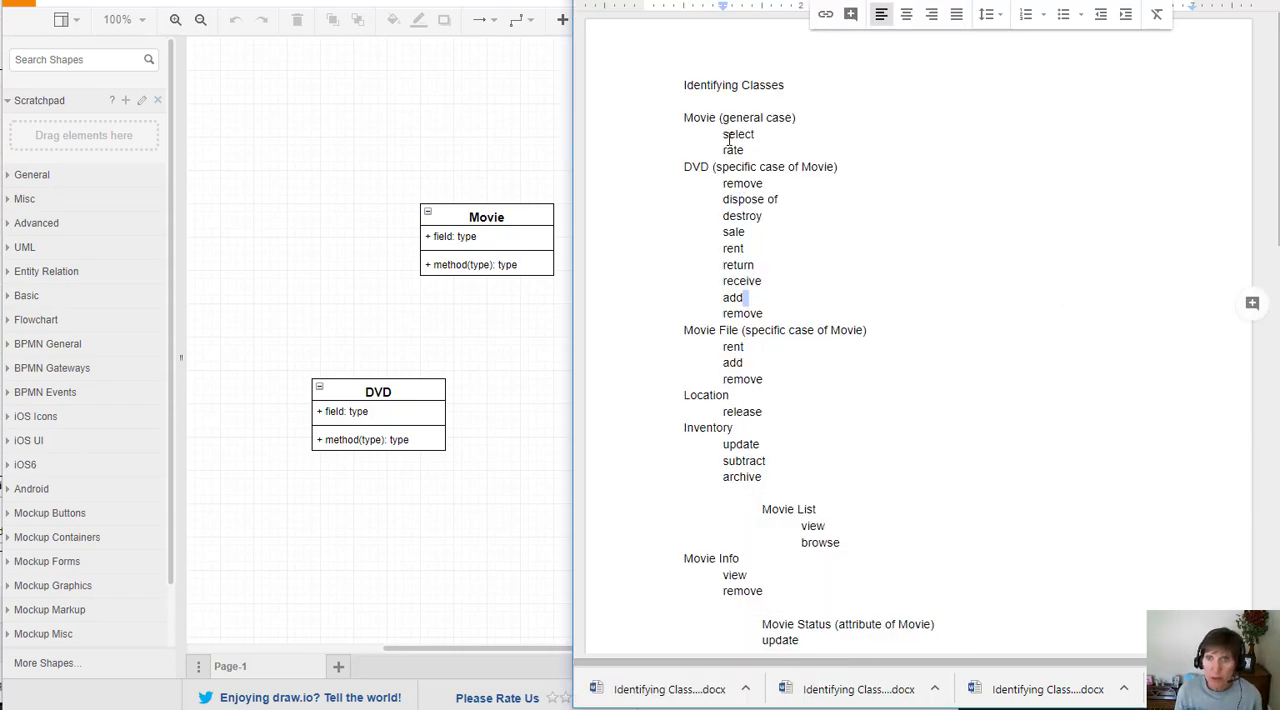
{"action": "double_click", "coordinate": [738, 134]}
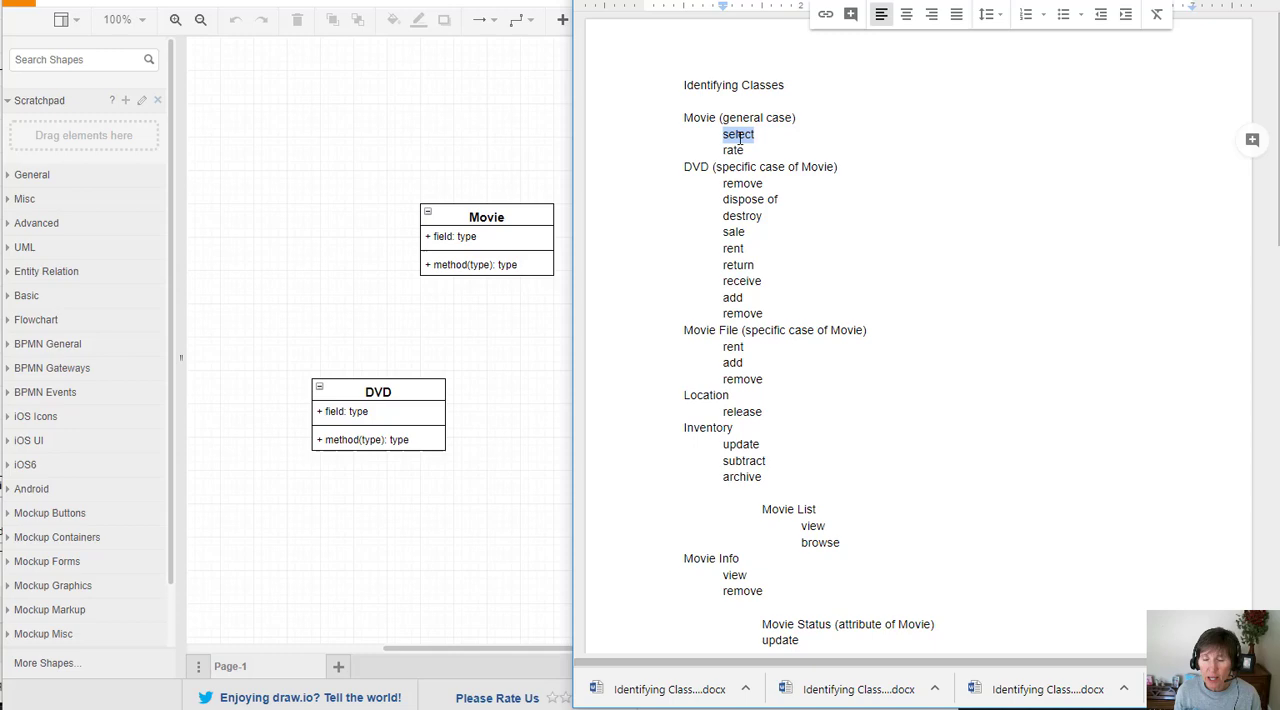
{"action": "mouse_move", "coordinate": [700, 116]}
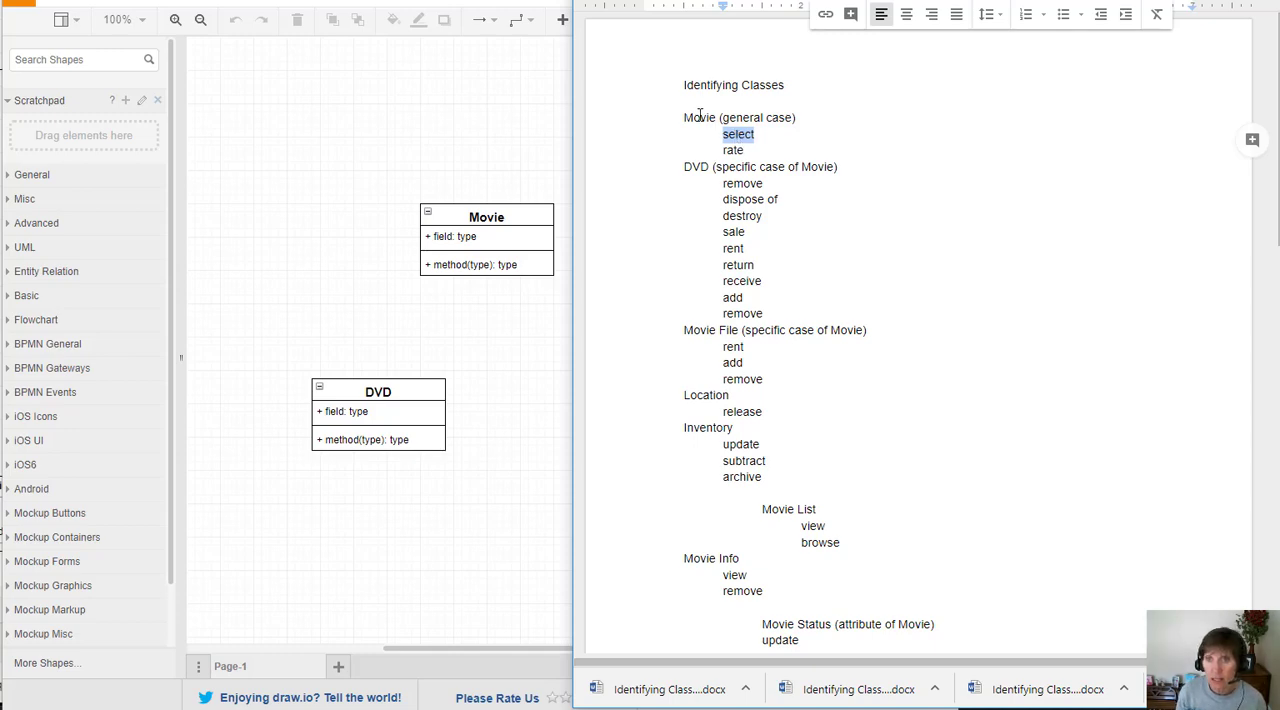
{"action": "mouse_move", "coordinate": [708, 132]}
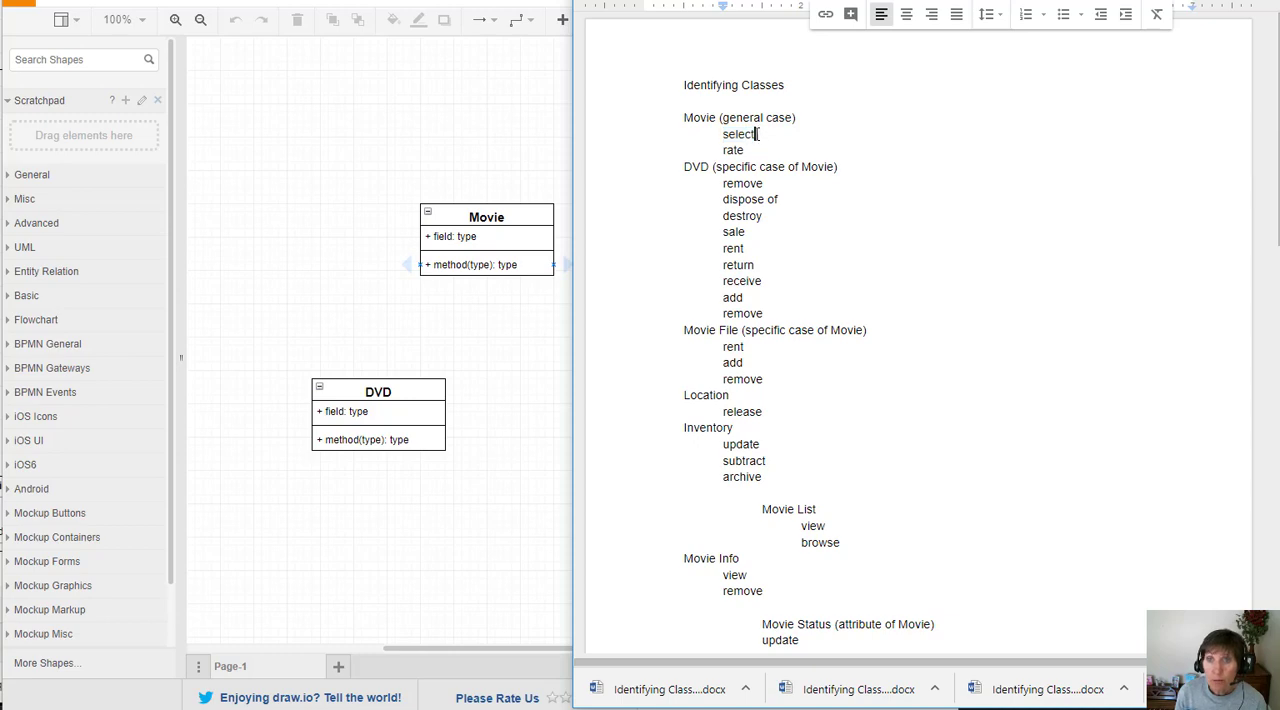
{"action": "double_click", "coordinate": [738, 134]}
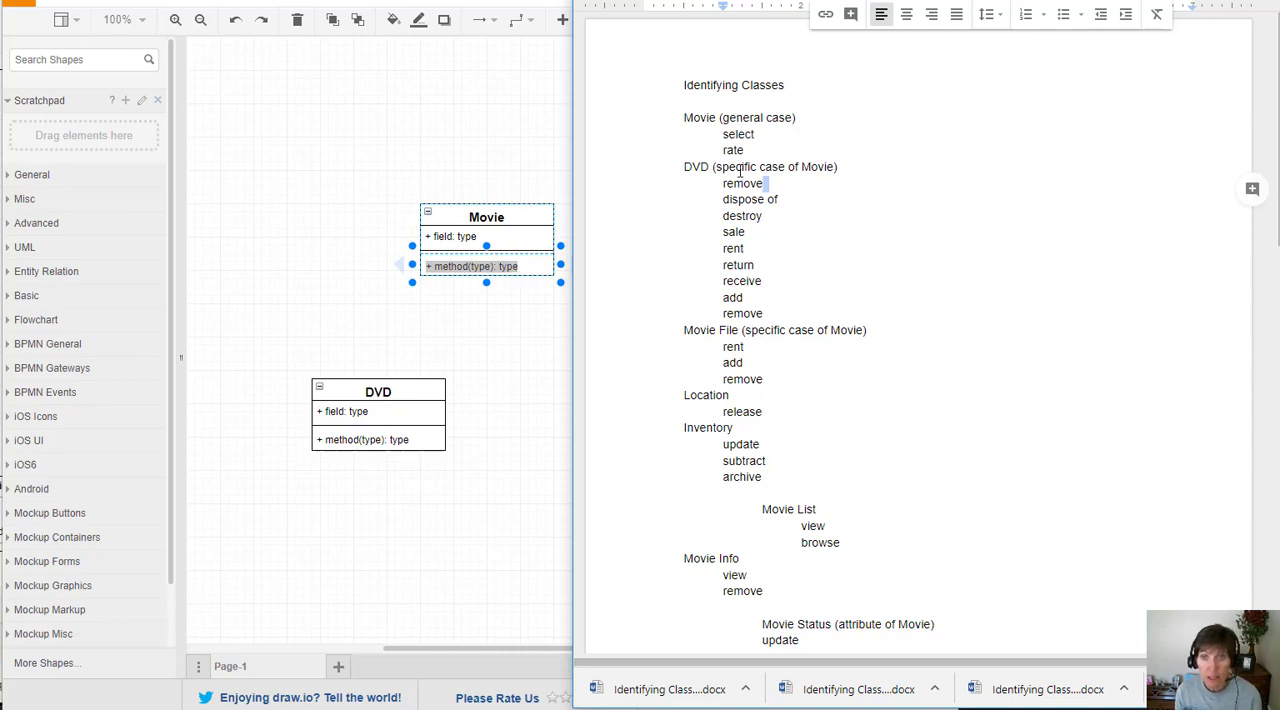
- Replace Movie's placeholder operation with changeStatus()
{"action": "scroll", "scroll_direction": "down", "scroll_amount": 3}
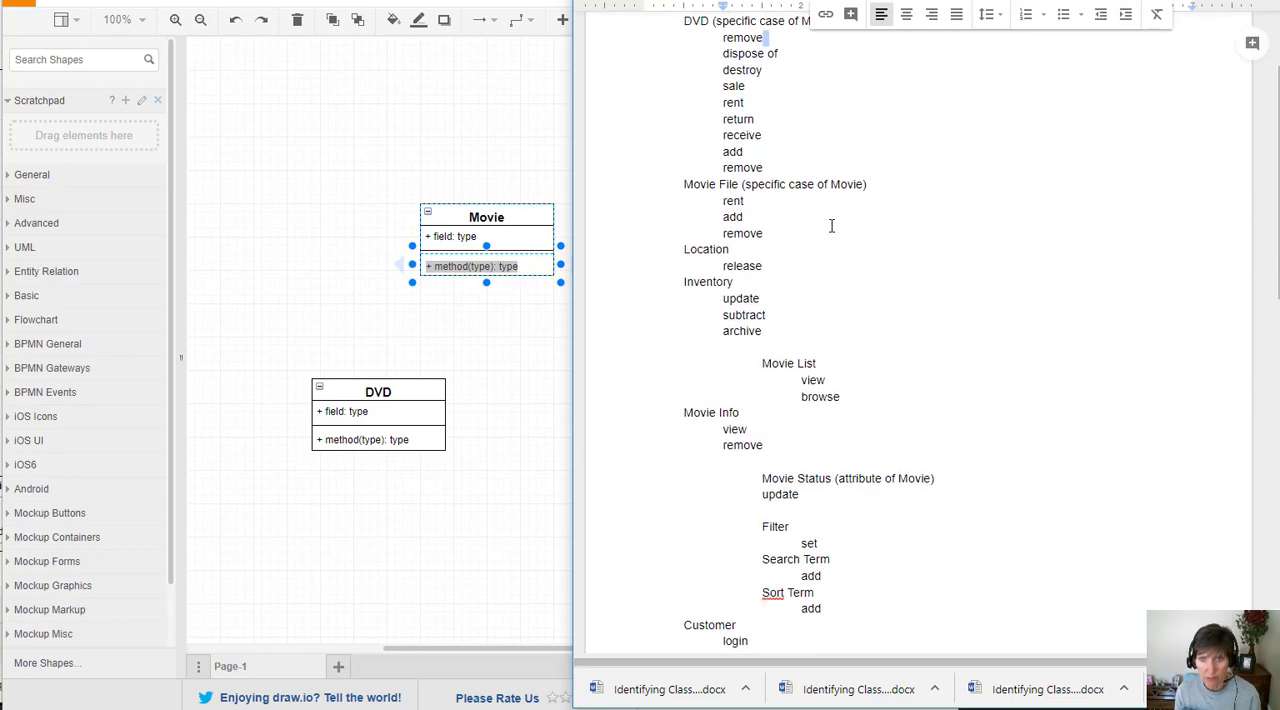
{"action": "scroll", "scroll_direction": "down", "scroll_amount": 3}
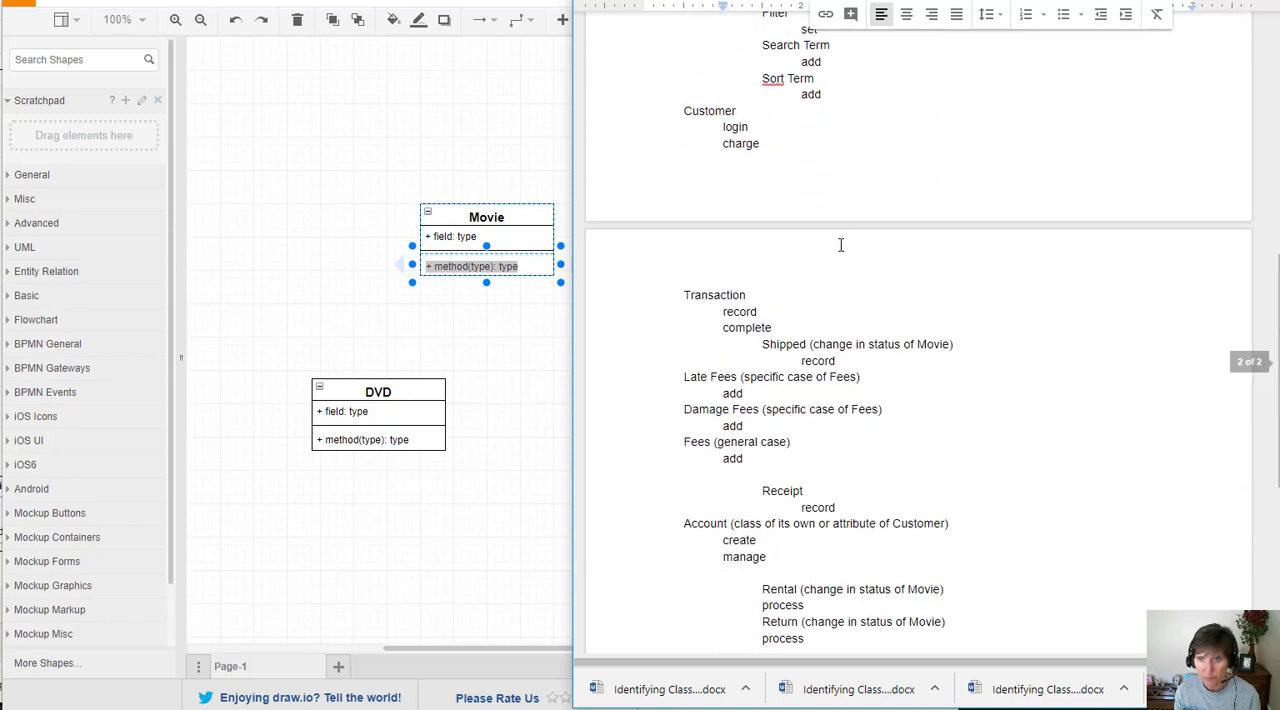
{"action": "scroll", "scroll_direction": "up", "scroll_amount": 3}
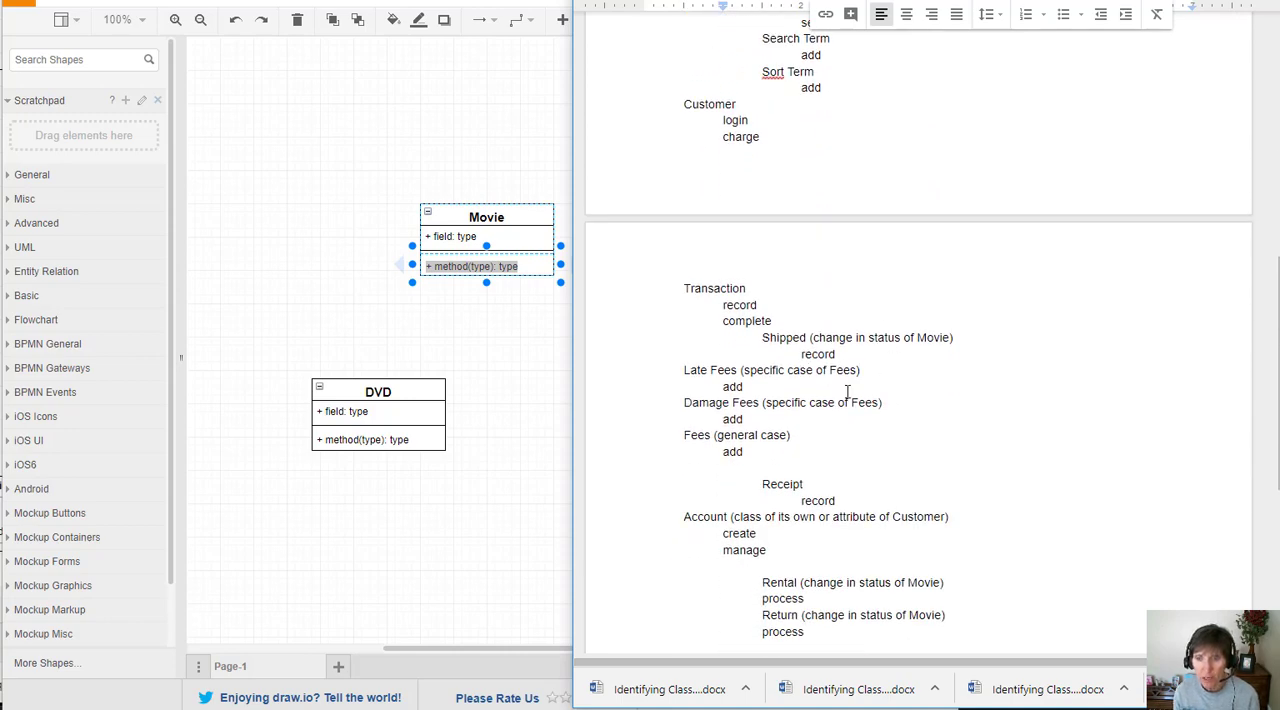
{"action": "scroll", "scroll_direction": "down", "scroll_amount": 3}
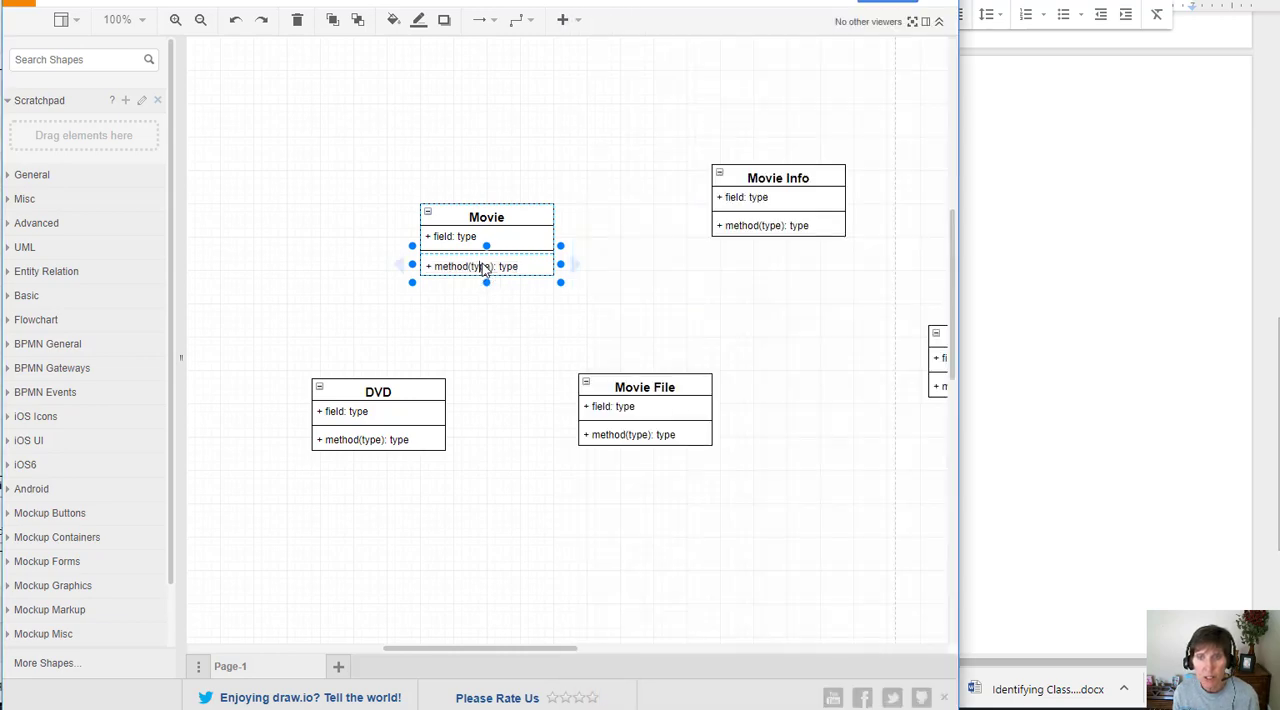
{"action": "double_click", "coordinate": [508, 268]}
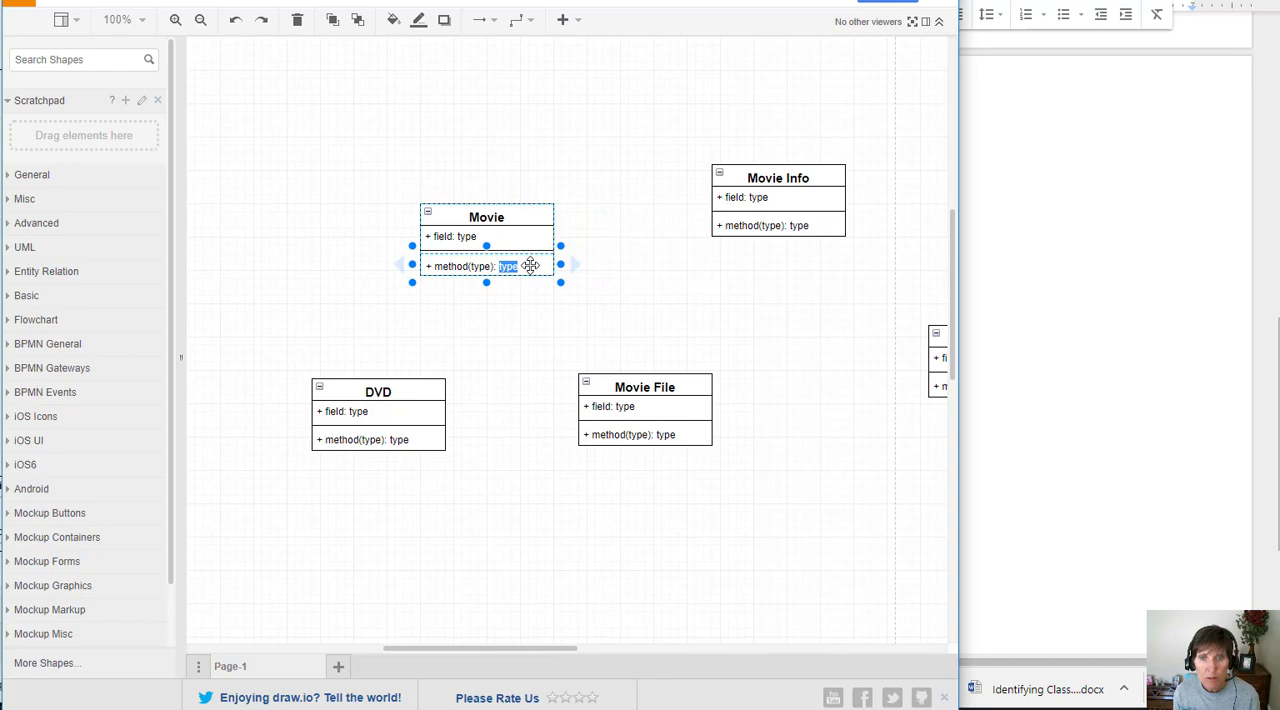
{"action": "triple_click", "coordinate": [488, 266]}
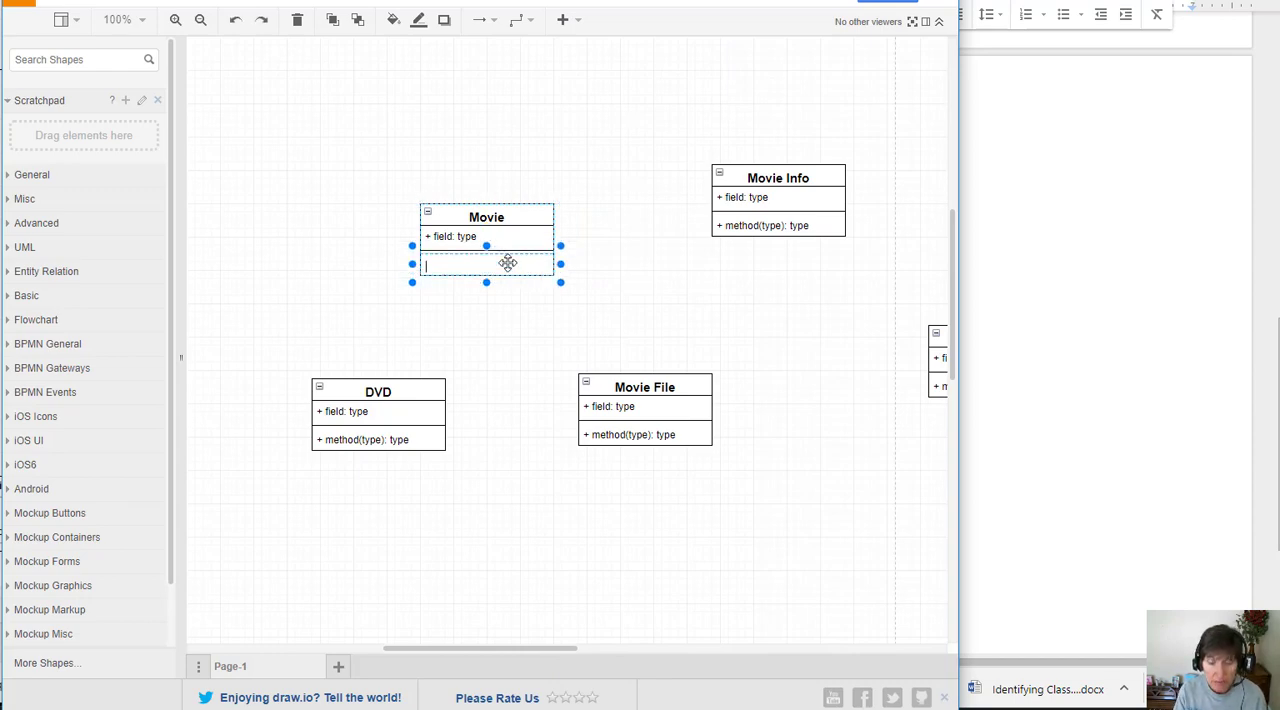
{"action": "type", "text": "changeStatus"}
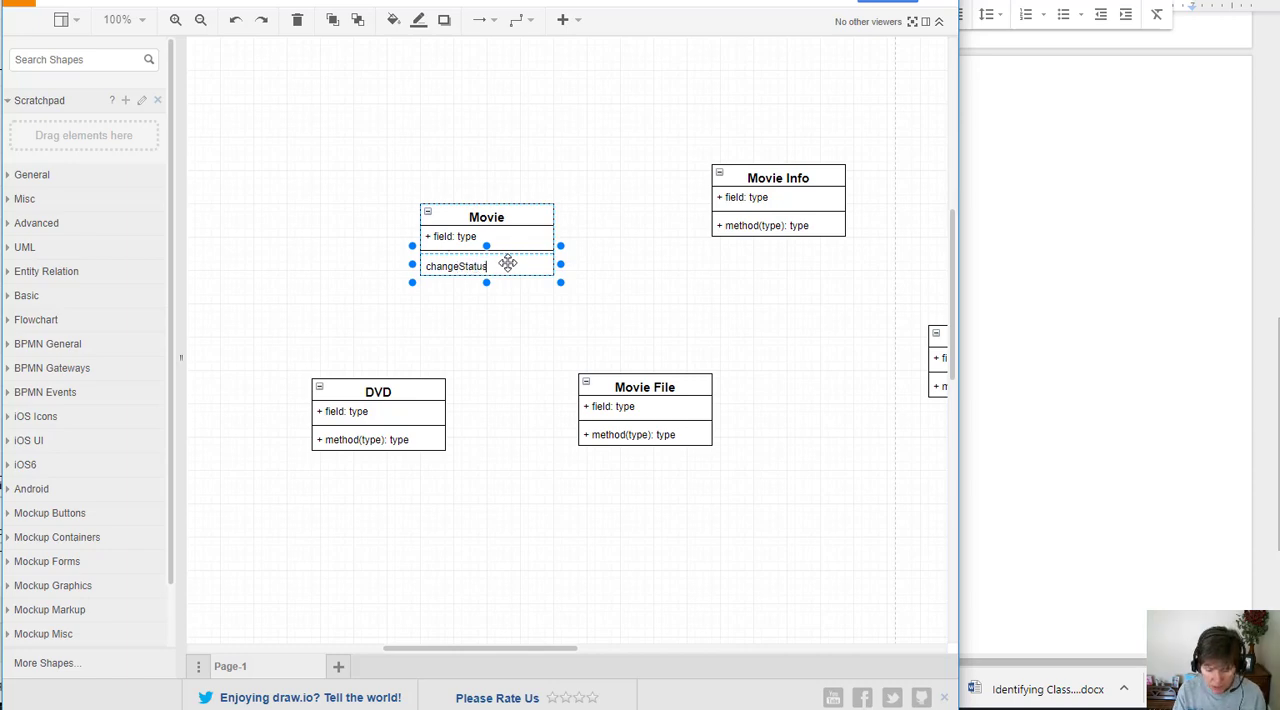
{"action": "type", "text": "("}
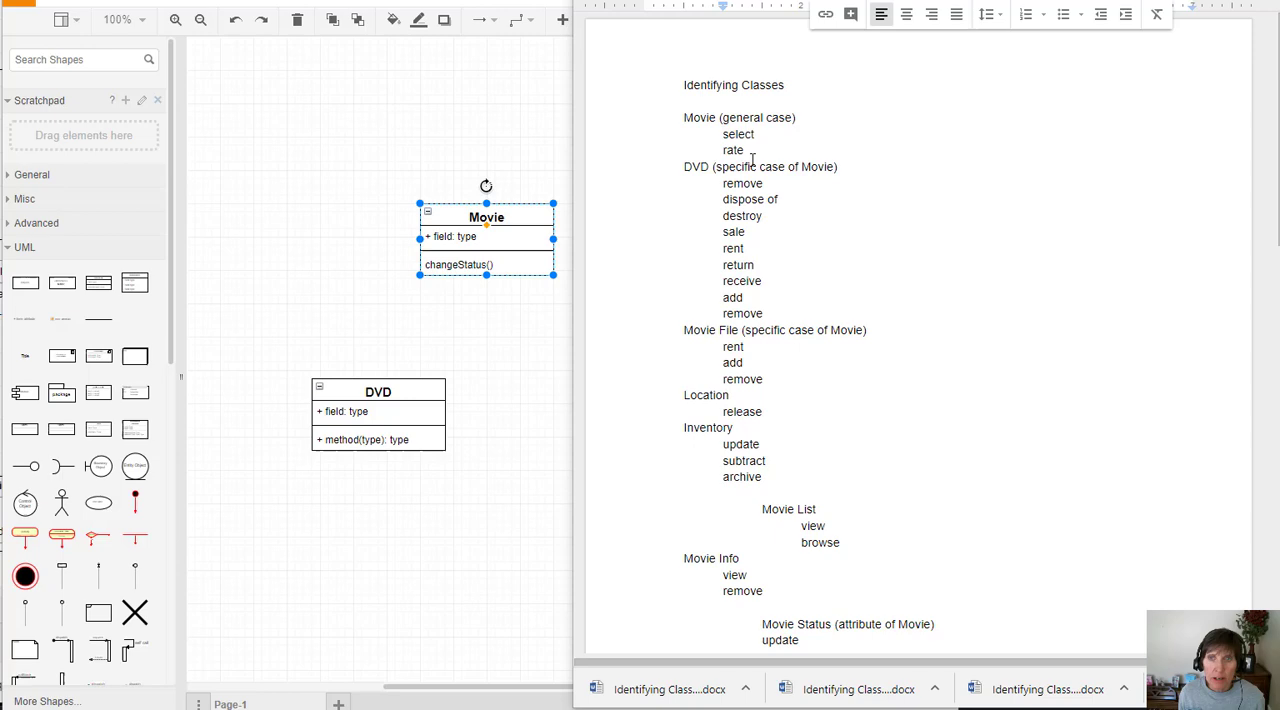
- Rename the duplicated Movie operation to rateMovie() beneath changeStatus()
{"action": "double_click", "coordinate": [732, 150]}
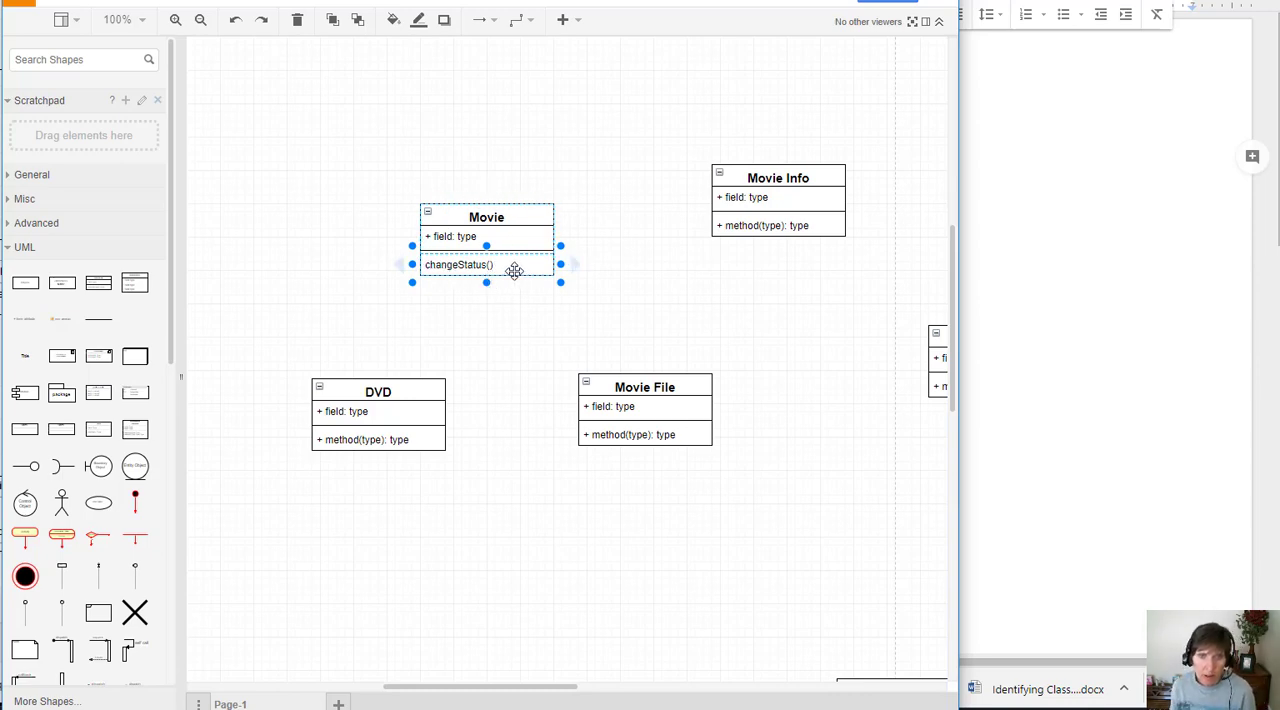
{"action": "mouse_move", "coordinate": [410, 292]}
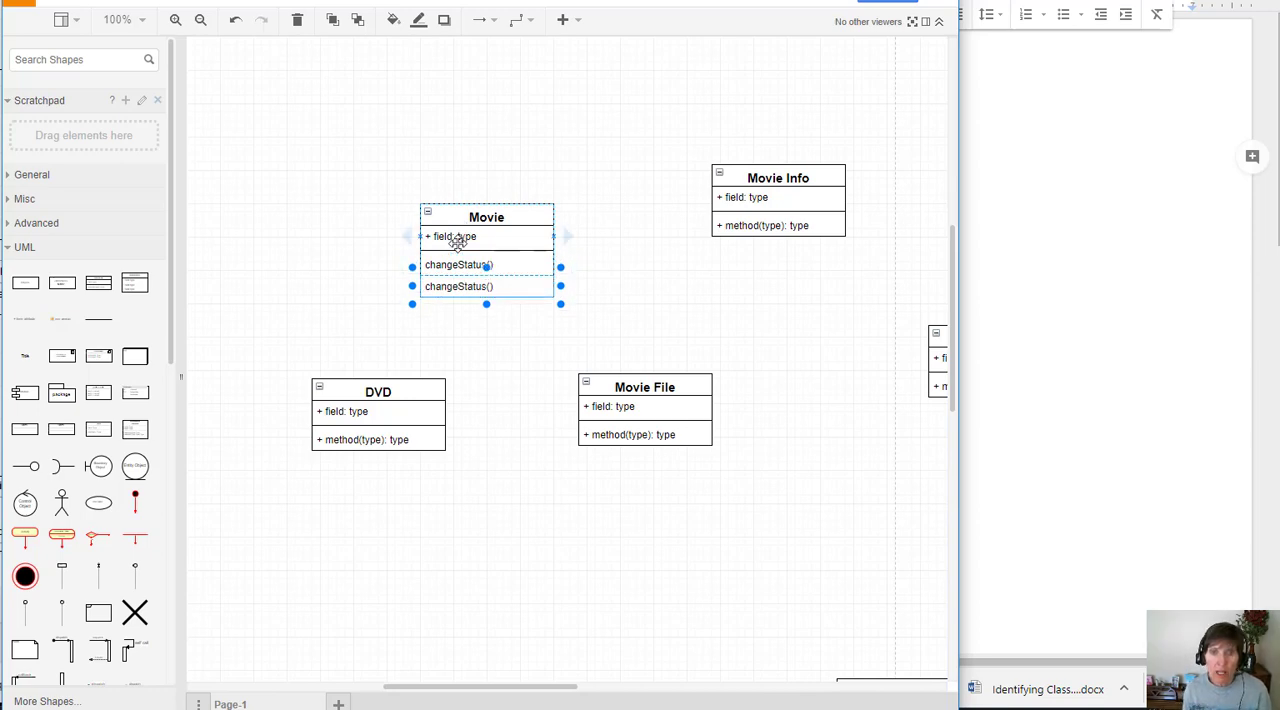
{"action": "double_click", "coordinate": [460, 286]}
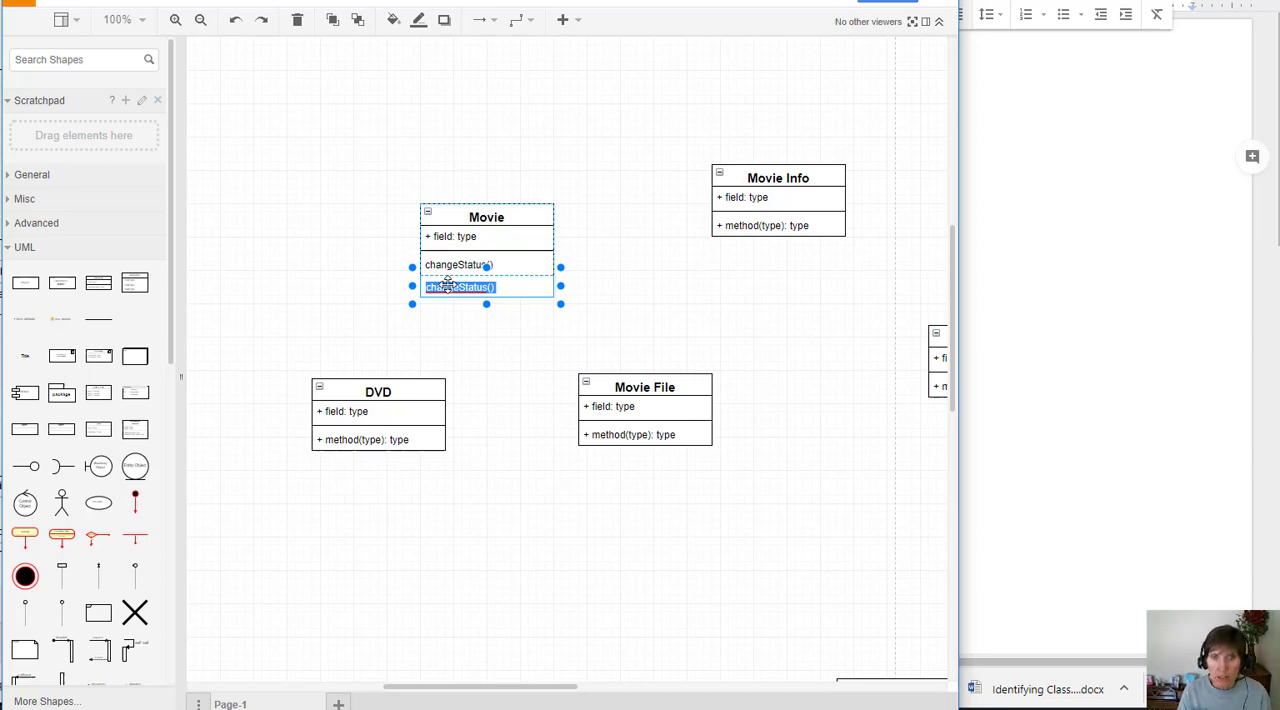
{"action": "type", "text": "rate()"}
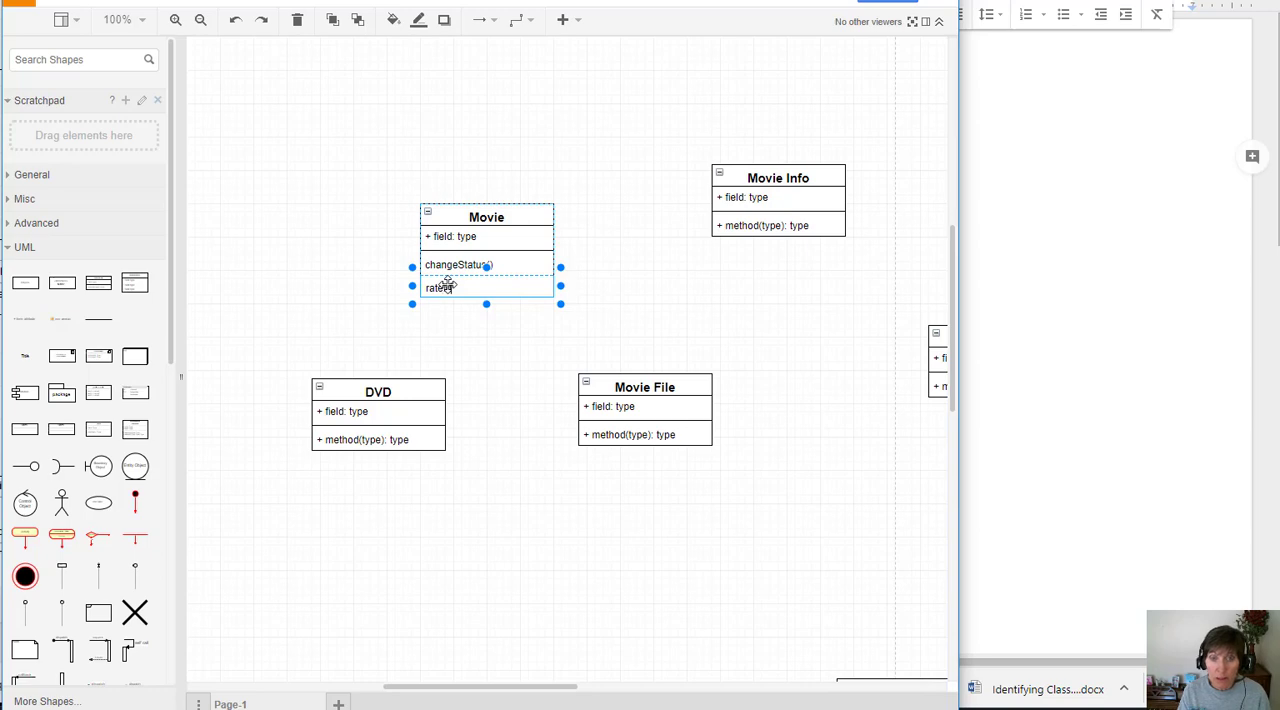
{"action": "type", "text": "Movie"}
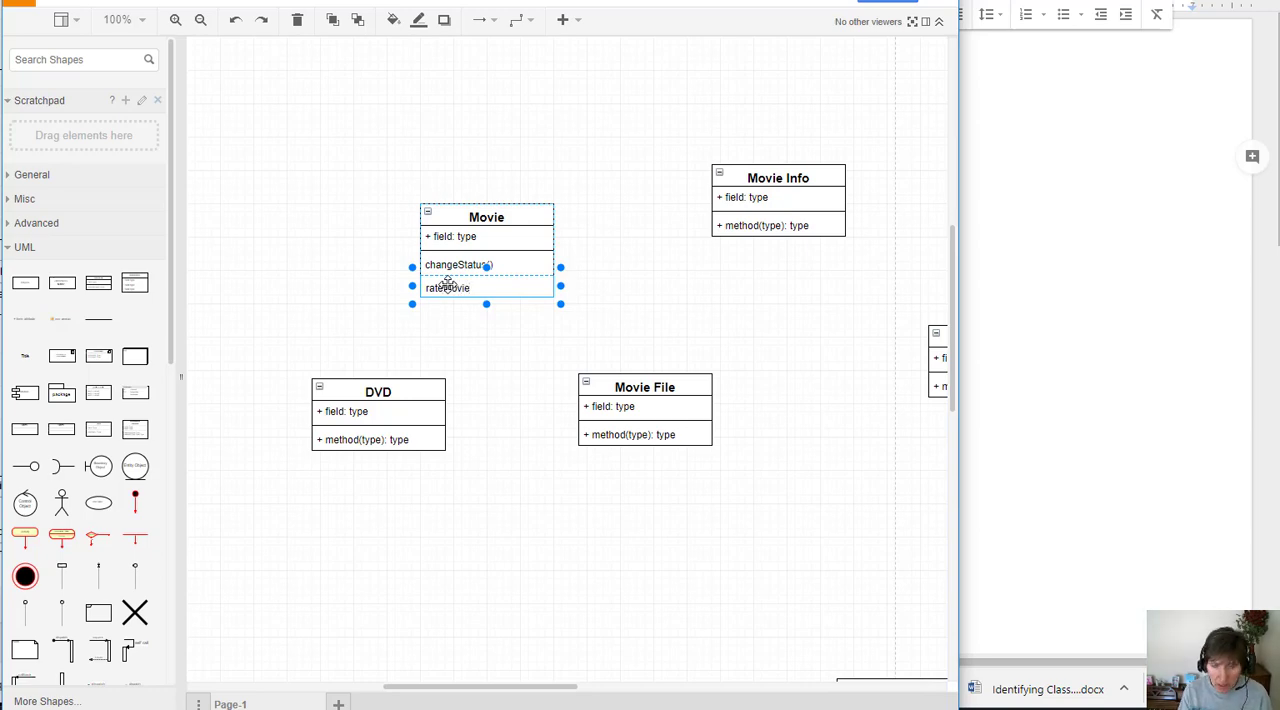
{"action": "left_click", "coordinate": [450, 288]}
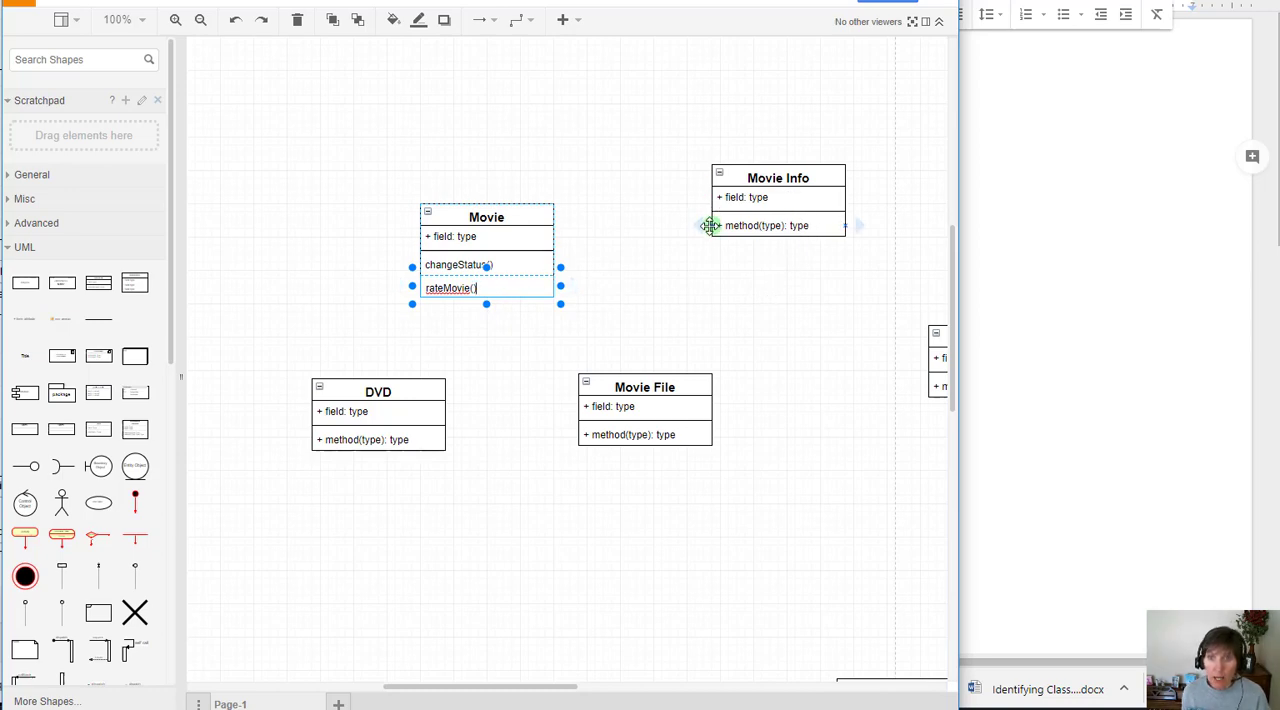
{"action": "mouse_move", "coordinate": [760, 248]}
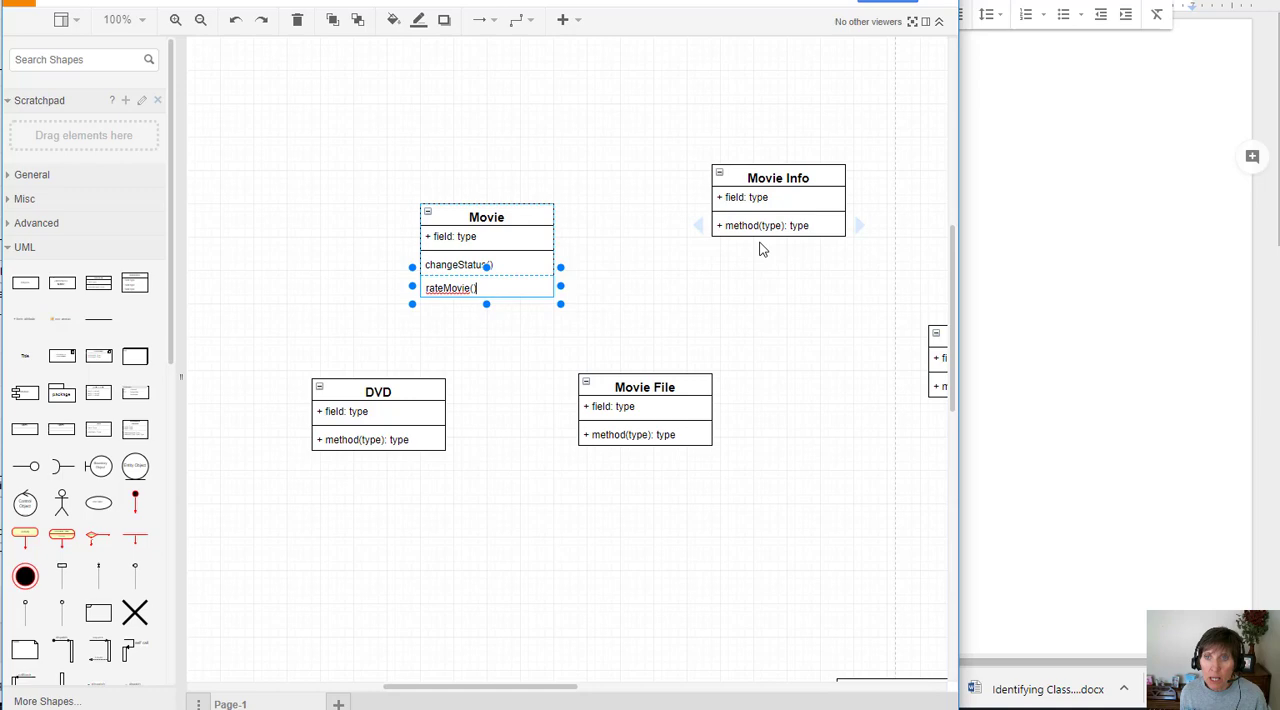
{"action": "mouse_move", "coordinate": [816, 216]}
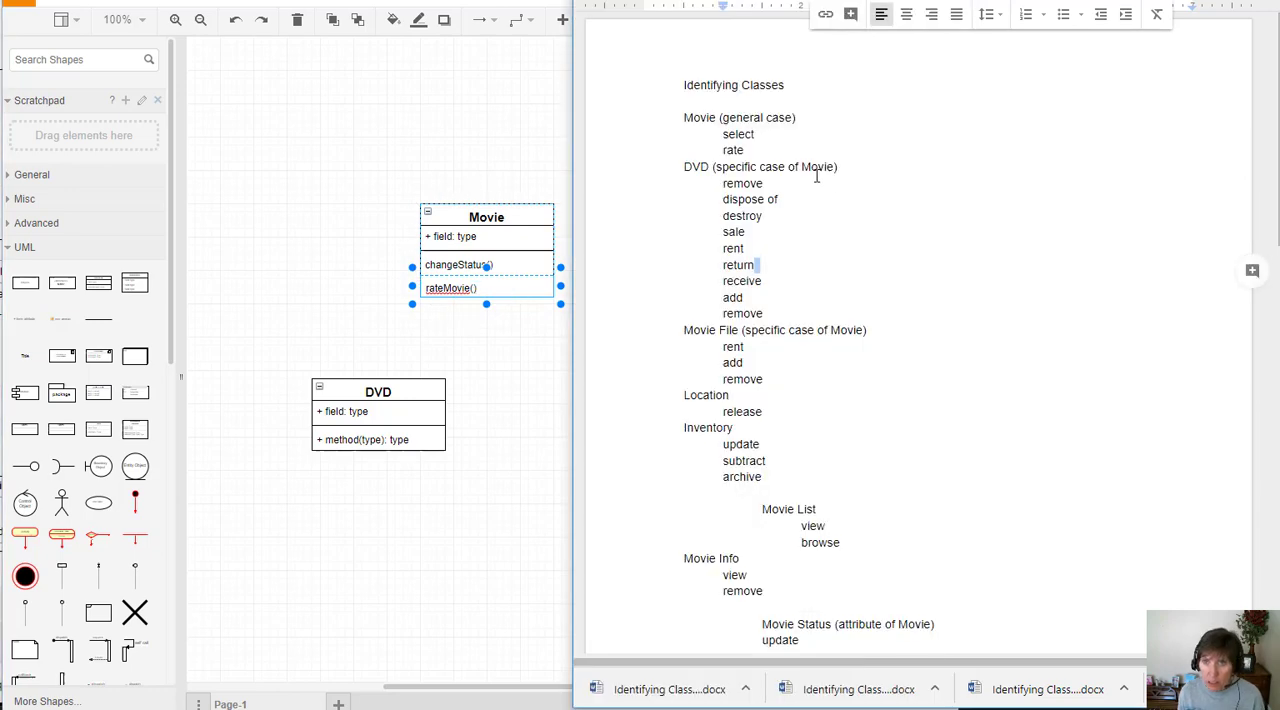
- Read through the Movie File operation words in the class notes
{"action": "left_click_drag", "start_coordinate": [684, 166], "coordinate": [764, 378]}
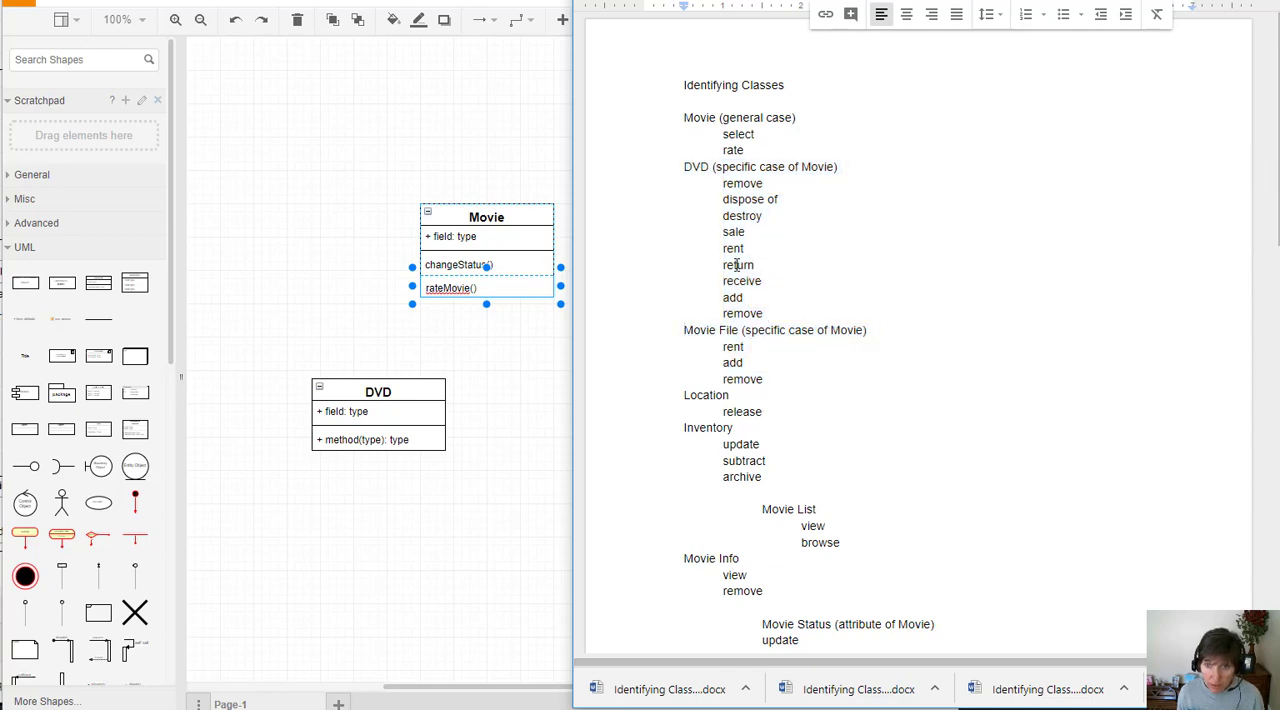
{"action": "mouse_move", "coordinate": [748, 248]}
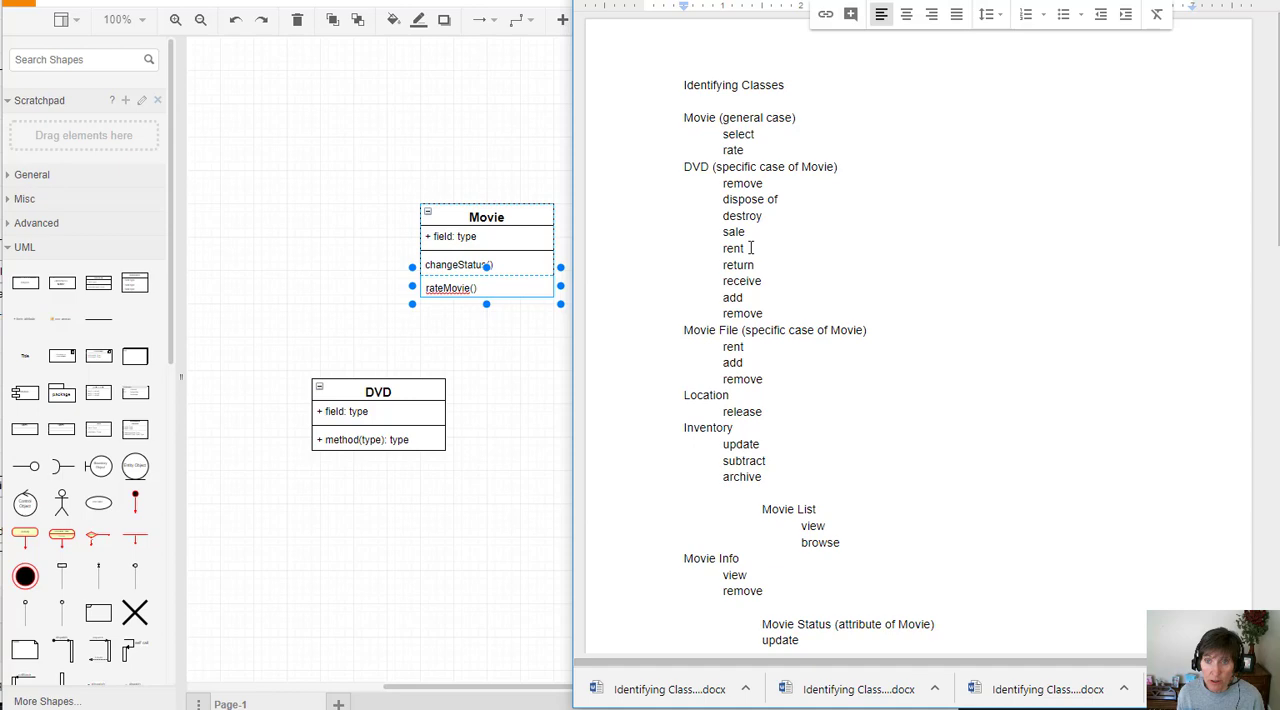
{"action": "double_click", "coordinate": [732, 248]}
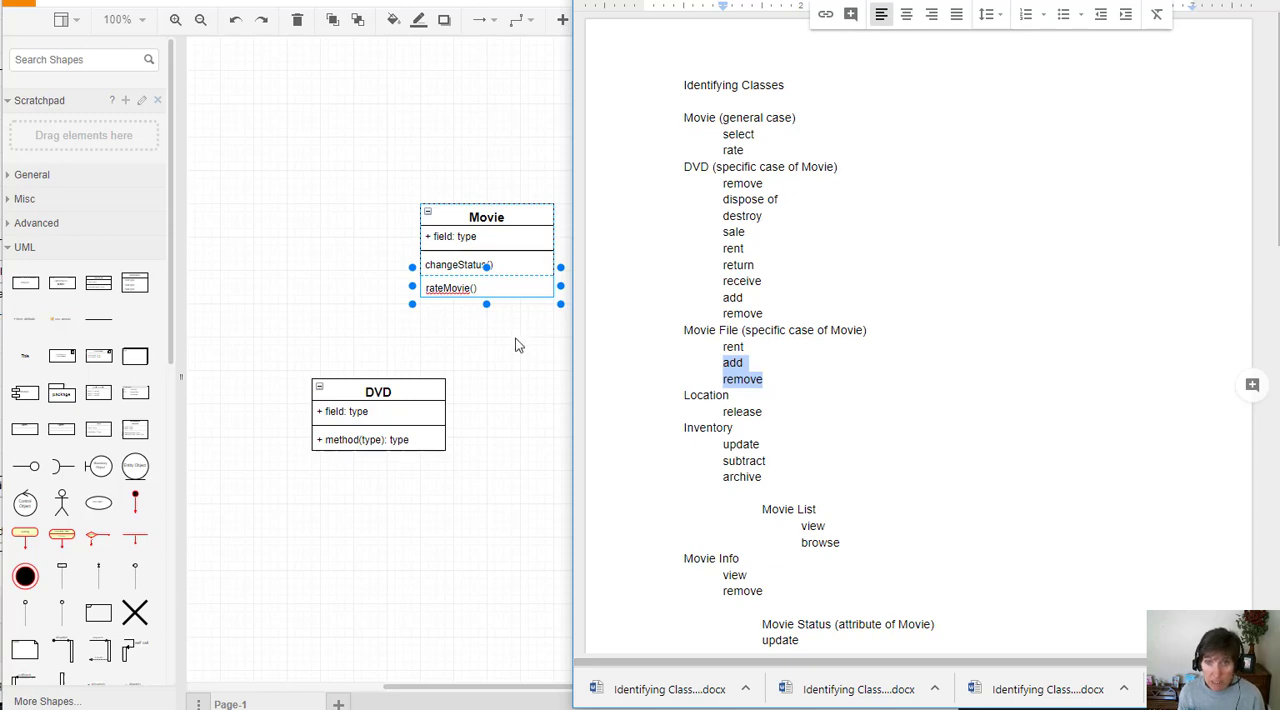
{"action": "mouse_move", "coordinate": [488, 288]}
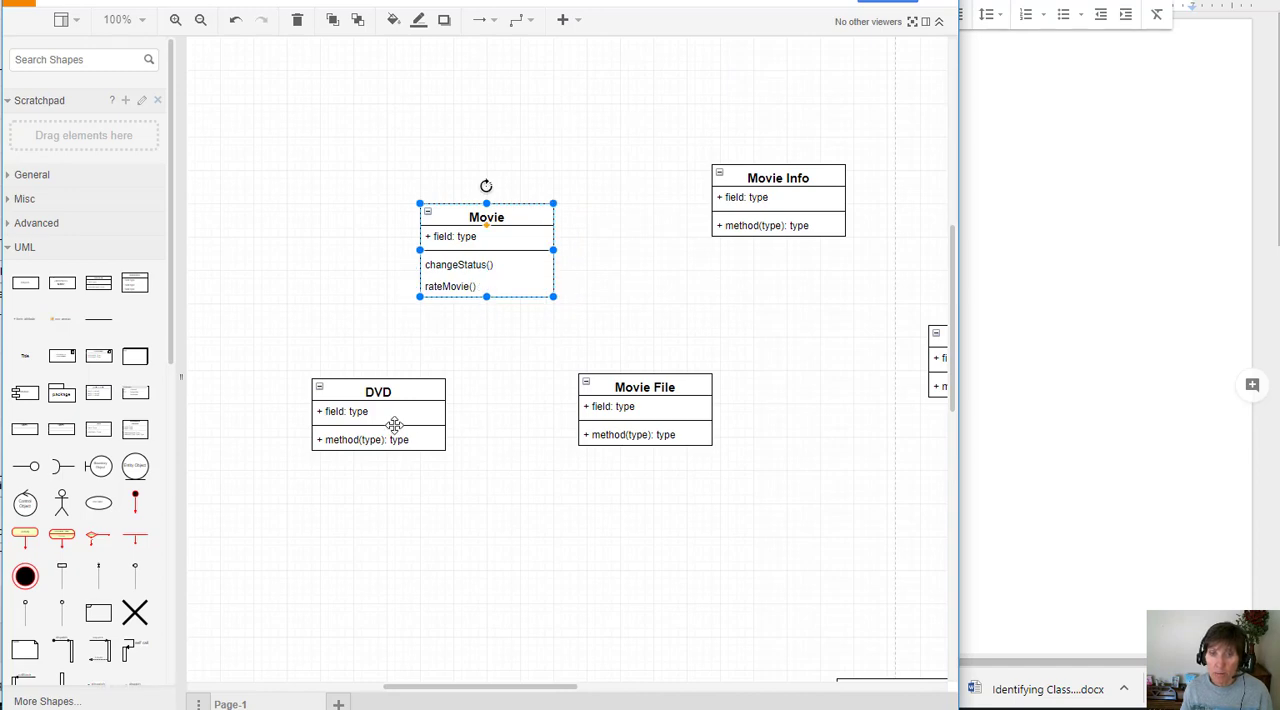
{"action": "mouse_move", "coordinate": [370, 440]}
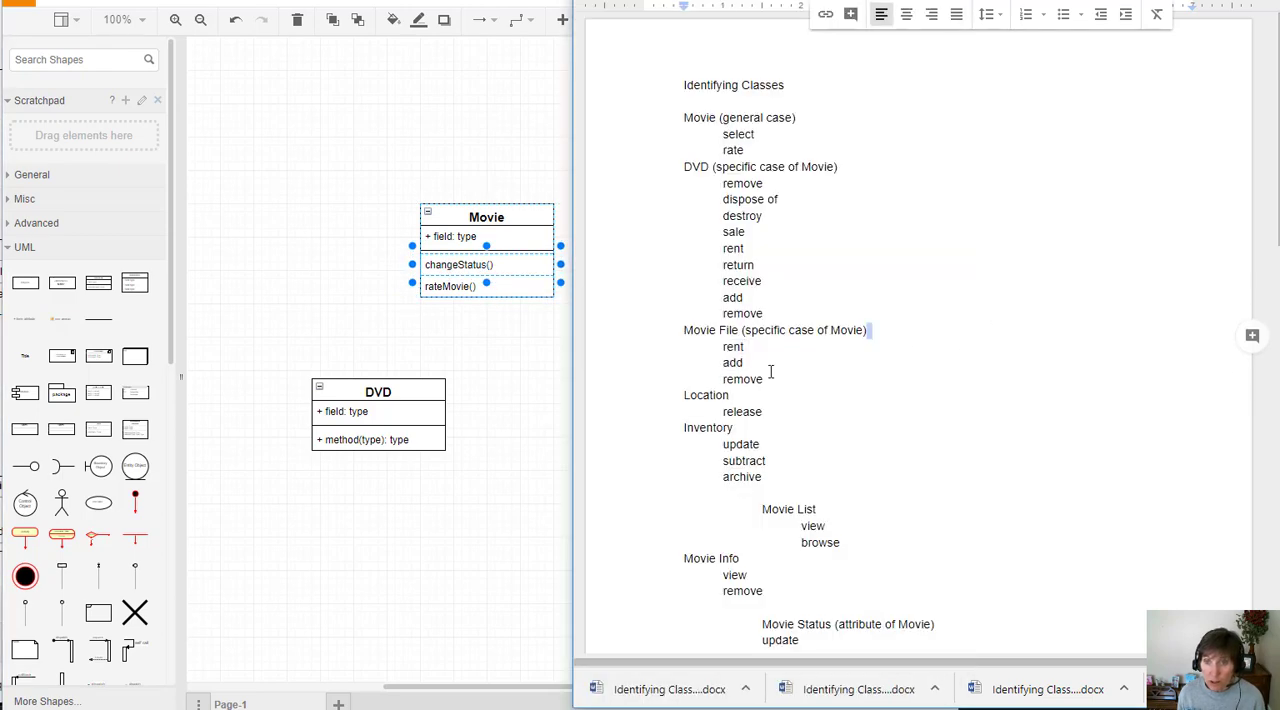
{"action": "double_click", "coordinate": [732, 346]}
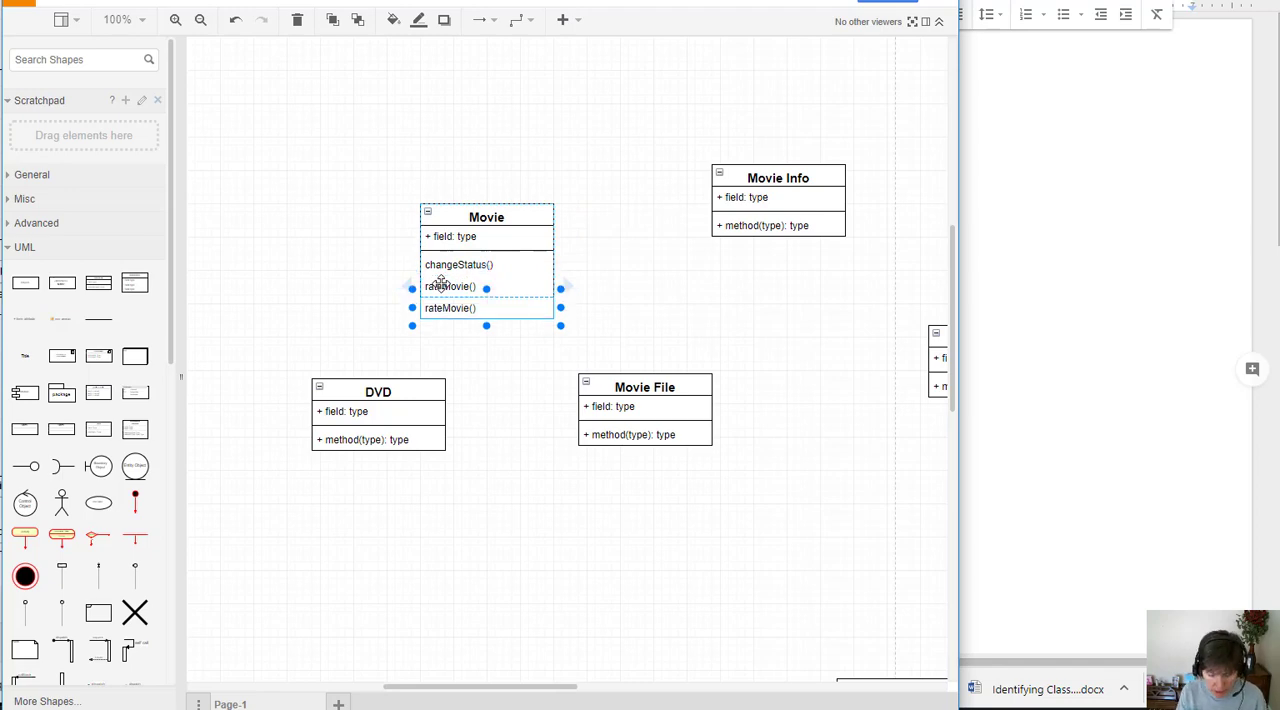
- Give the Inventory class an addMove() operation and bring the class notes back beside the diagram
{"action": "type", "text": "addMo"}
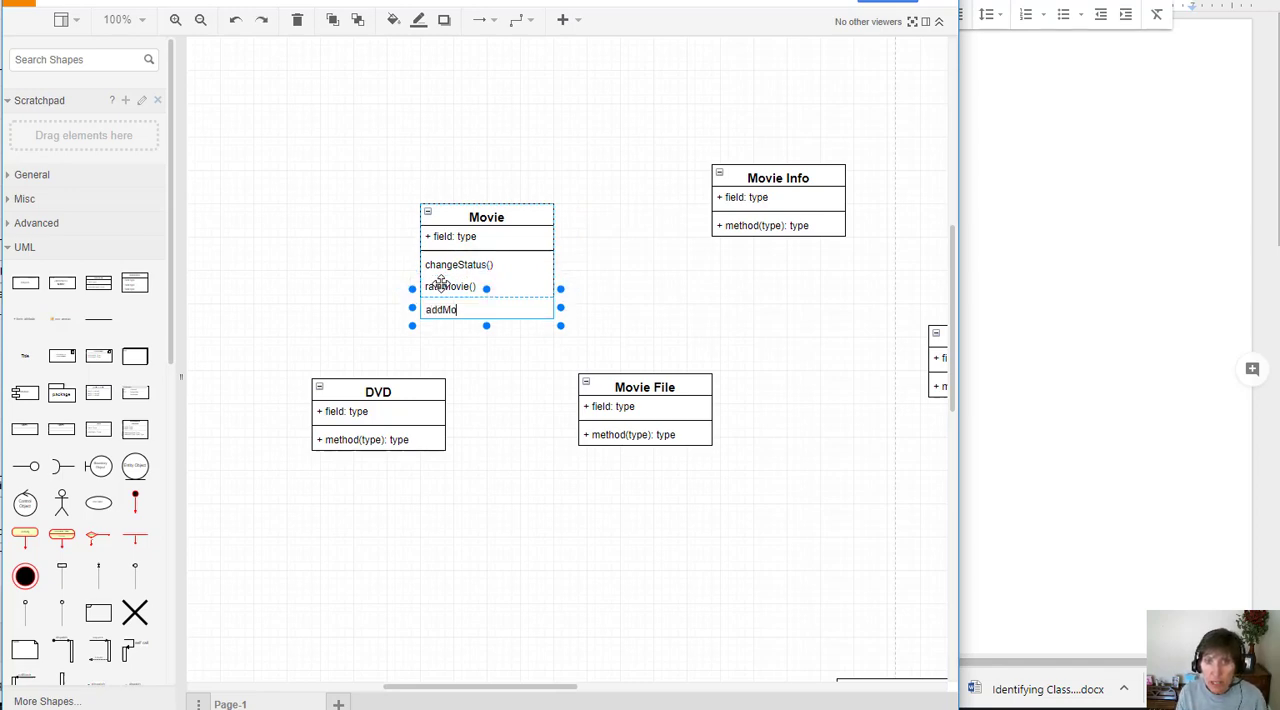
{"action": "type", "text": "ve"}
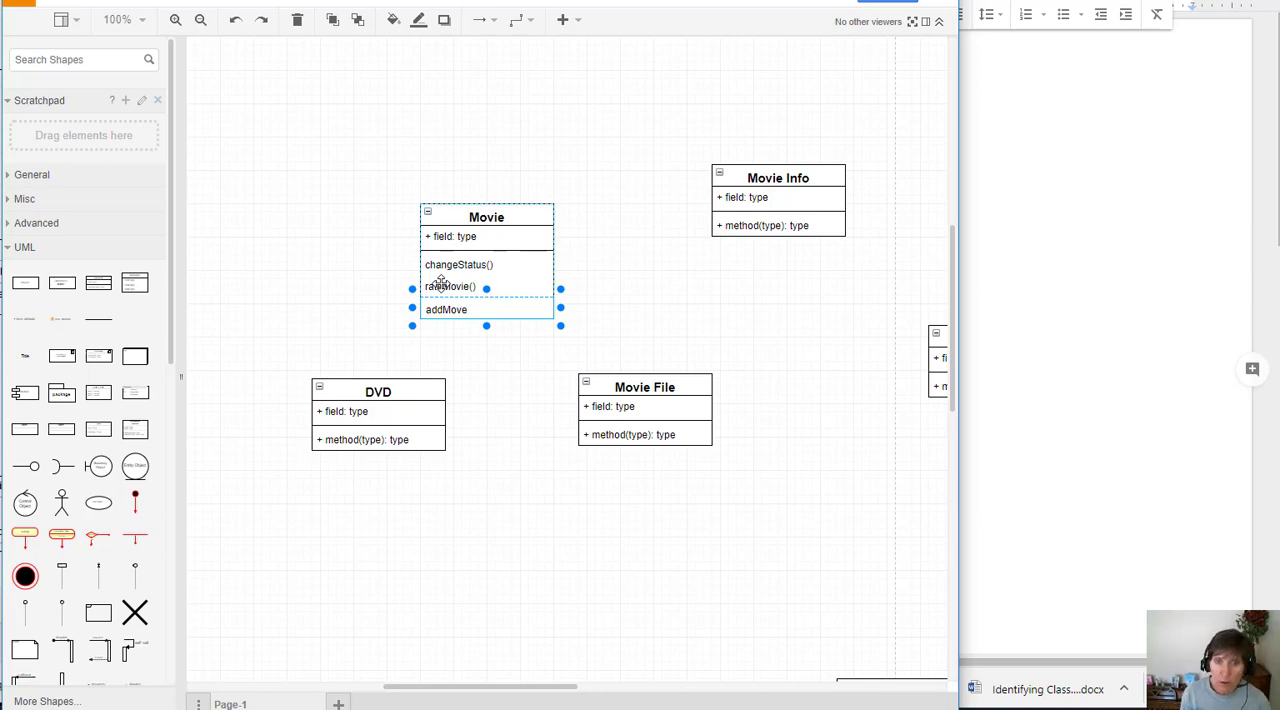
{"action": "scroll", "scroll_direction": "right", "scroll_amount": 3}
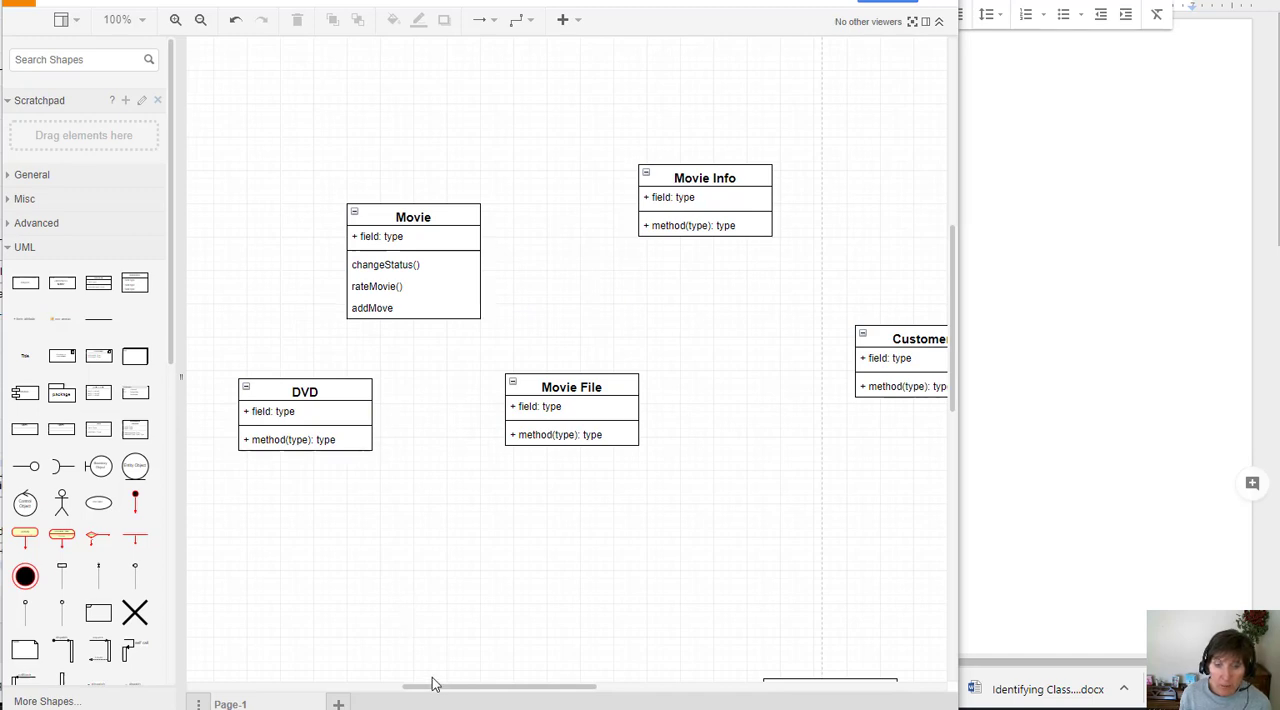
{"action": "scroll", "scroll_direction": "left", "scroll_amount": 3}
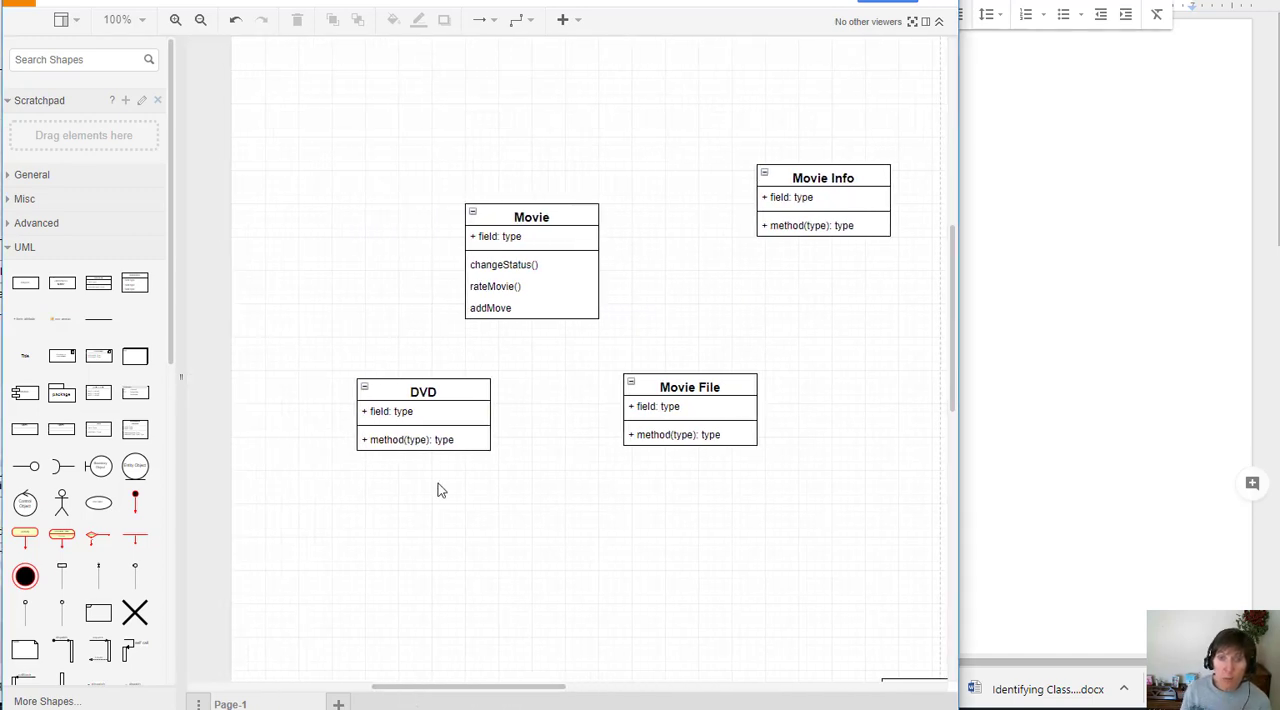
{"action": "double_click", "coordinate": [490, 308]}
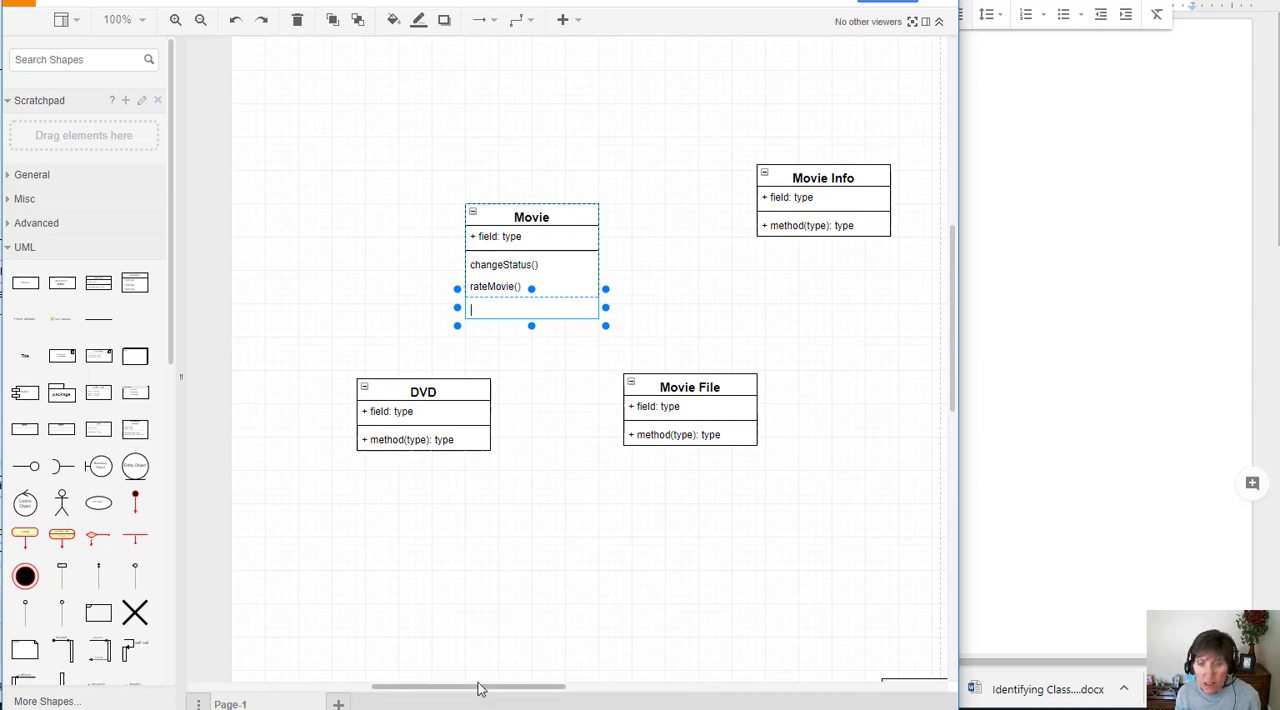
{"action": "scroll", "scroll_direction": "right", "scroll_amount": 3}
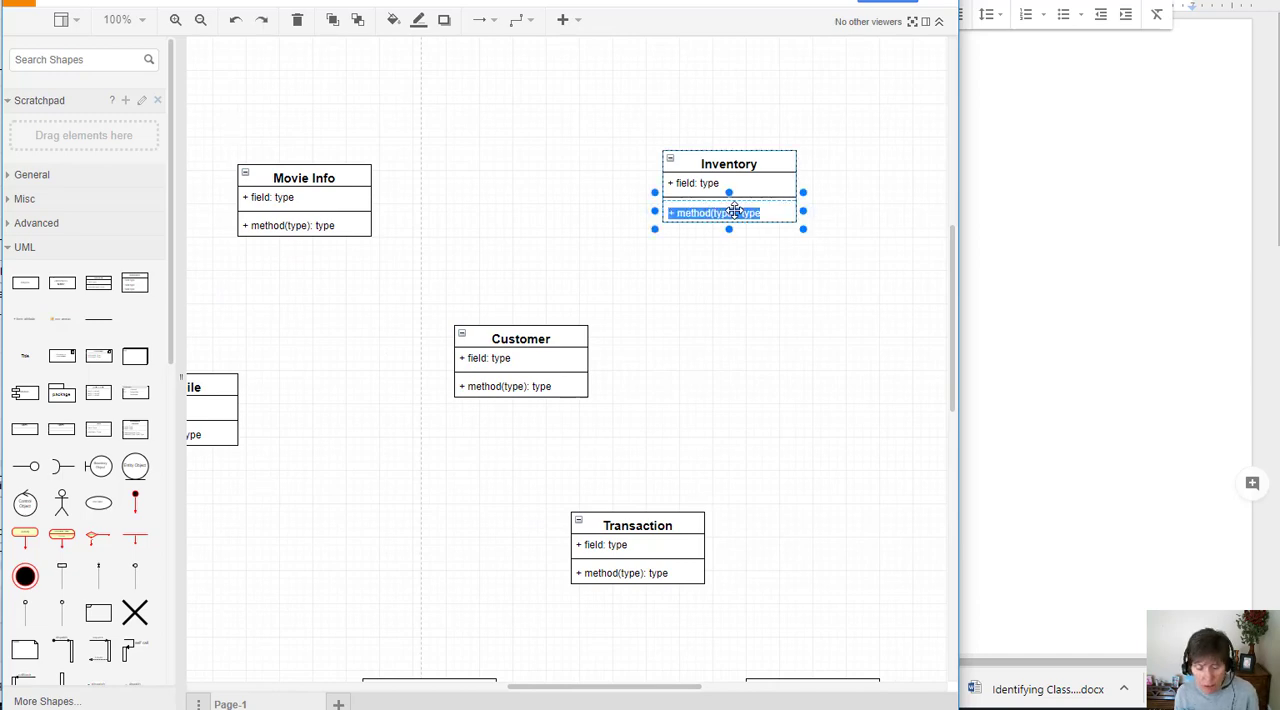
{"action": "type", "text": "addMove"}
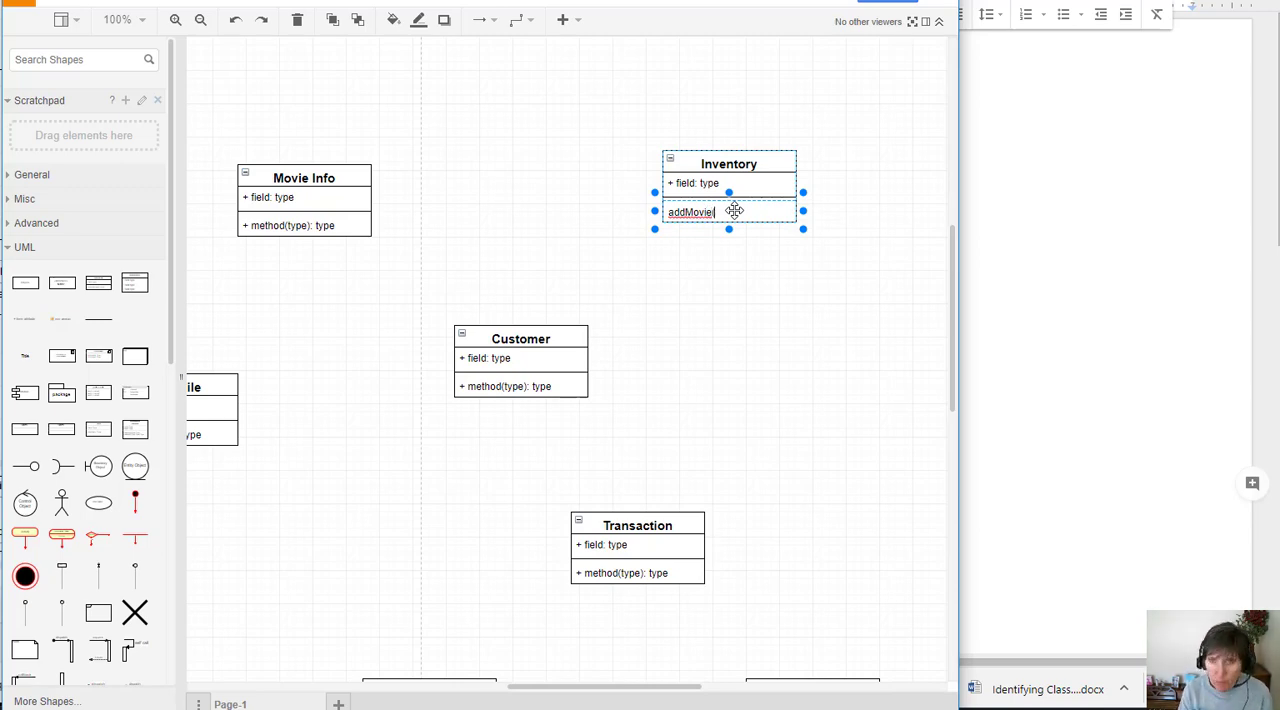
{"action": "type", "text": "()"}
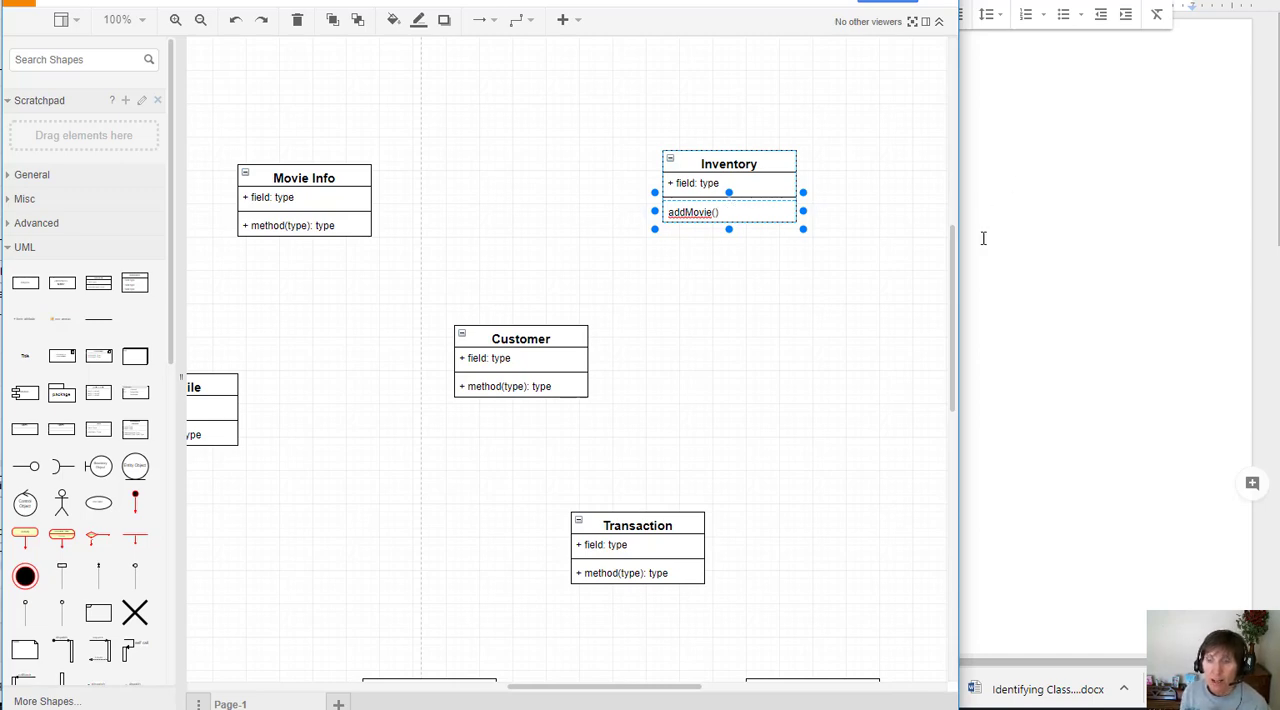
{"action": "left_click", "coordinate": [1048, 688]}
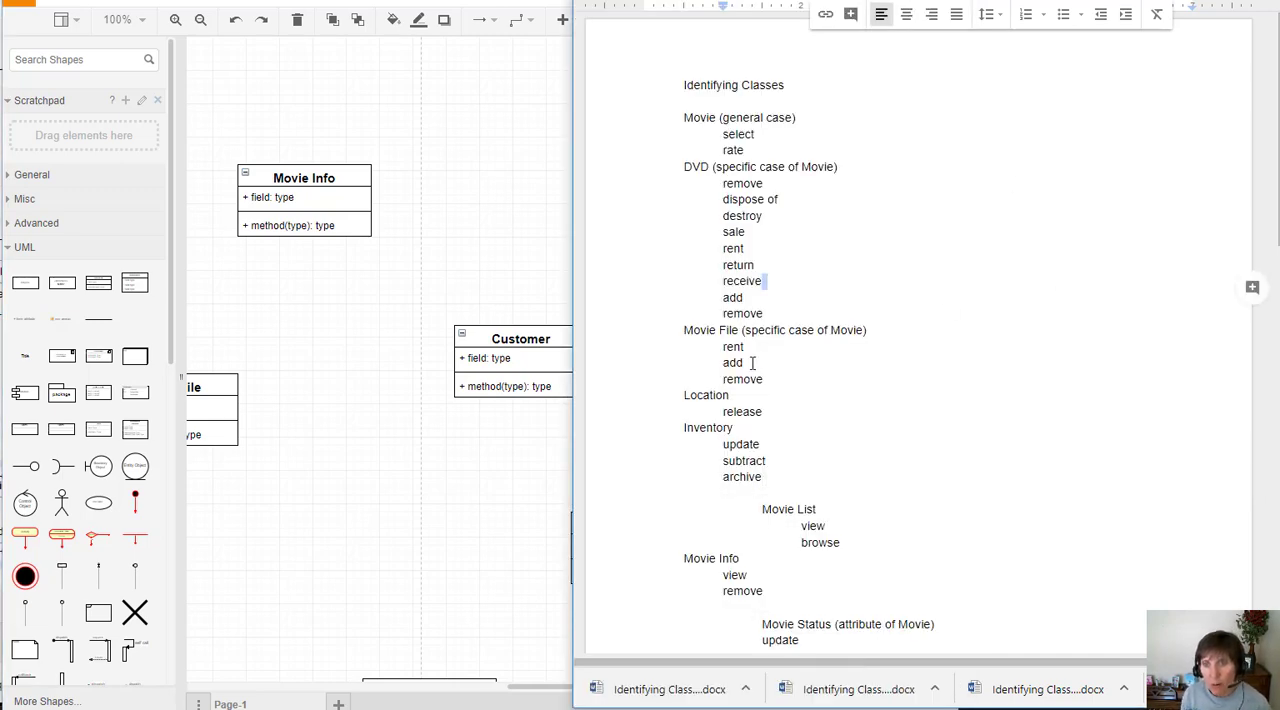
- Delete the first 'remove' under DVD in the notes and mark 'dispose of' and 'destroy'
{"action": "left_click_drag", "start_coordinate": [724, 346], "coordinate": [744, 364]}
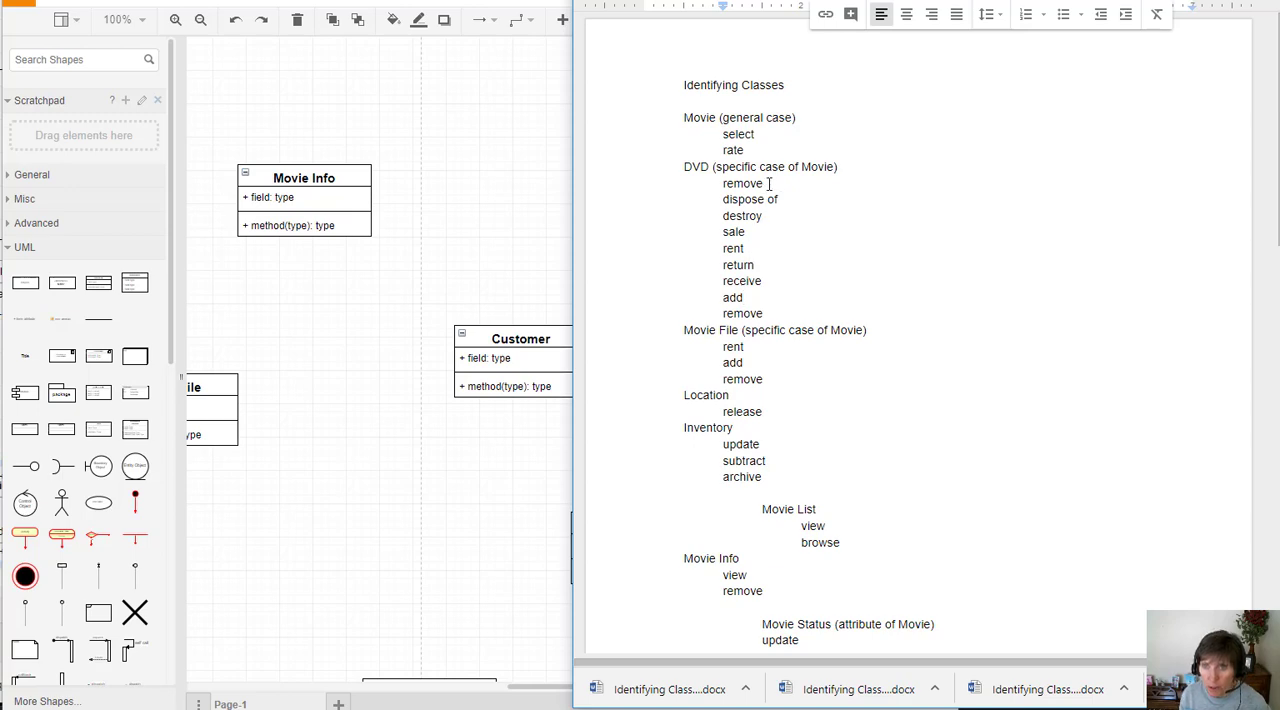
{"action": "double_click", "coordinate": [742, 184]}
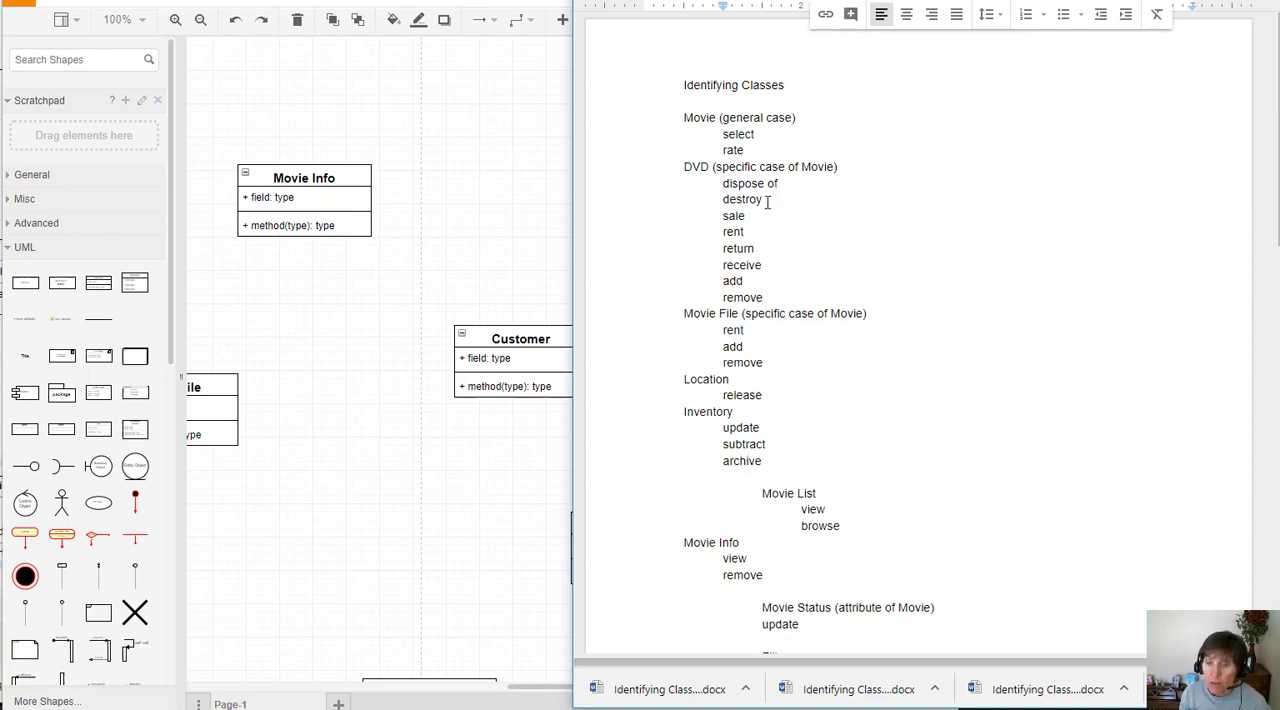
{"action": "left_click_drag", "start_coordinate": [722, 184], "coordinate": [762, 200]}
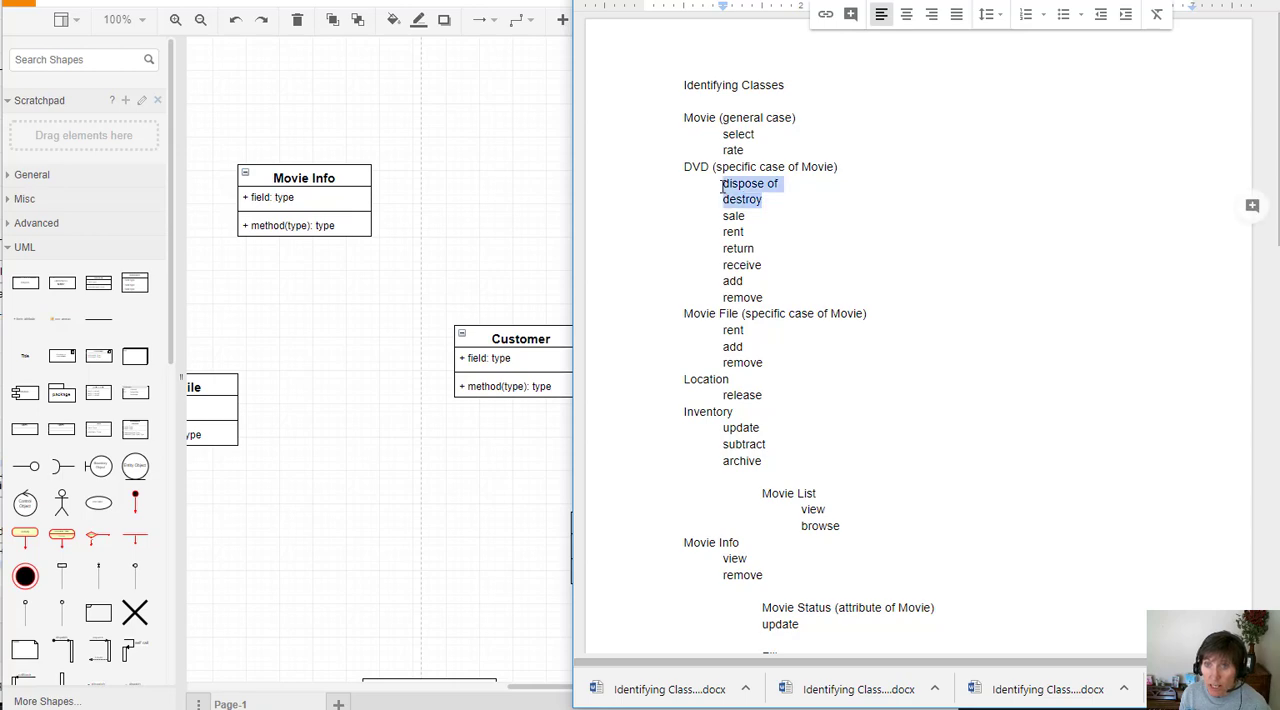
{"action": "mouse_move", "coordinate": [730, 196]}
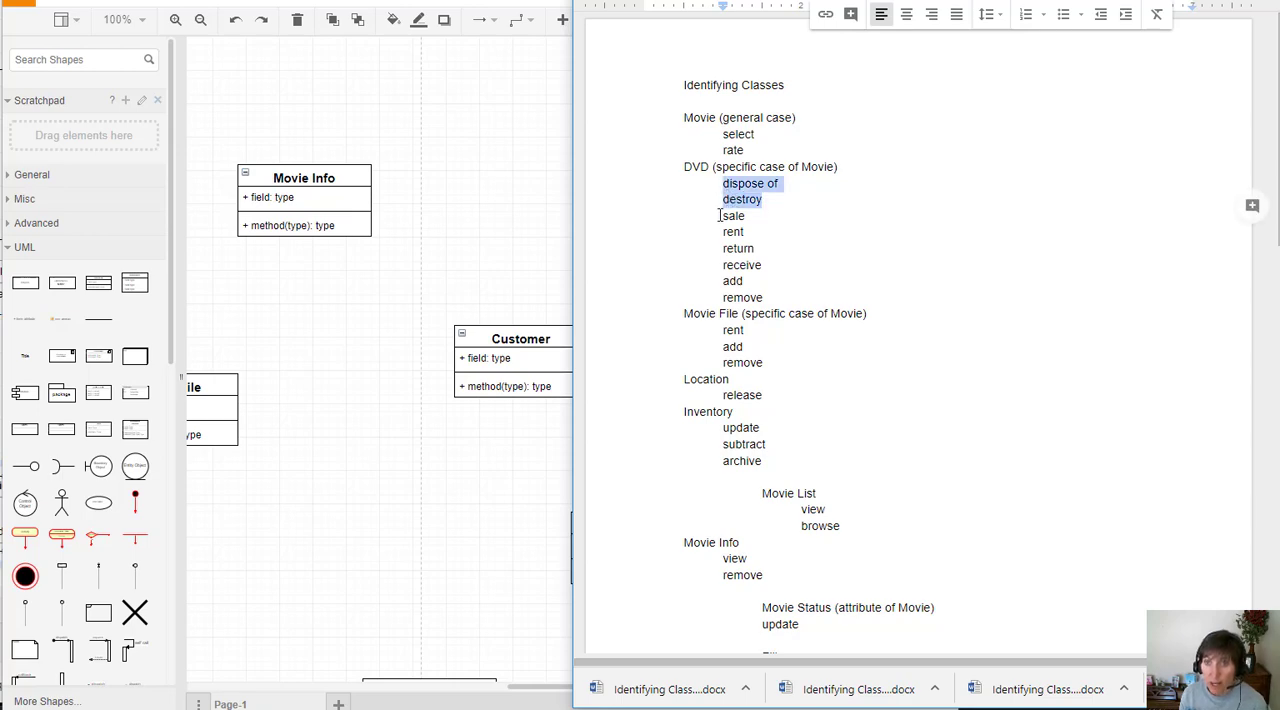
{"action": "mouse_move", "coordinate": [748, 248]}
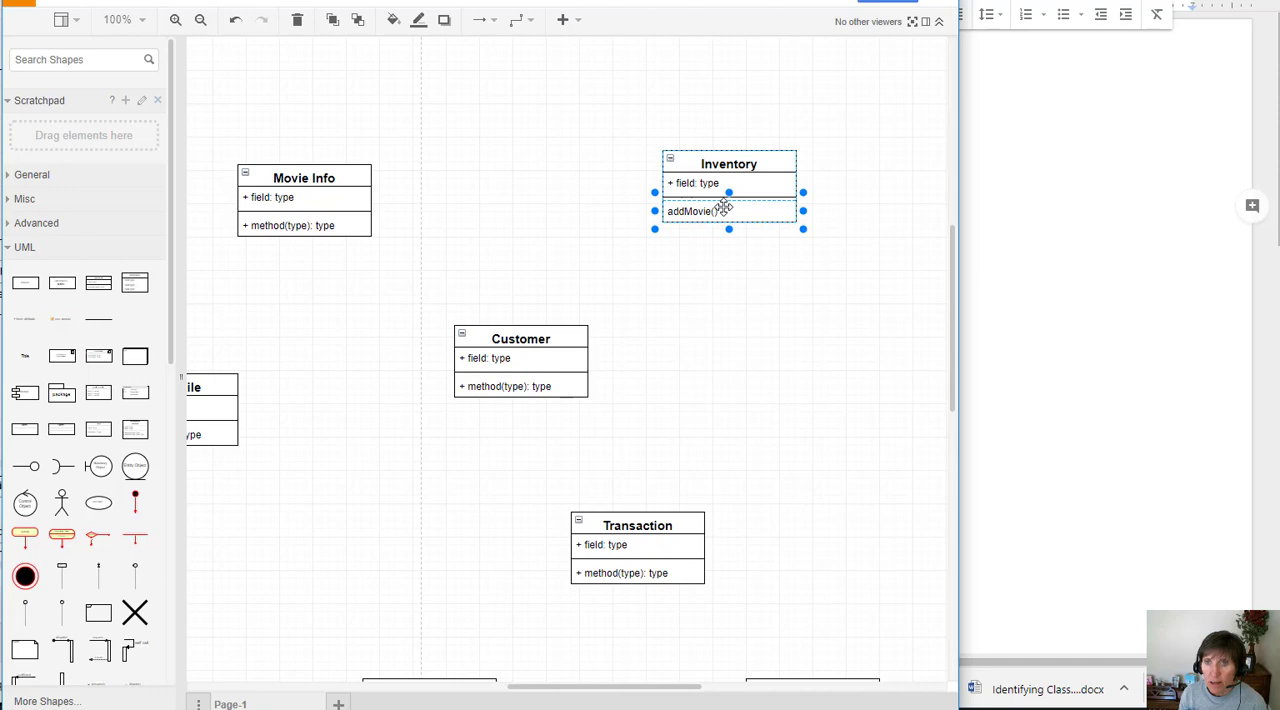
- Correct Inventory's operations to addMovie() and removeMovie()
{"action": "double_click", "coordinate": [692, 212]}
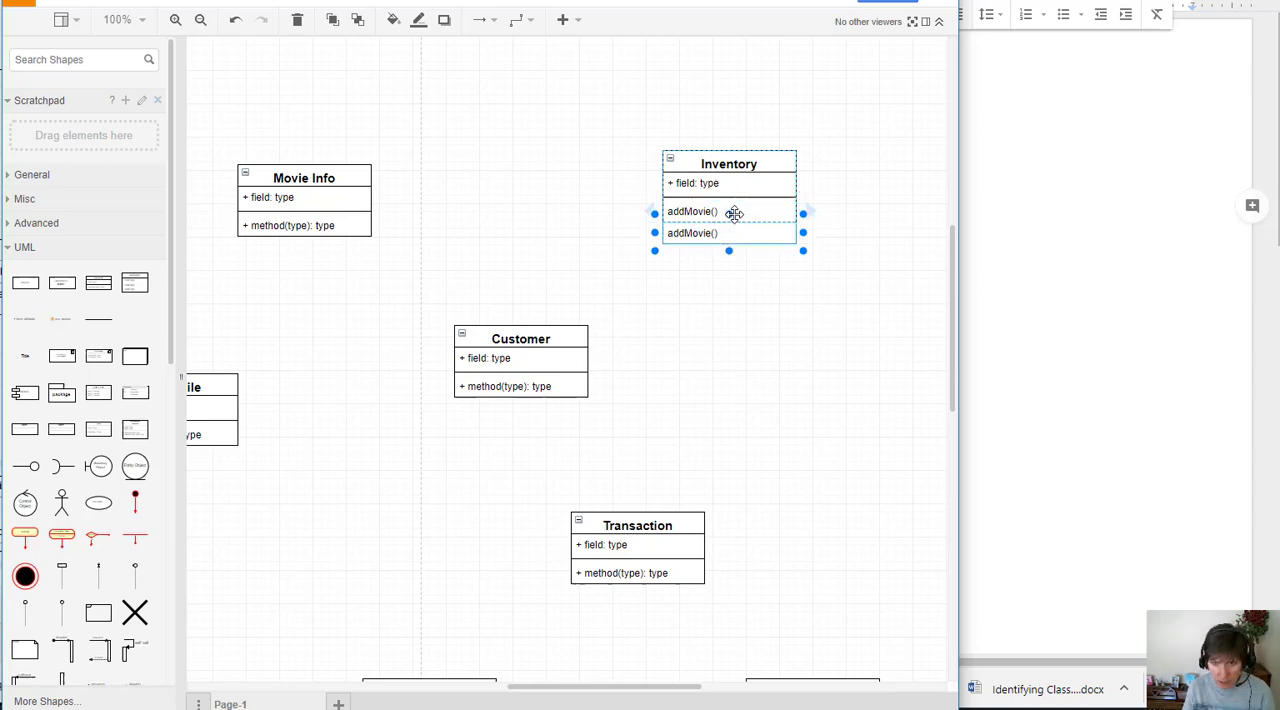
{"action": "double_click", "coordinate": [692, 232]}
{"action": "type", "text": "remove"}
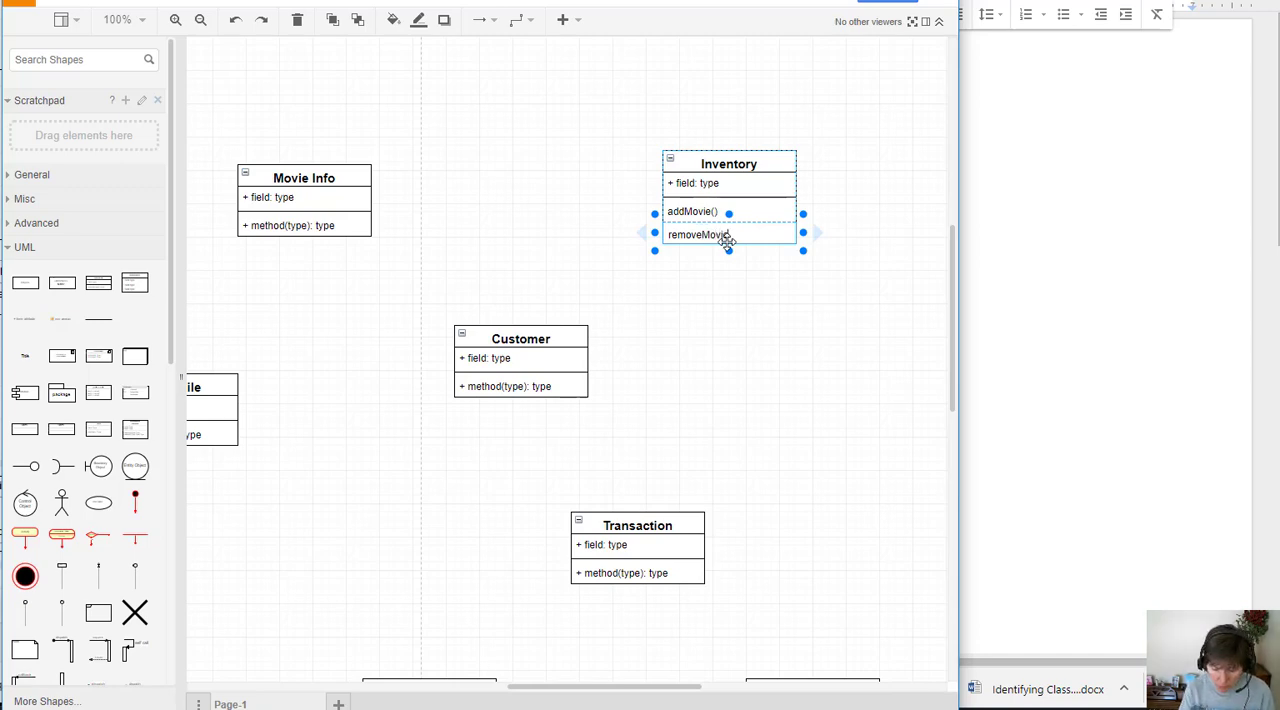
{"action": "double_click", "coordinate": [700, 234]}
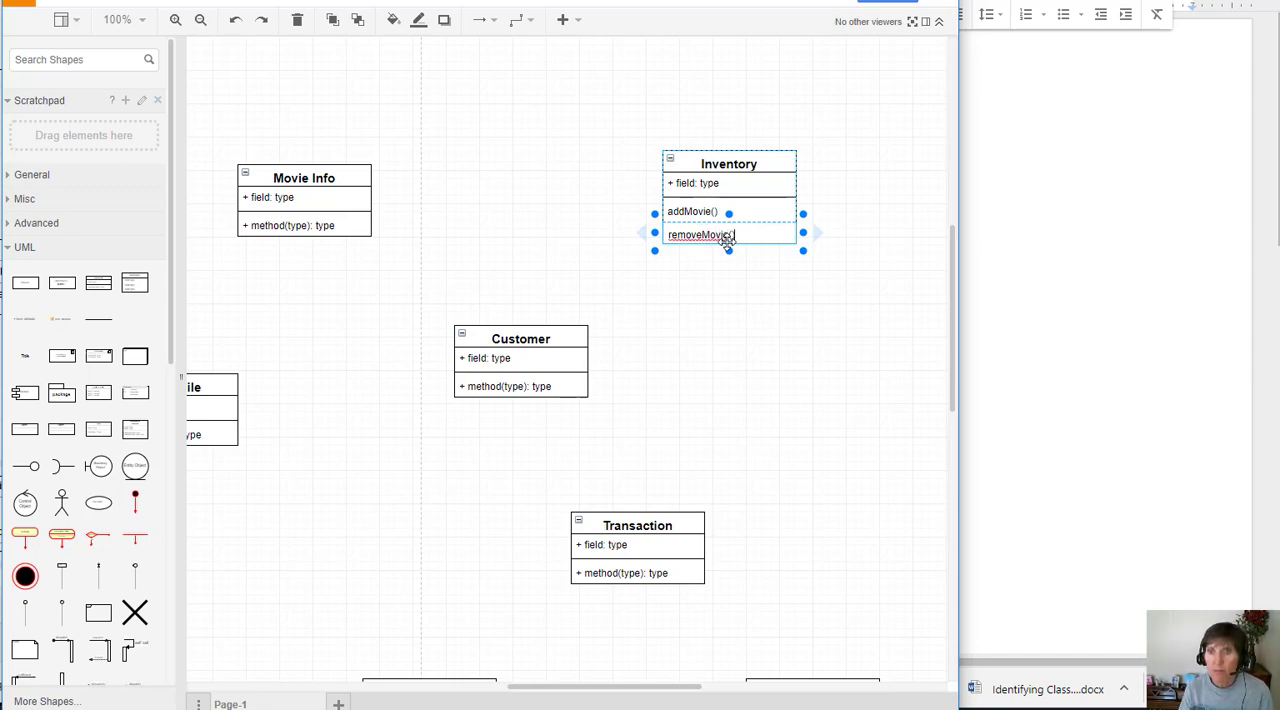
{"action": "left_click", "coordinate": [1048, 688]}
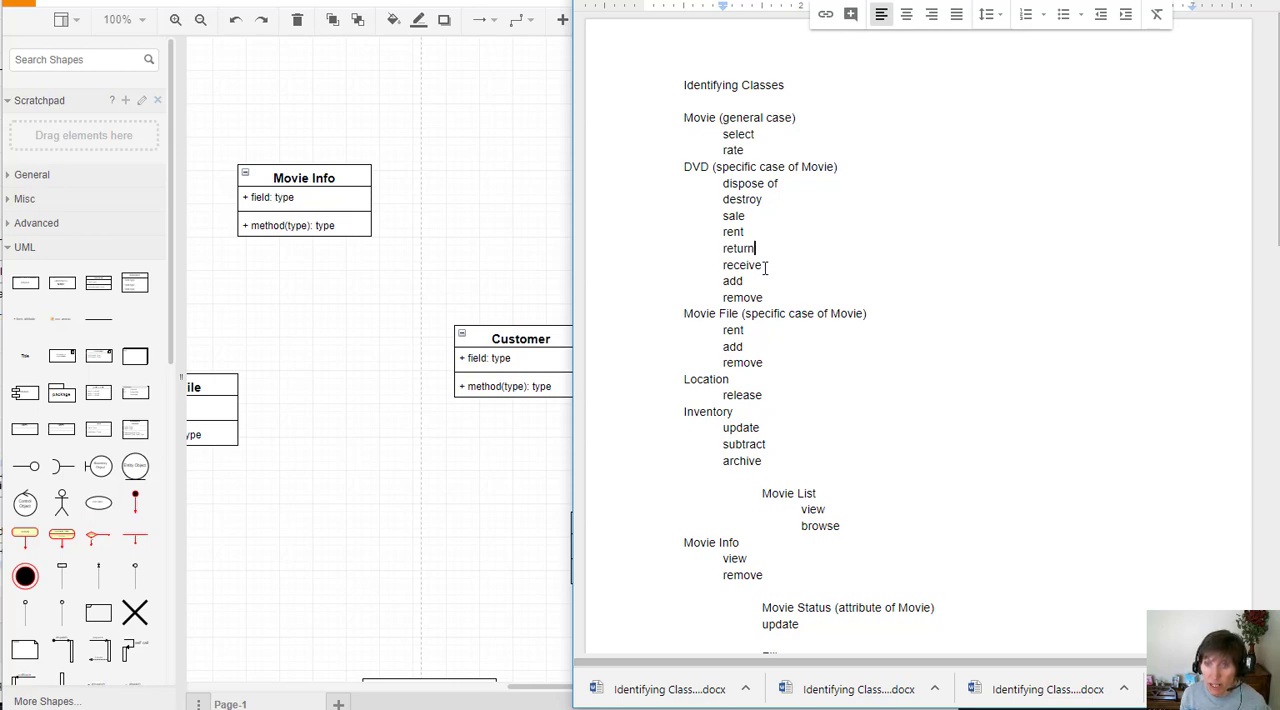
- Check the word 'receive' in the class notes and scroll the class list
{"action": "double_click", "coordinate": [740, 264]}
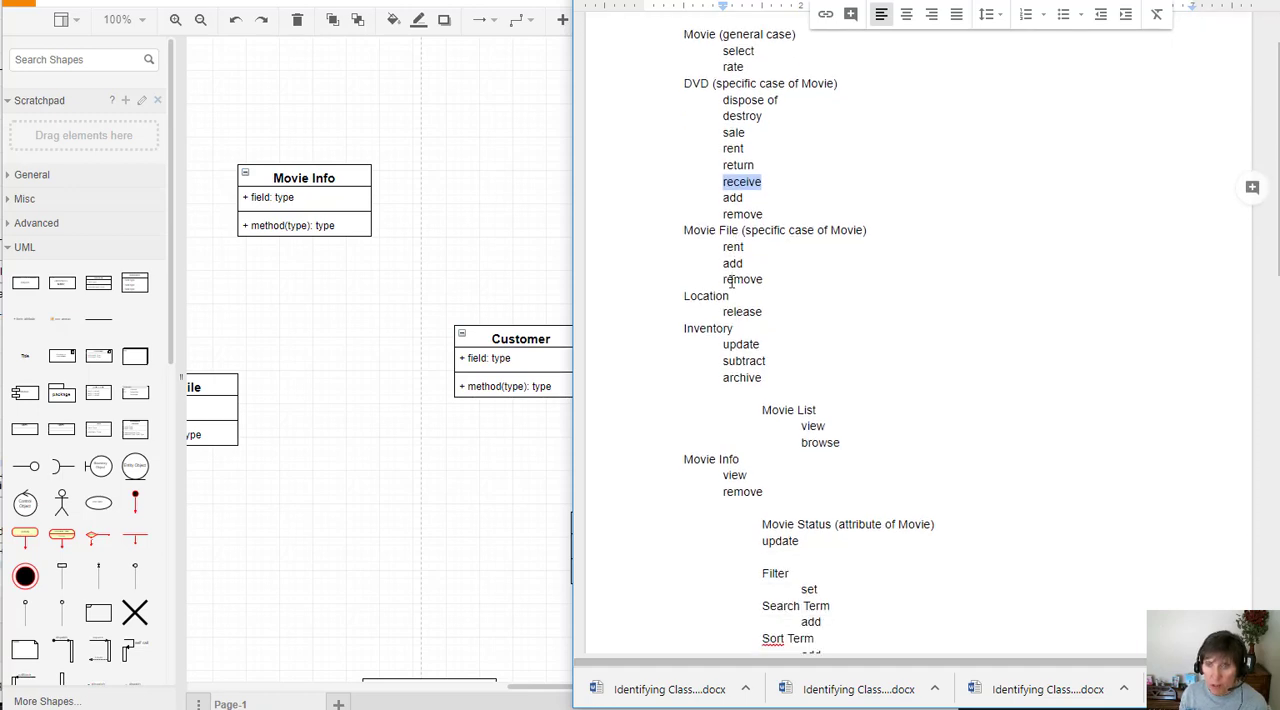
{"action": "scroll", "scroll_direction": "down", "scroll_amount": 3}
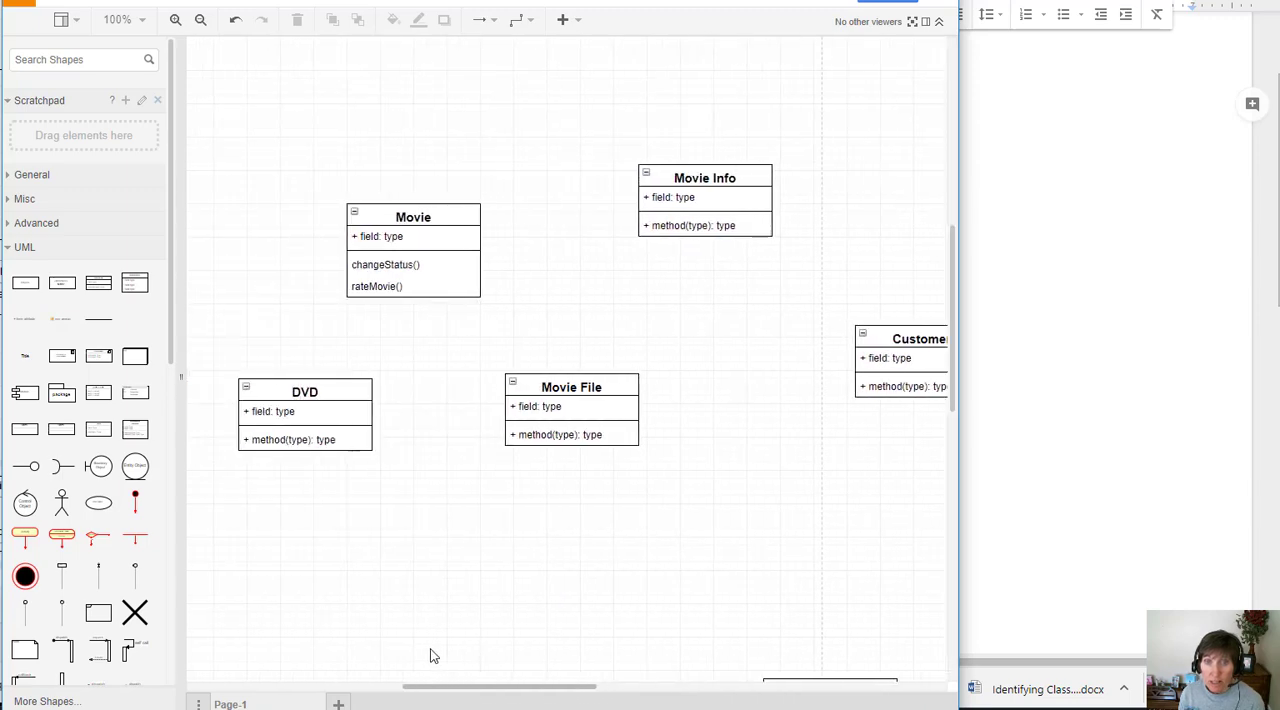
- Name the new class at the bottom of the diagram Location
{"action": "scroll", "scroll_direction": "up", "scroll_amount": 3}
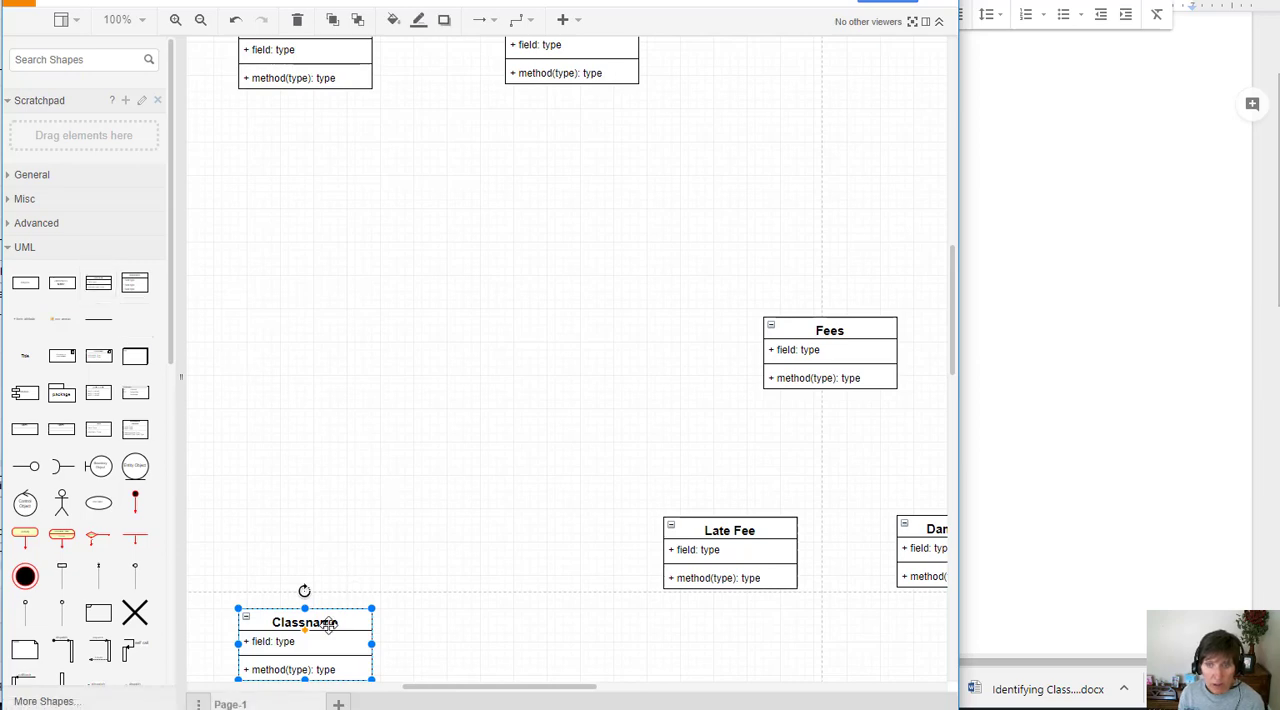
{"action": "double_click", "coordinate": [304, 622]}
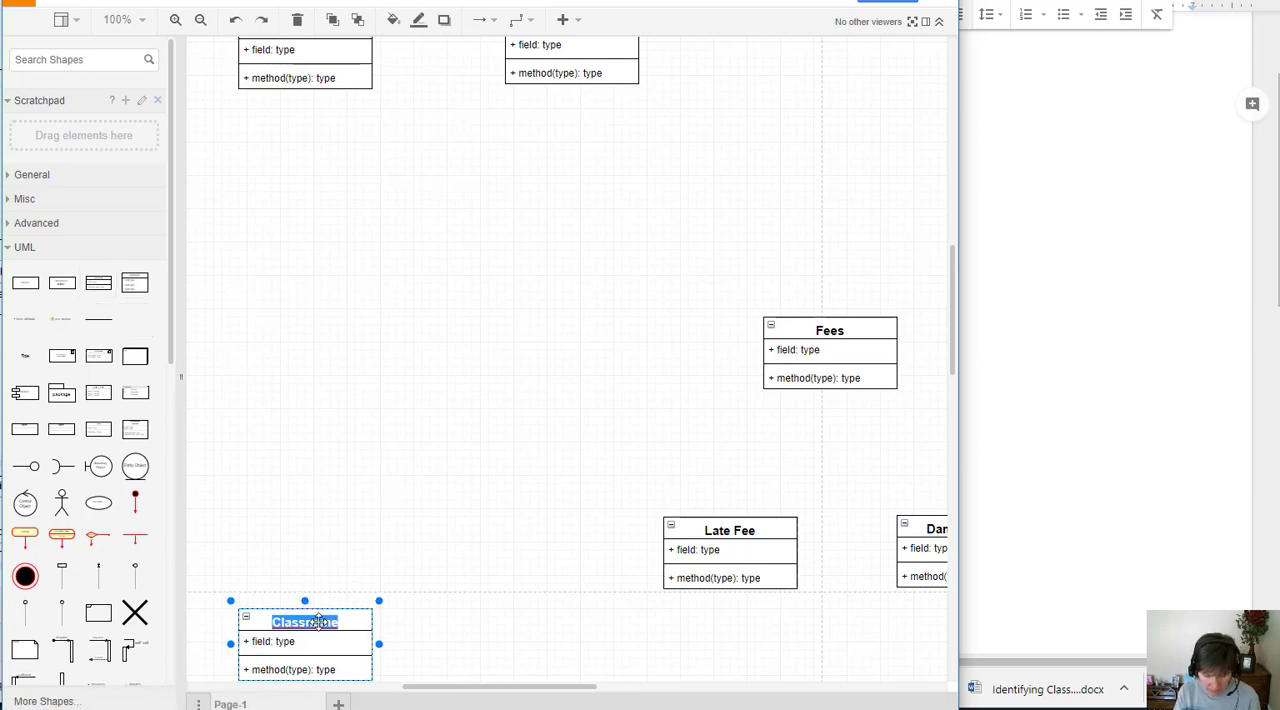
{"action": "type", "text": "Location"}
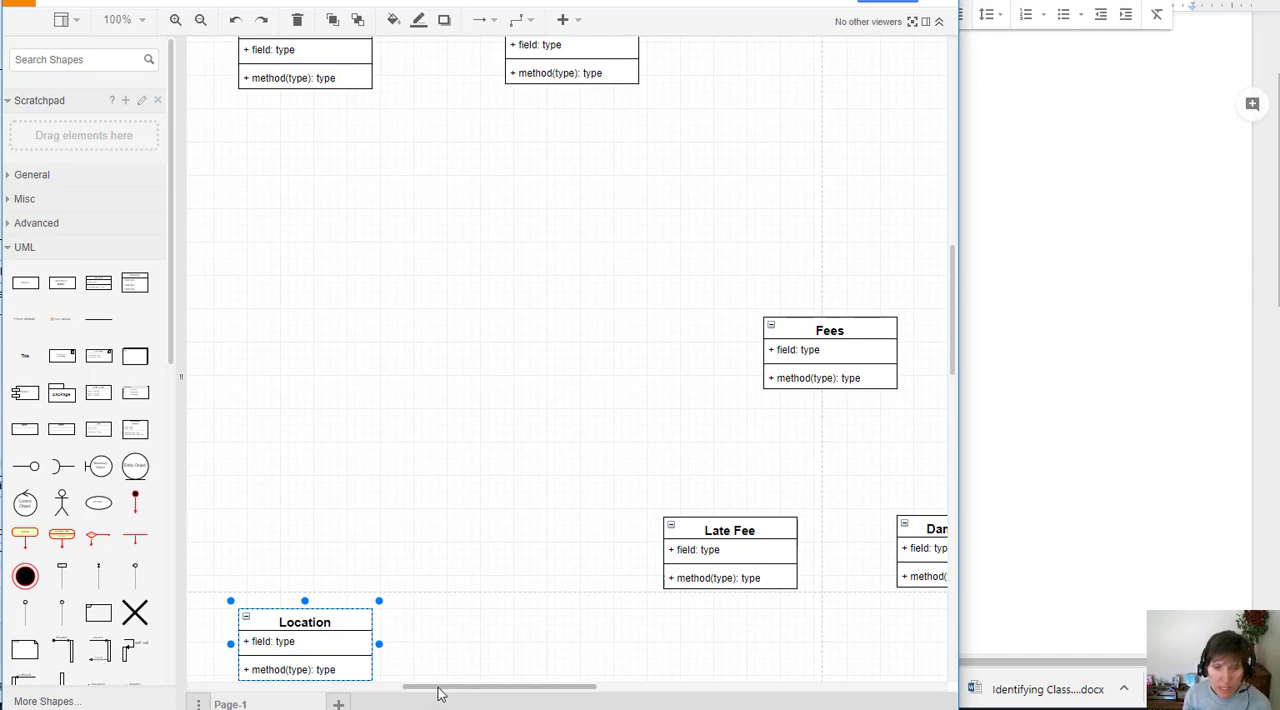
{"action": "scroll", "scroll_direction": "right", "scroll_amount": 3}
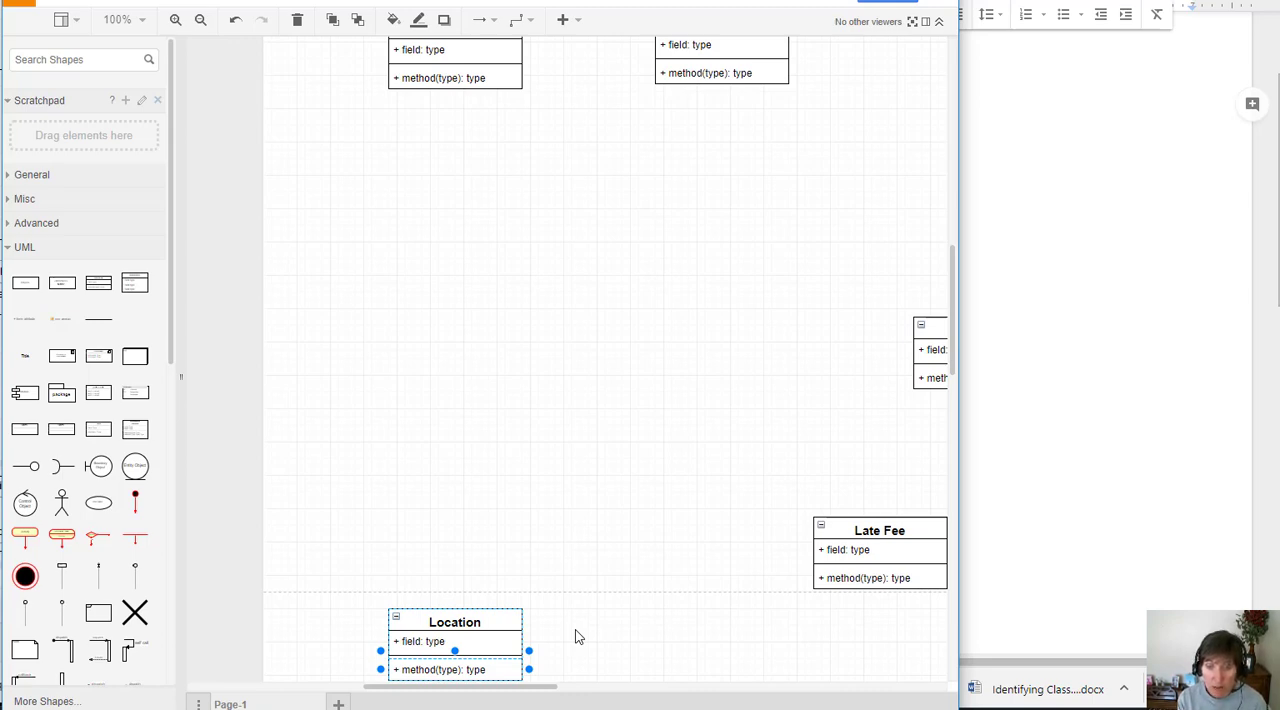
{"action": "mouse_move", "coordinate": [490, 564]}
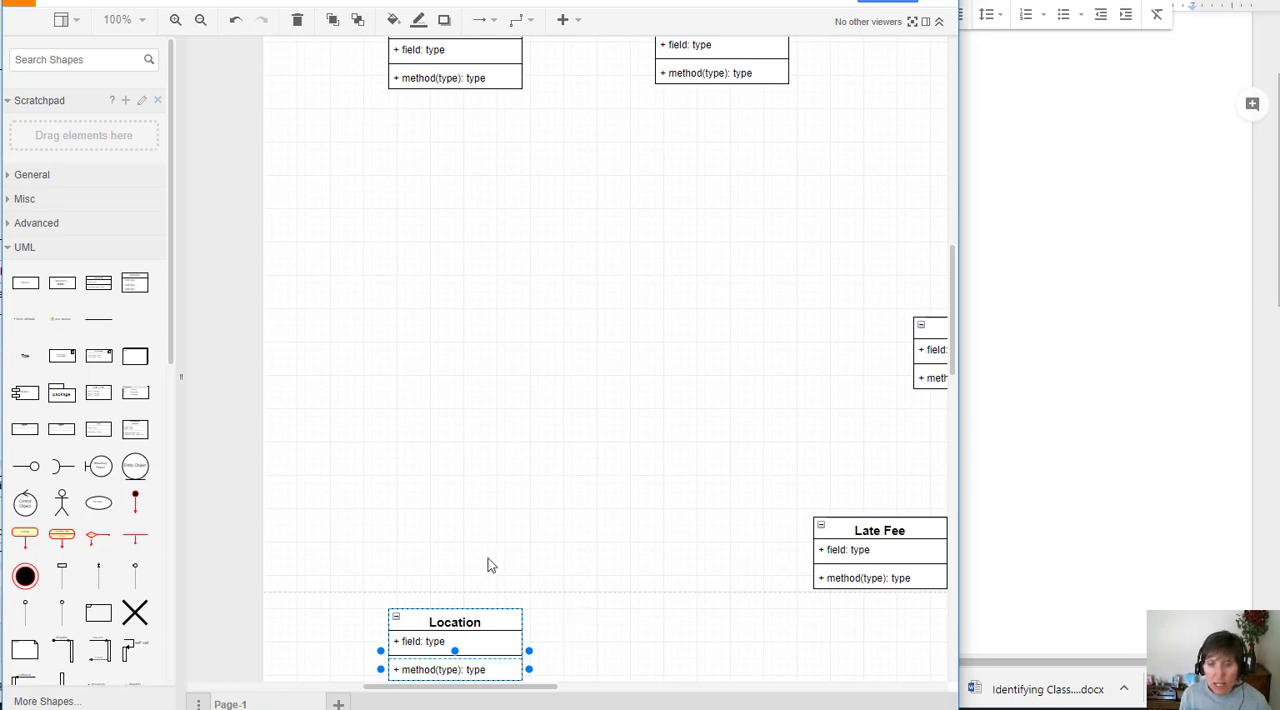
{"action": "mouse_move", "coordinate": [344, 688]}
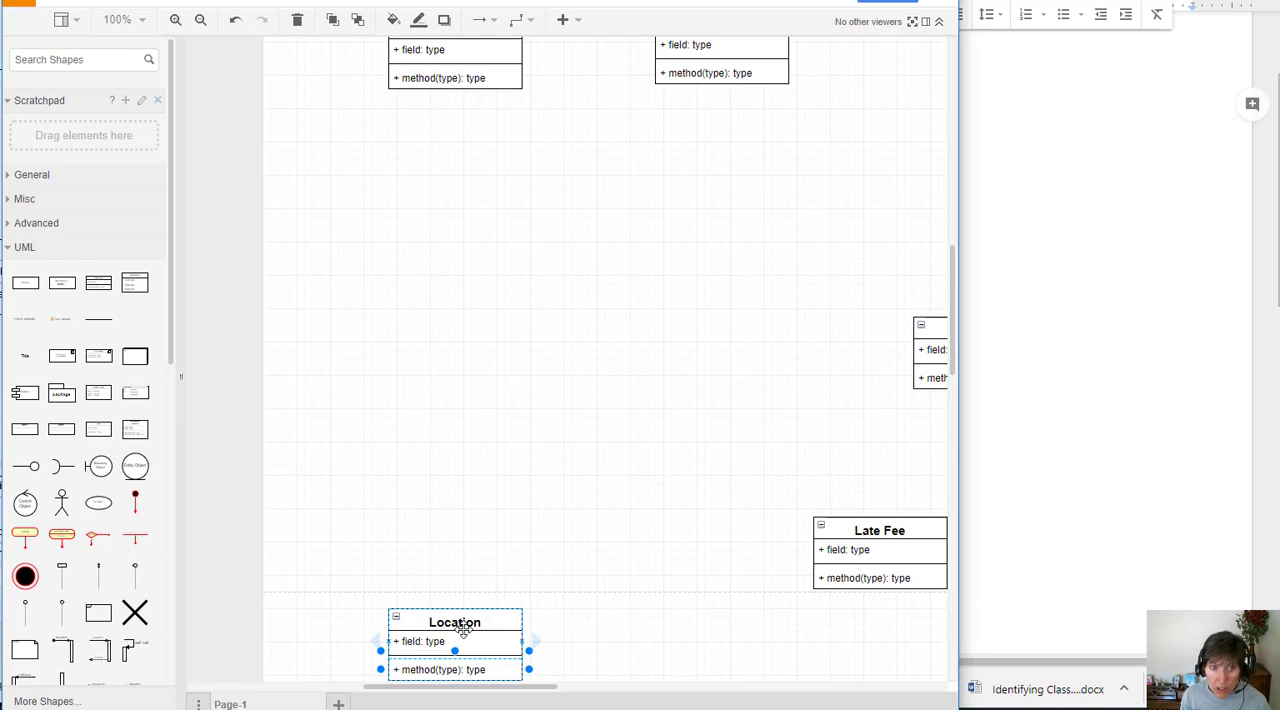
{"action": "mouse_move", "coordinate": [98, 282]}
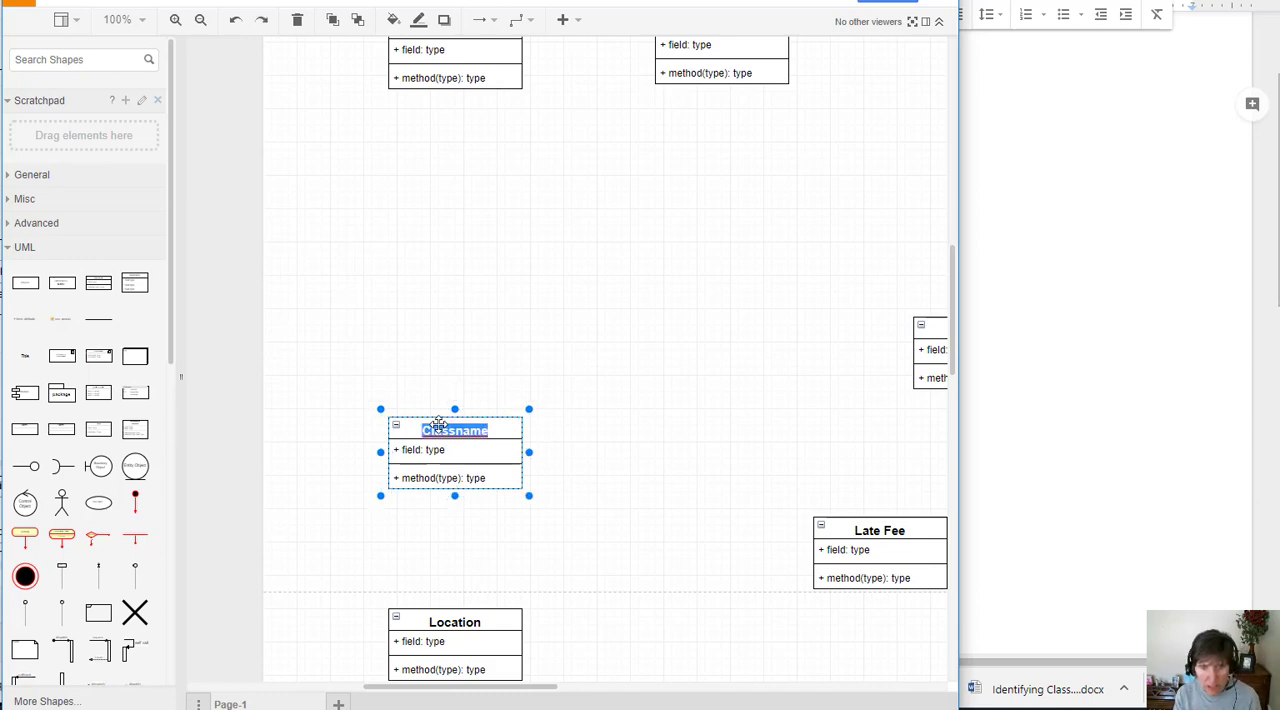
- Name the new class PhysicalStorage and give it a releaseLocation() operation
{"action": "type", "text": "Phyu"}
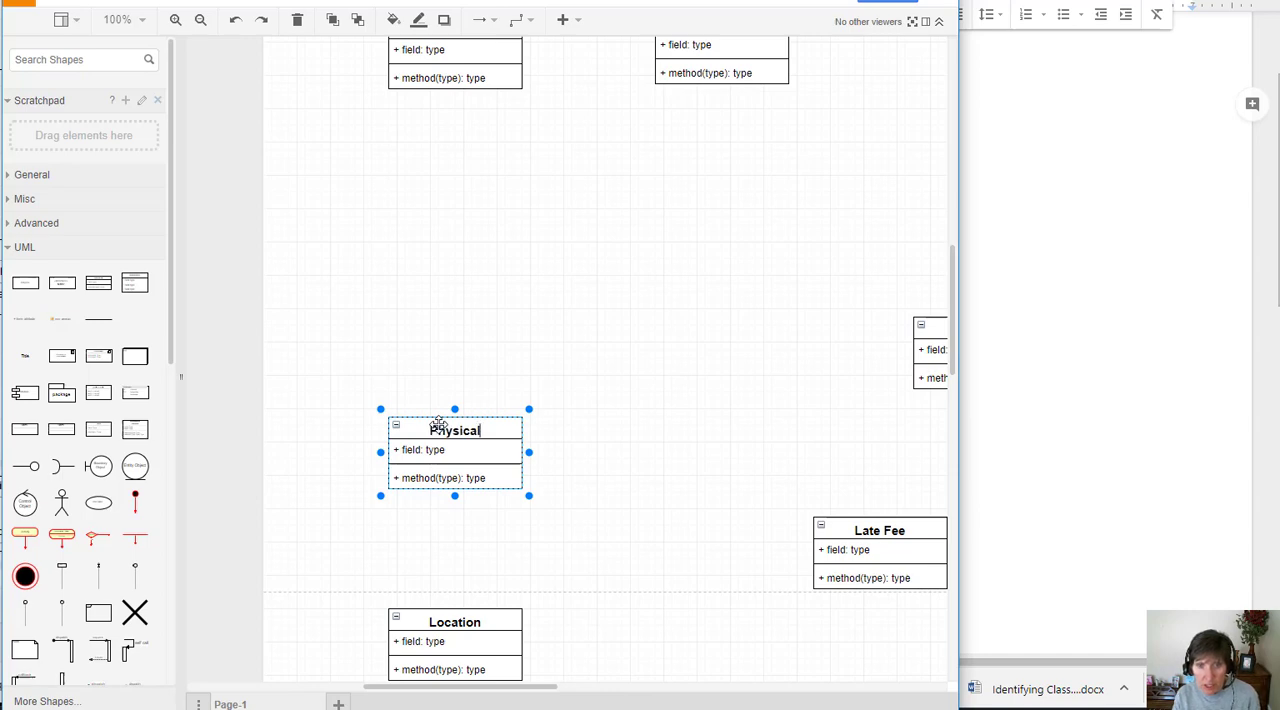
{"action": "type", "text": "Storage"}
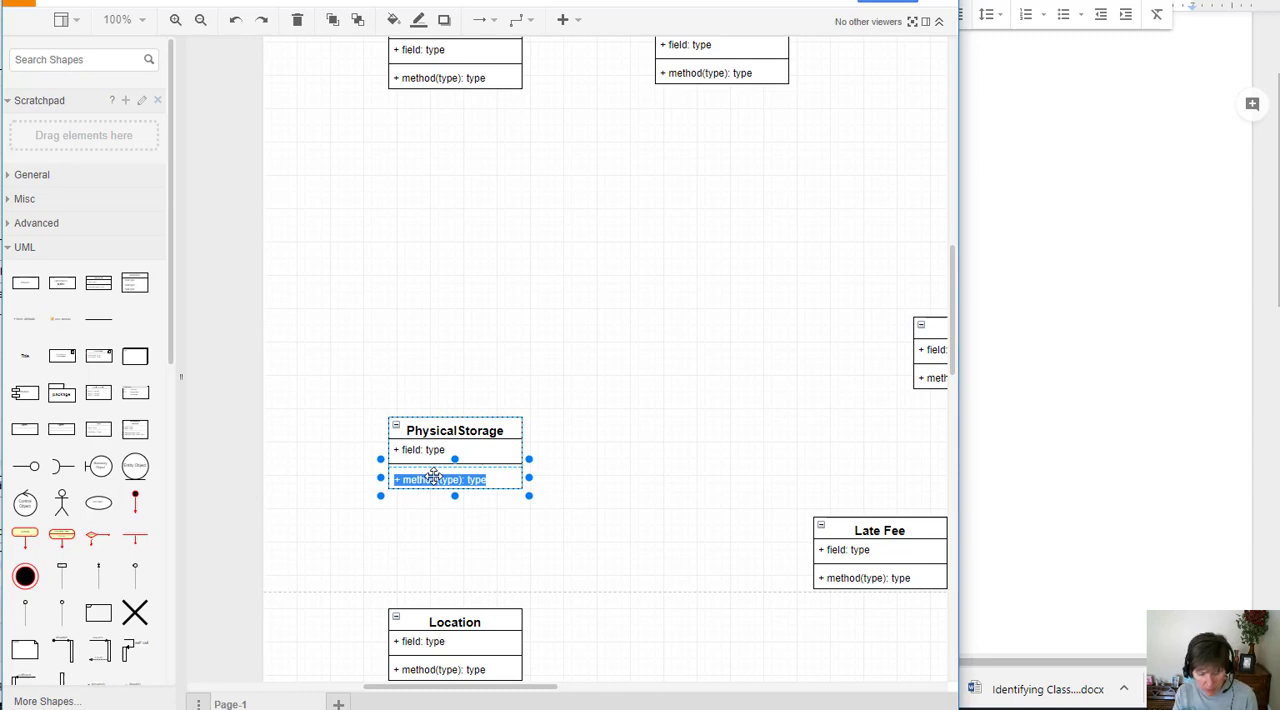
{"action": "type", "text": "releaseDa"}
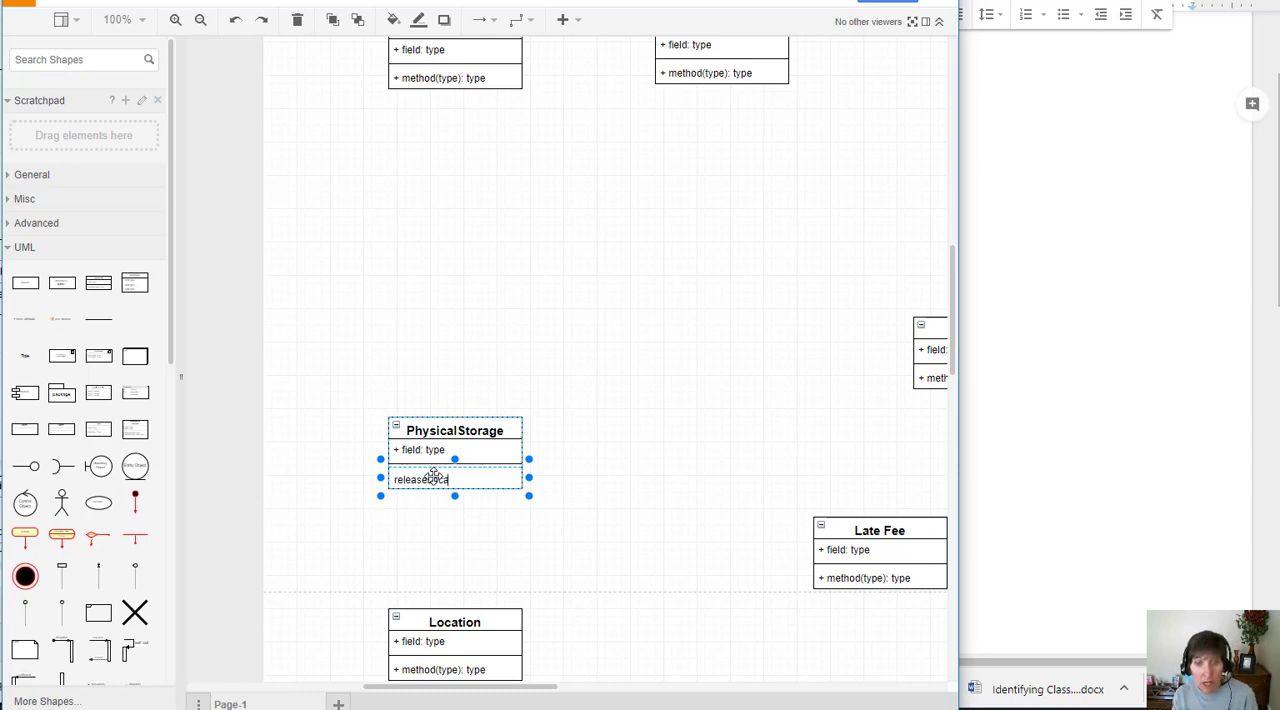
{"action": "type", "text": "Location"}
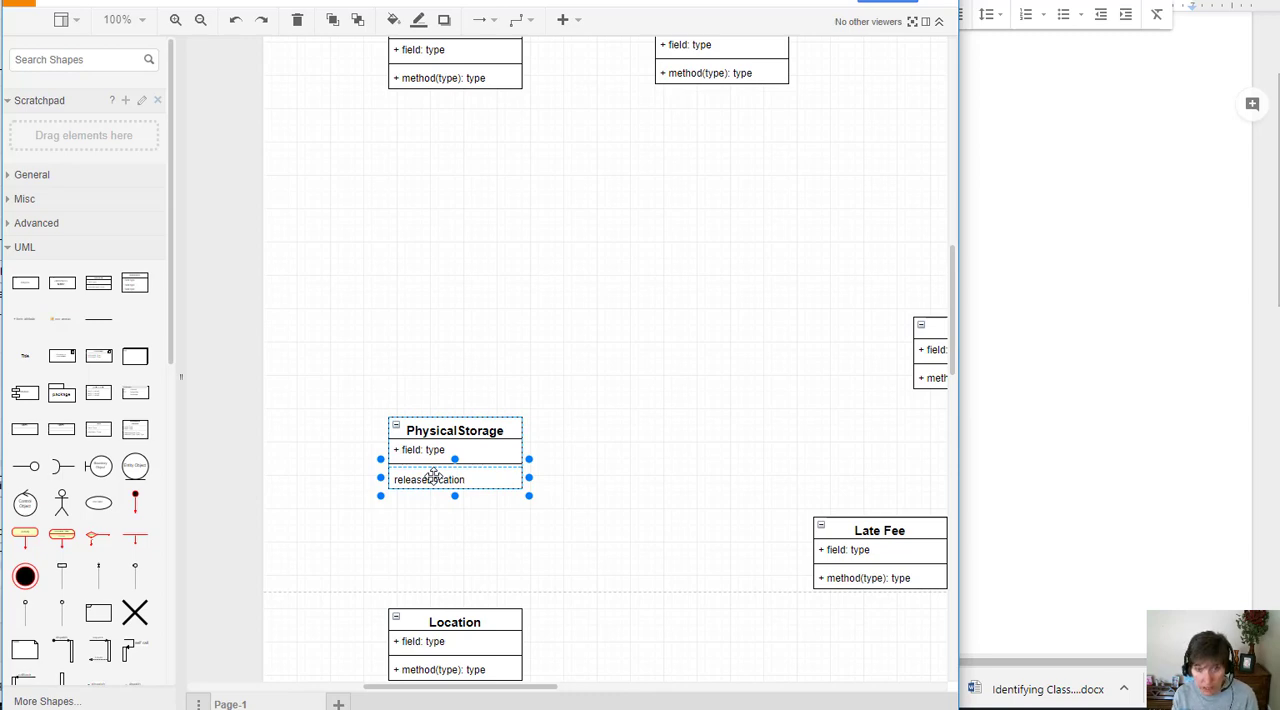
{"action": "type", "text": "("}
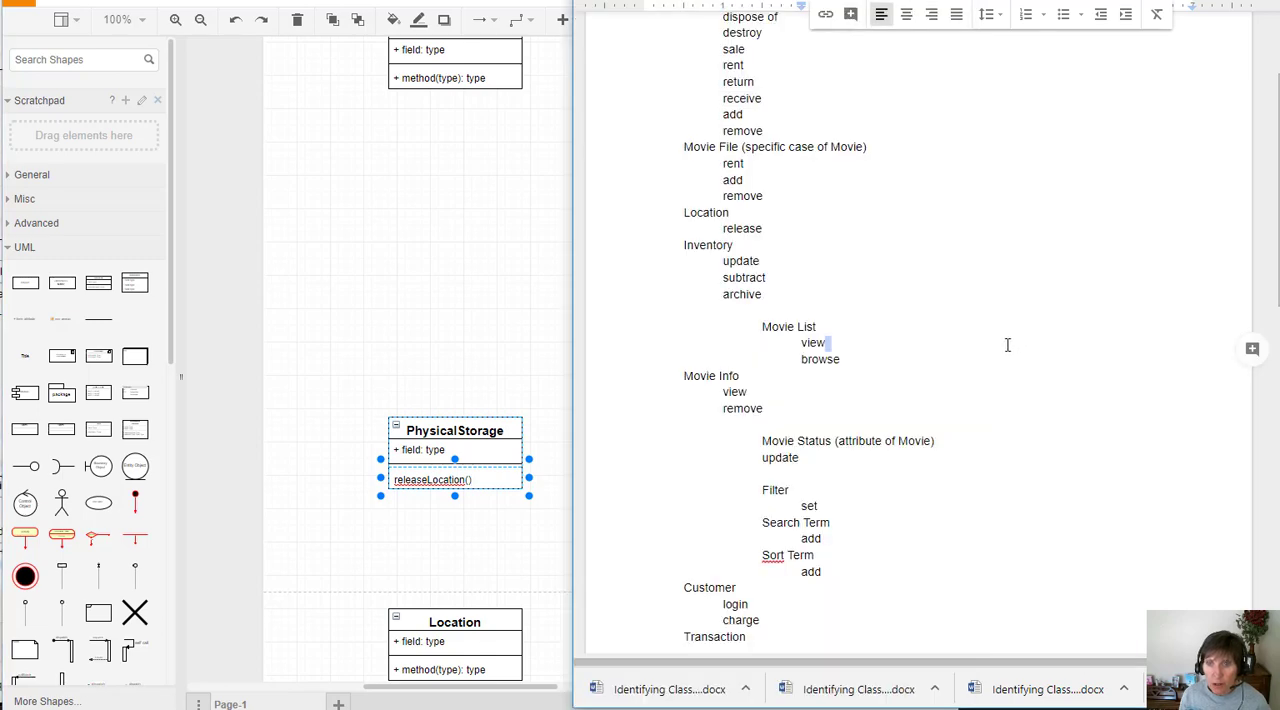
- Check 'browse' and 'archive' under Inventory in the notes, then select Inventory's removeMovie() row
{"action": "left_click", "coordinate": [772, 132]}
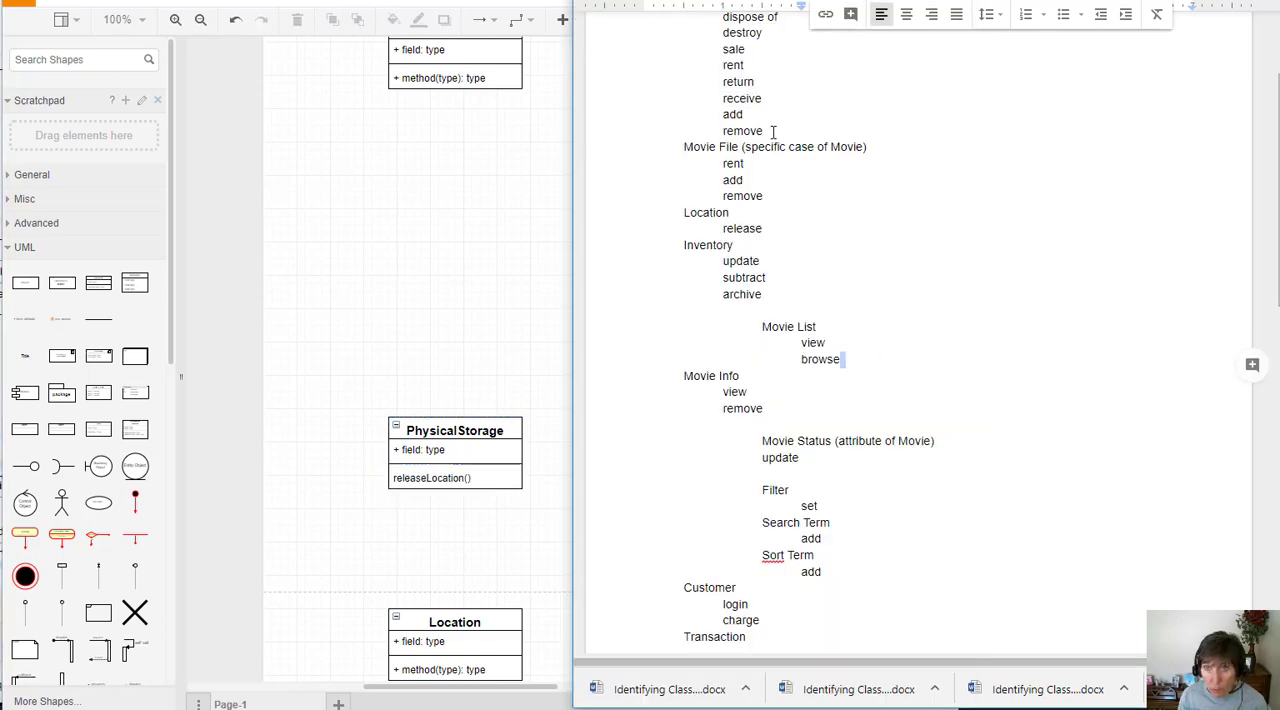
{"action": "double_click", "coordinate": [744, 276]}
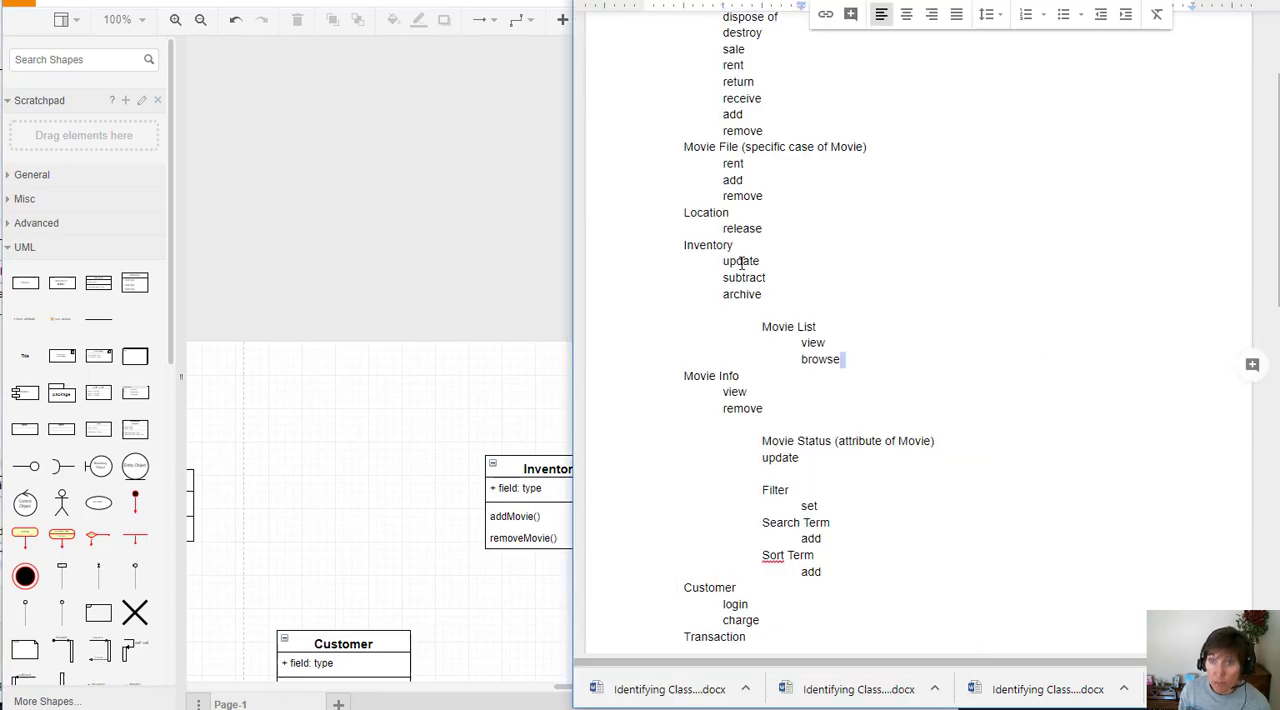
{"action": "double_click", "coordinate": [740, 260]}
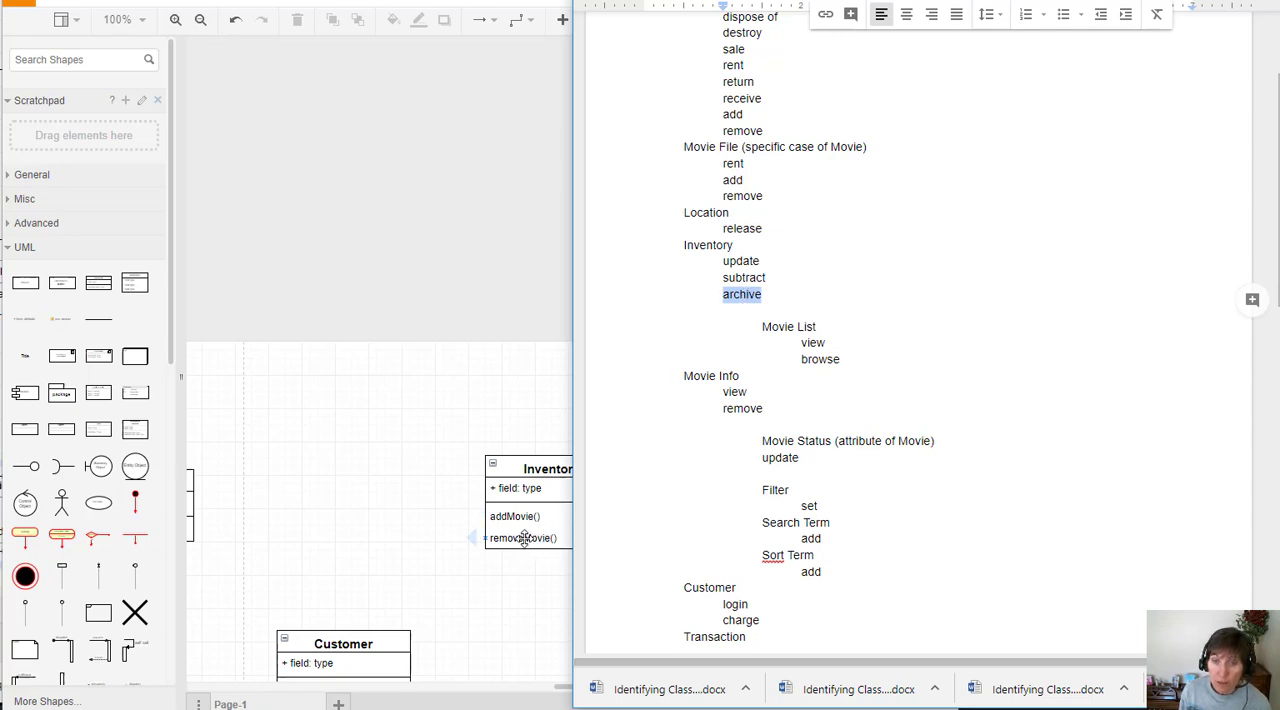
{"action": "left_click", "coordinate": [552, 536]}
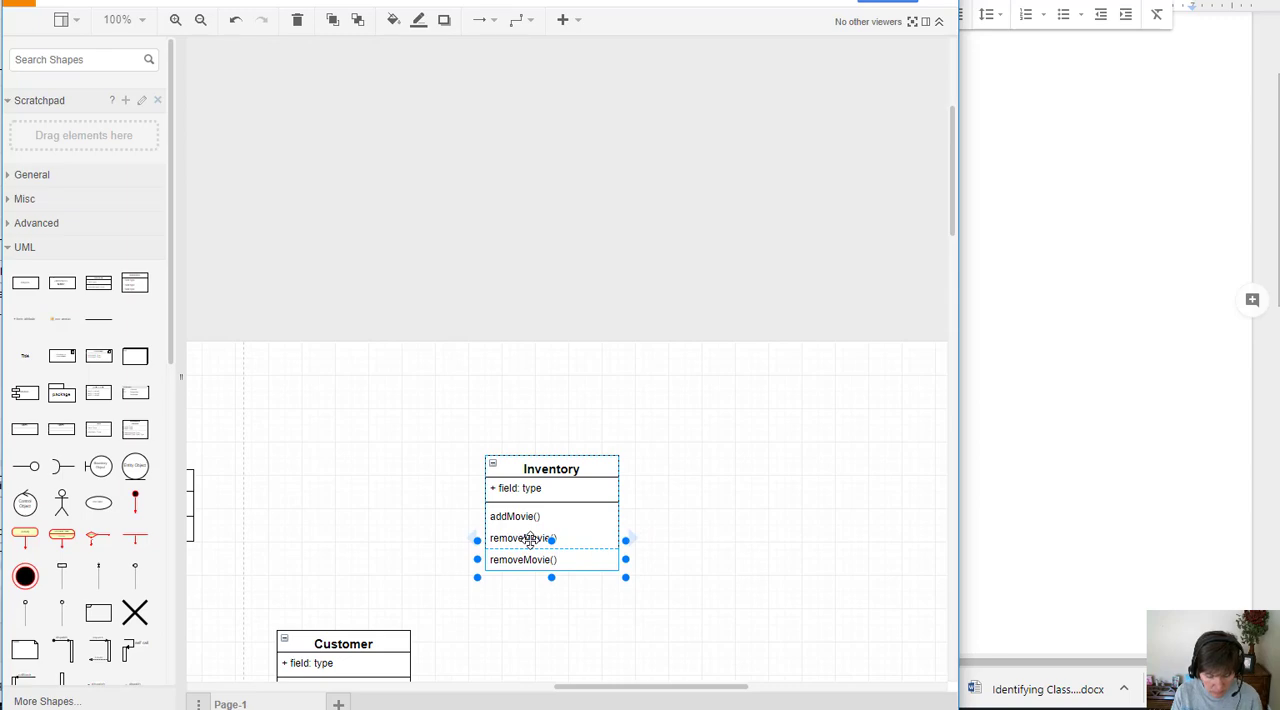
- Rename Inventory's duplicated operation row to archiveRecord()
{"action": "type", "text": "archive"}
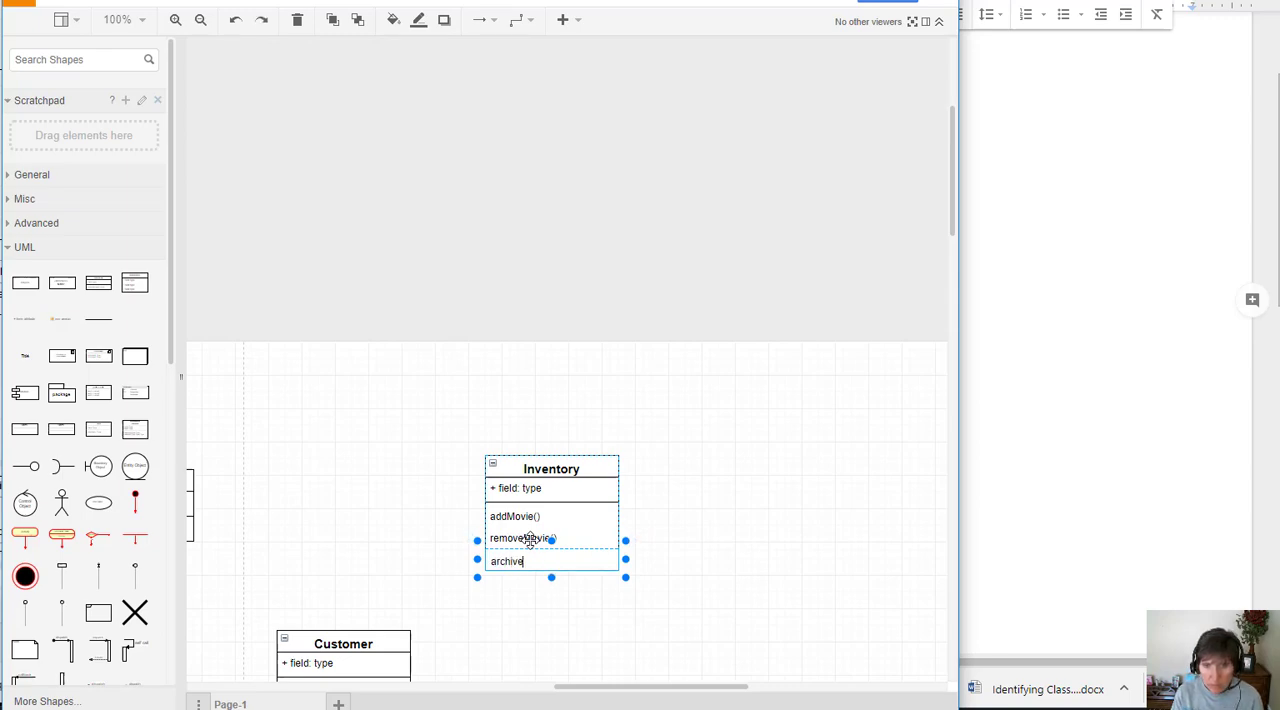
{"action": "type", "text": "Recor"}
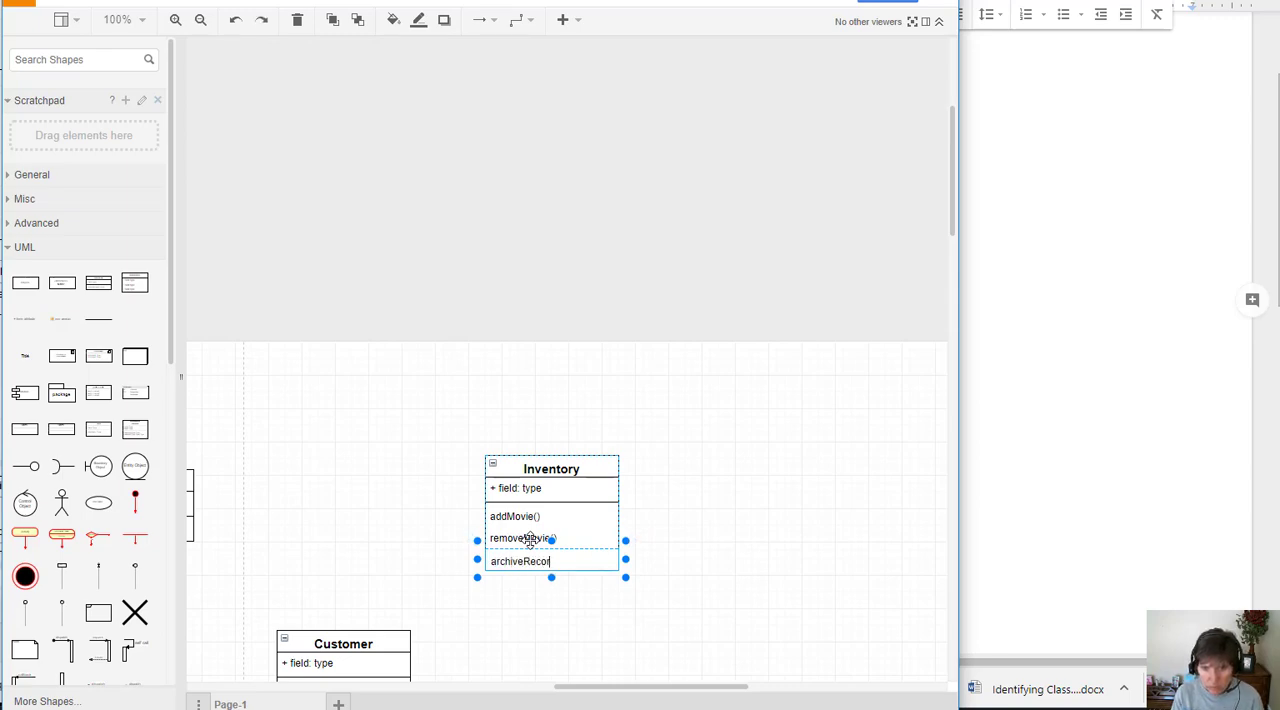
{"action": "type", "text": "()"}
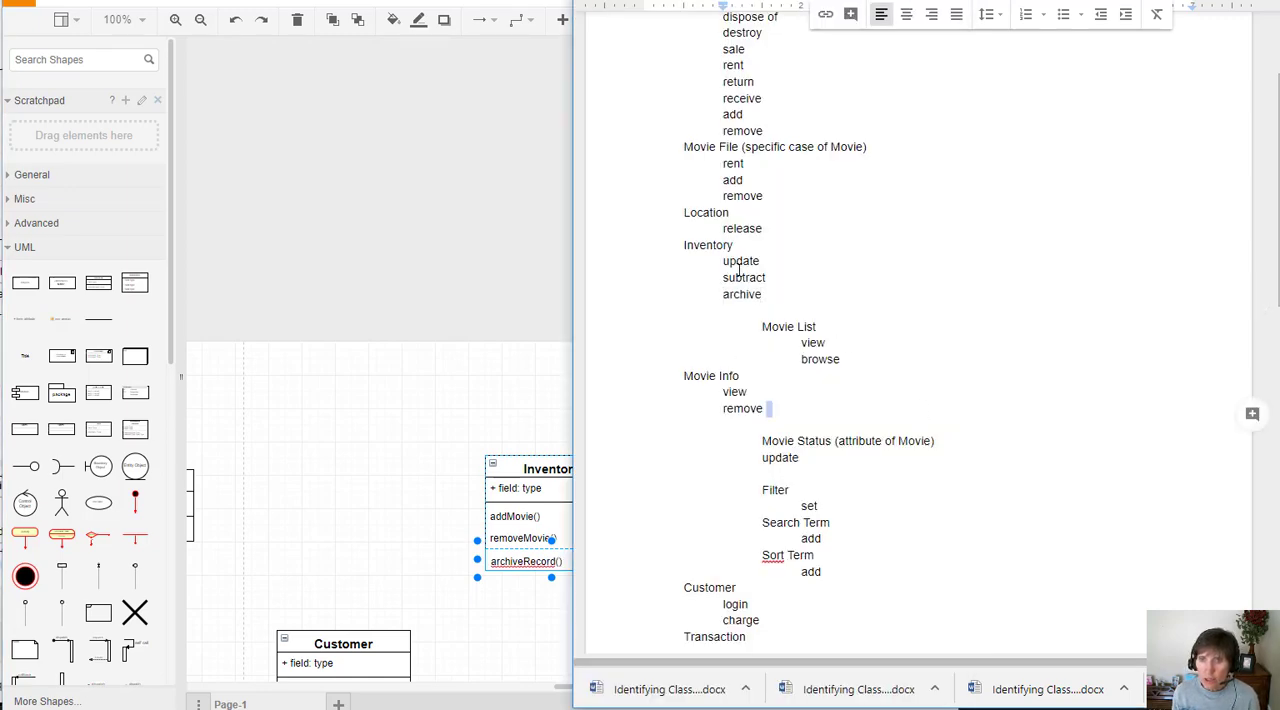
{"action": "mouse_move", "coordinate": [744, 294]}
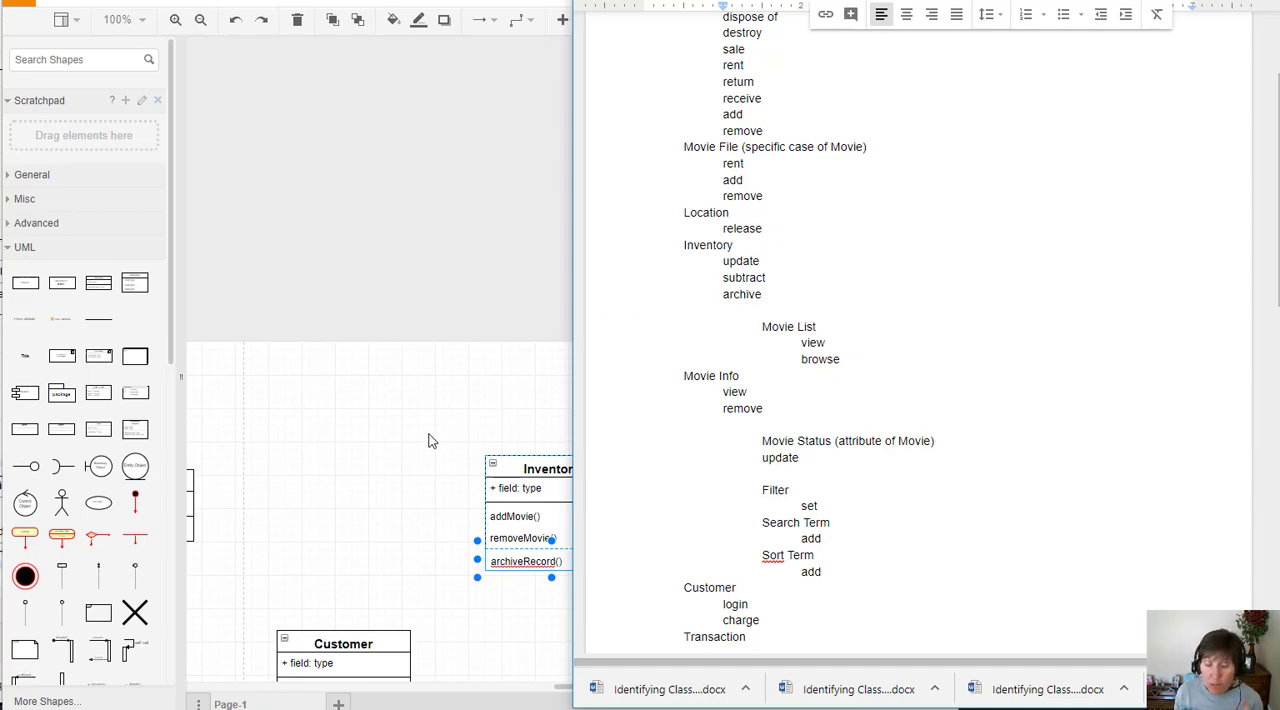
{"action": "mouse_move", "coordinate": [956, 236]}
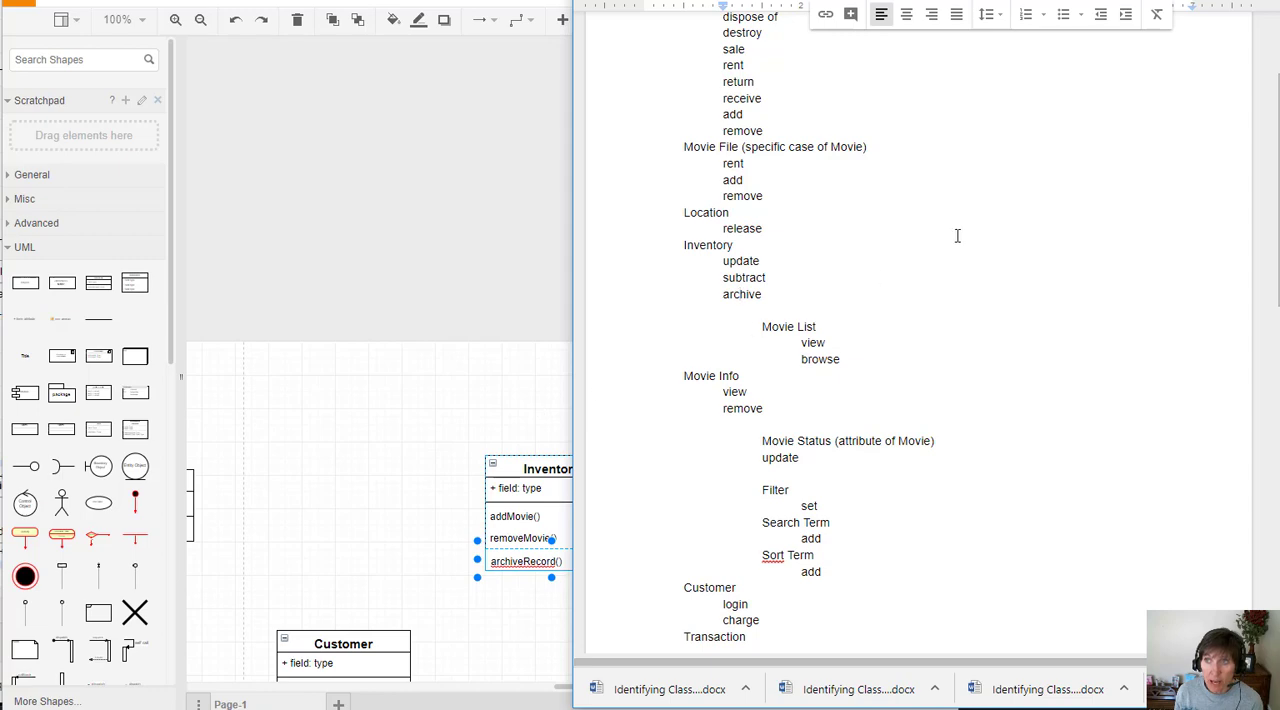